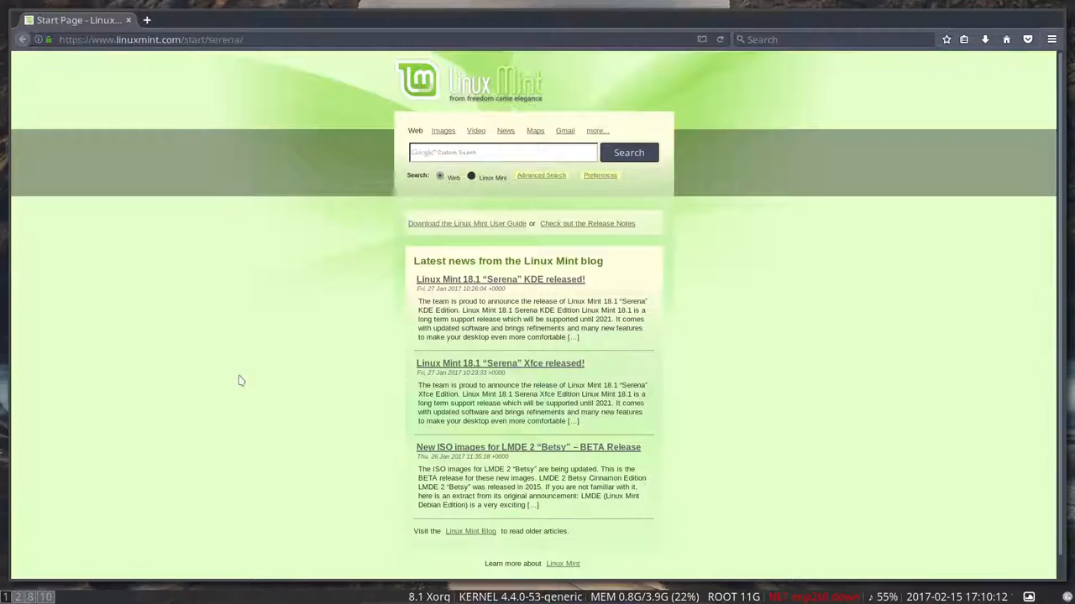
mouse_move(238, 372)
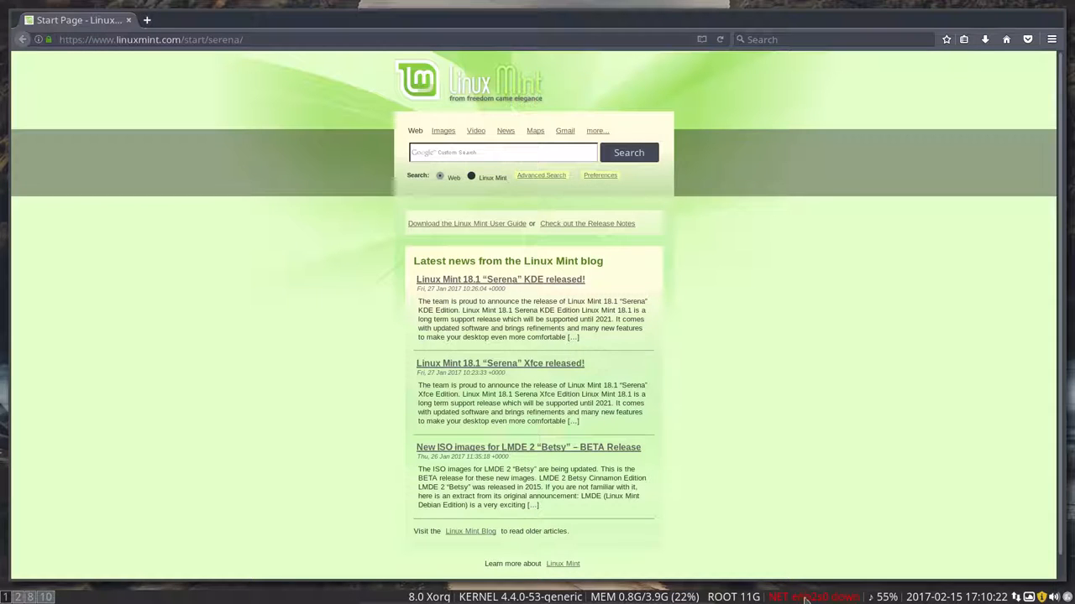
mouse_move(209, 382)
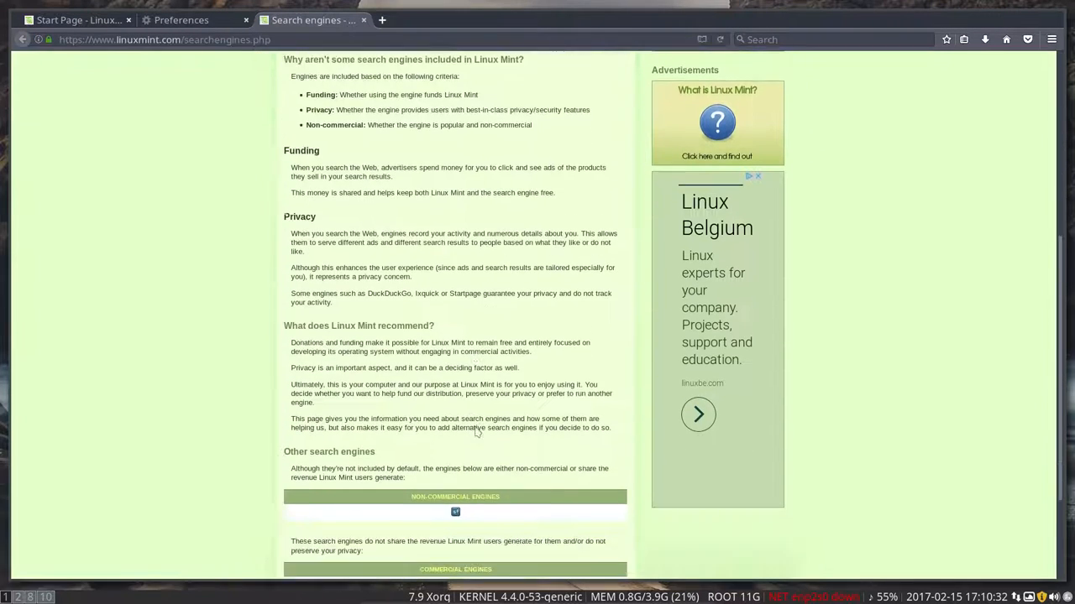
Add Google as a one-click search engine and remove the Yahoo entry in Preferences > Search
click(456, 512)
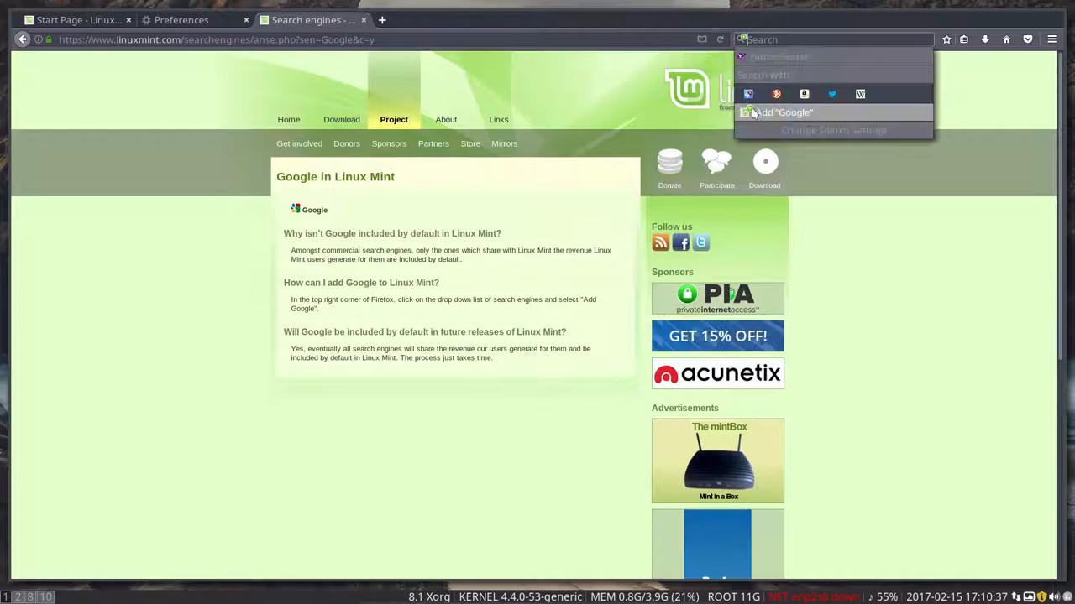
click(181, 19)
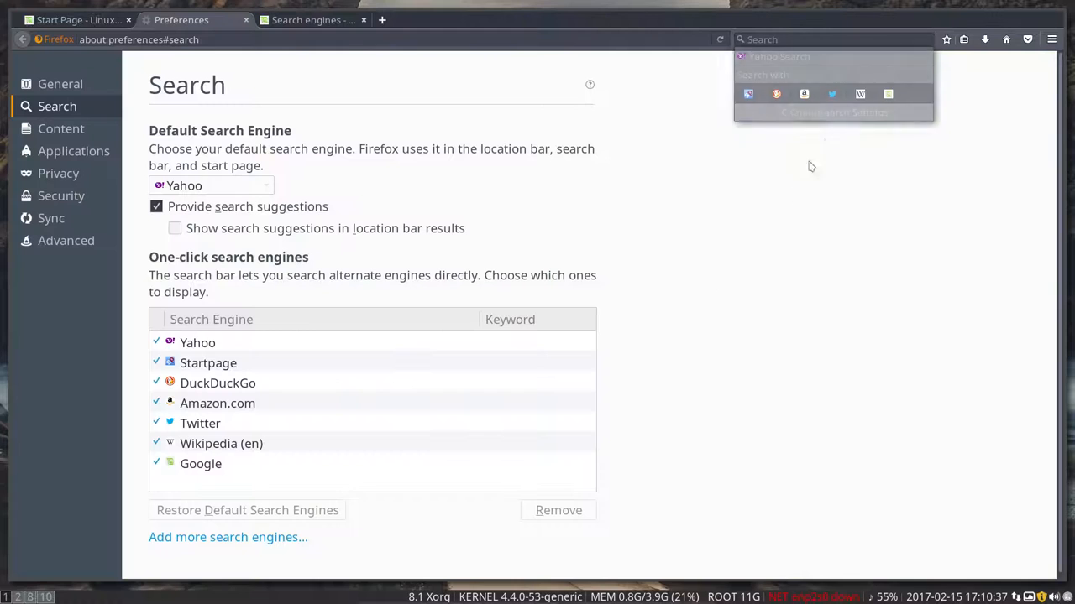
click(197, 343)
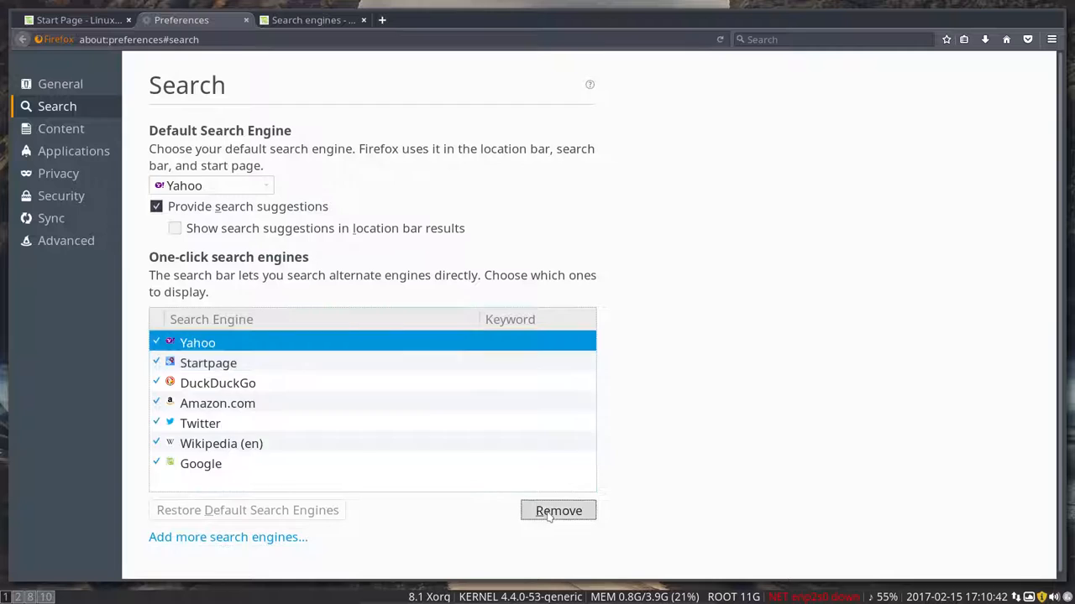
click(559, 511)
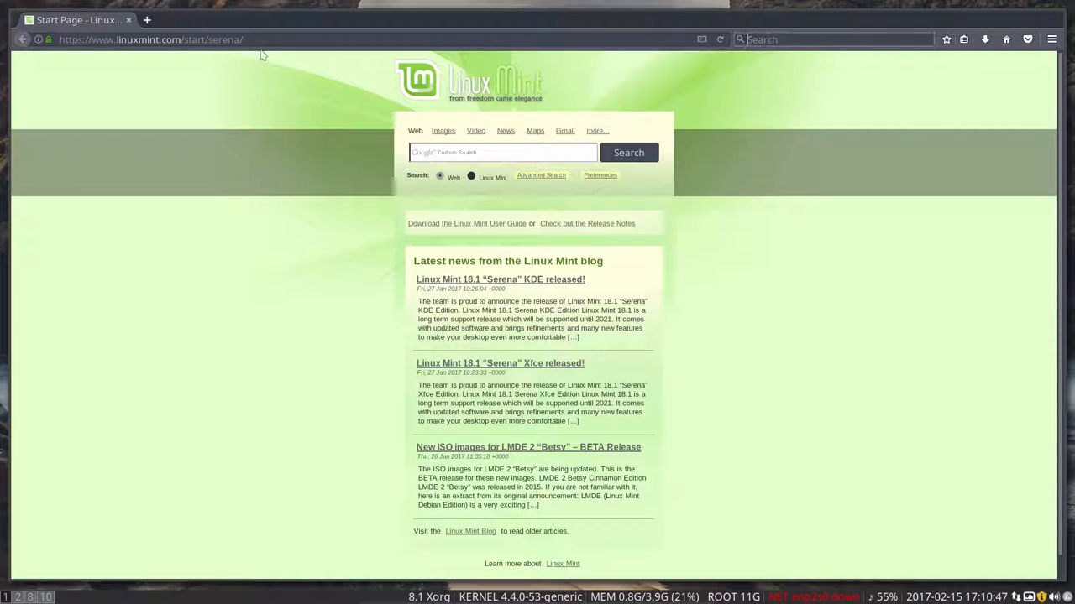
Load google.be from the address bar and set it as the home page via Use Current Page
text(goog)
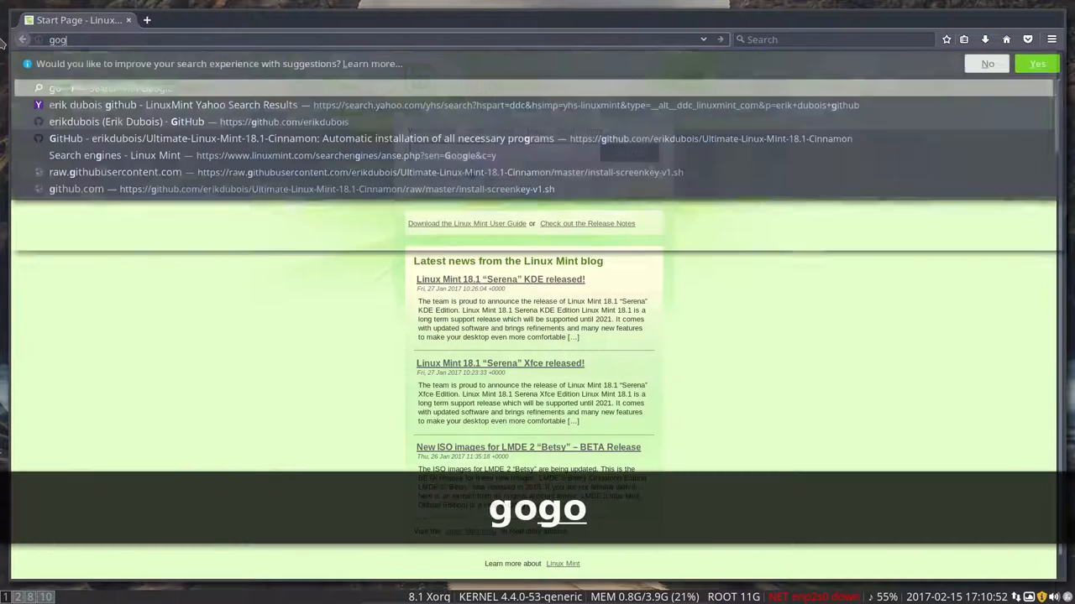
key(BackSpace)
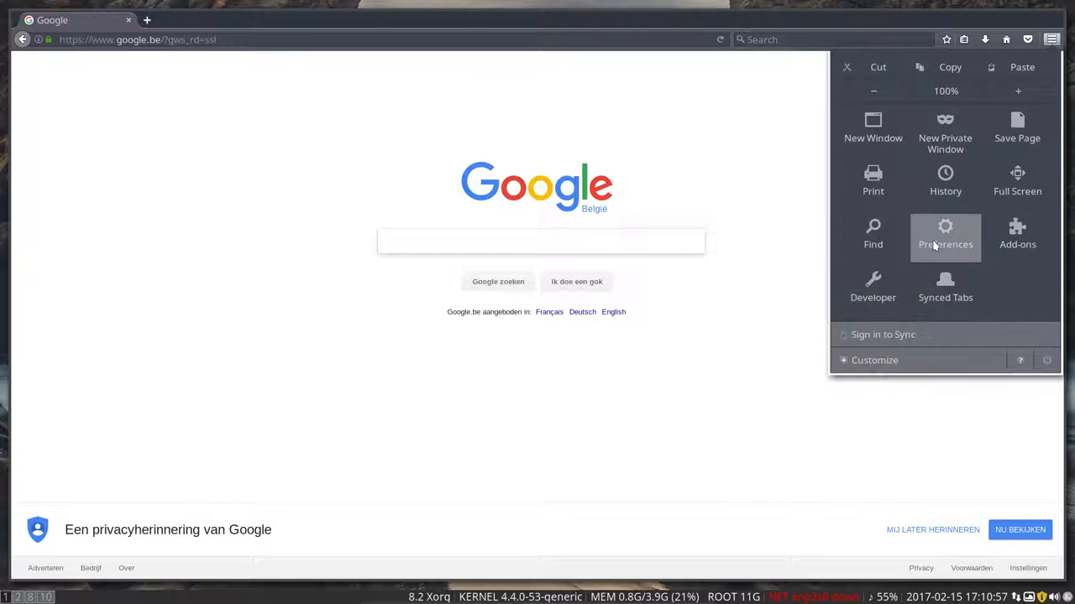
click(944, 235)
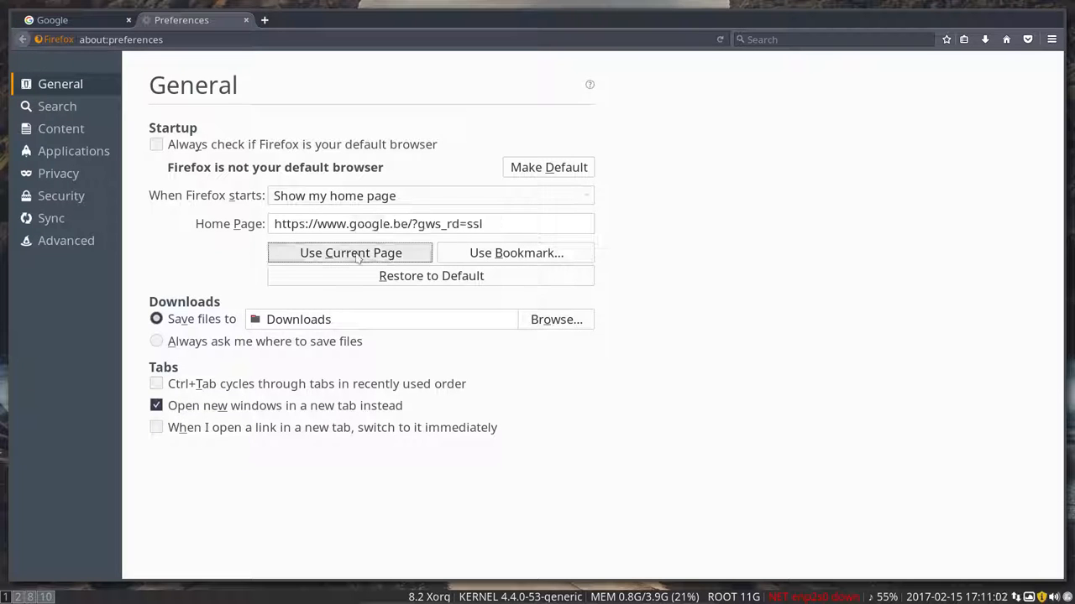
mouse_move(417, 66)
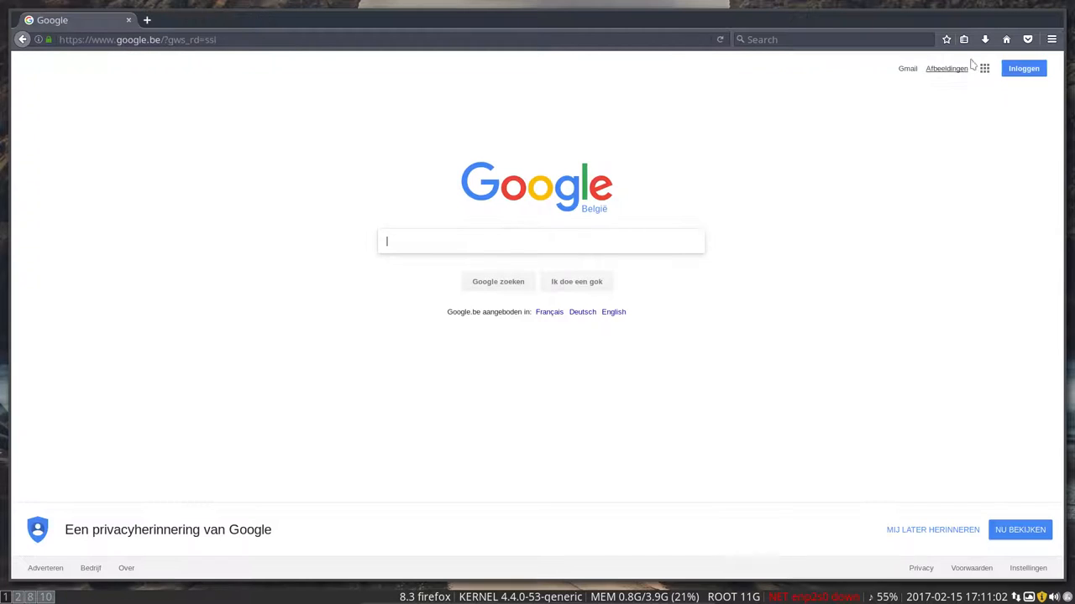
mouse_move(247, 132)
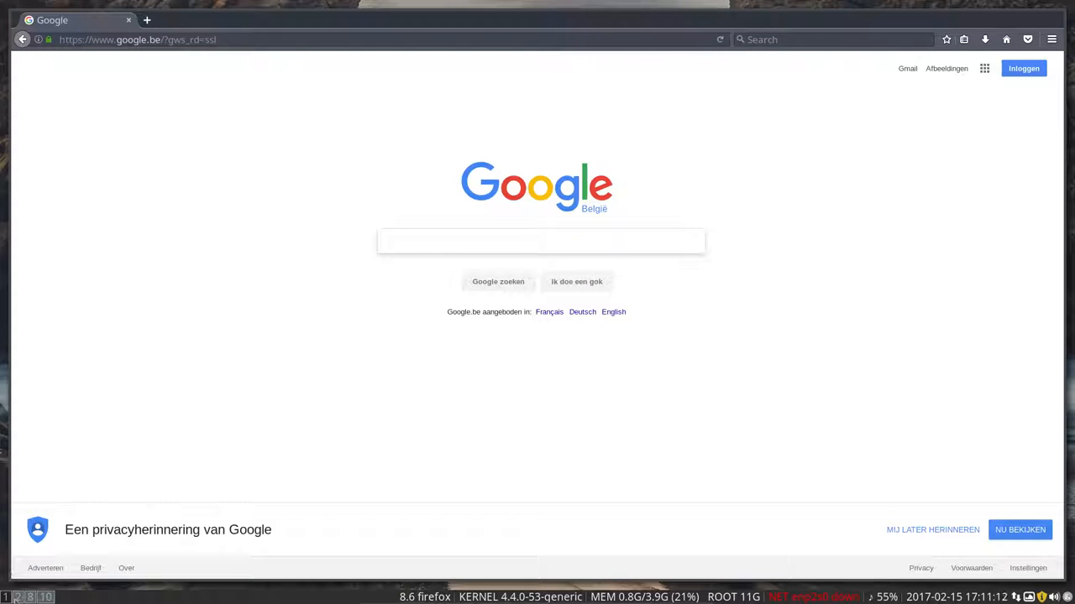
mouse_move(311, 416)
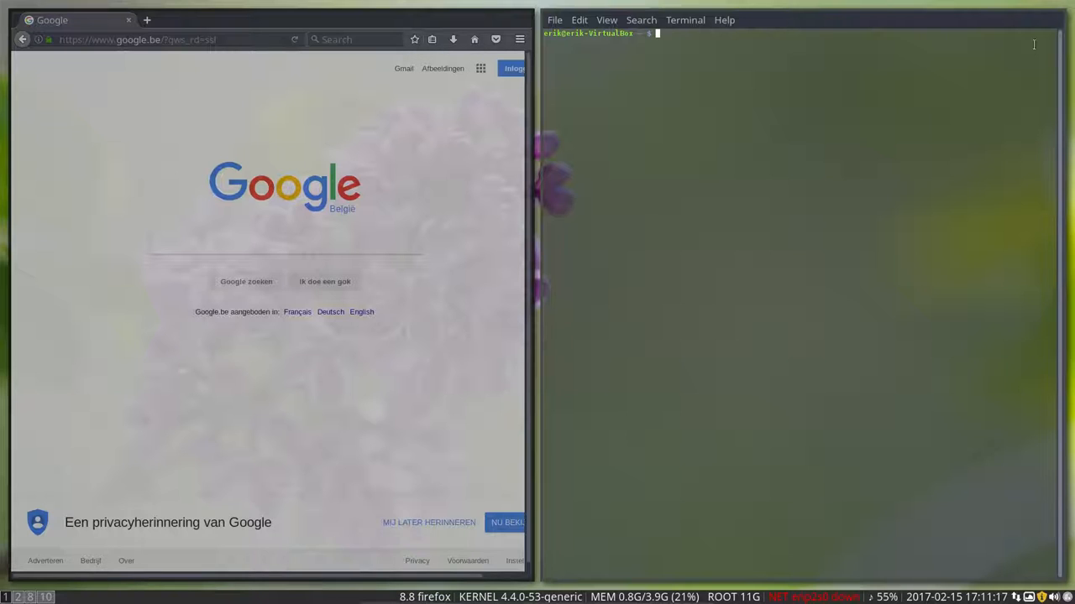
Review the terminal's General preferences under Edit > Preferences and close the dialog
click(578, 19)
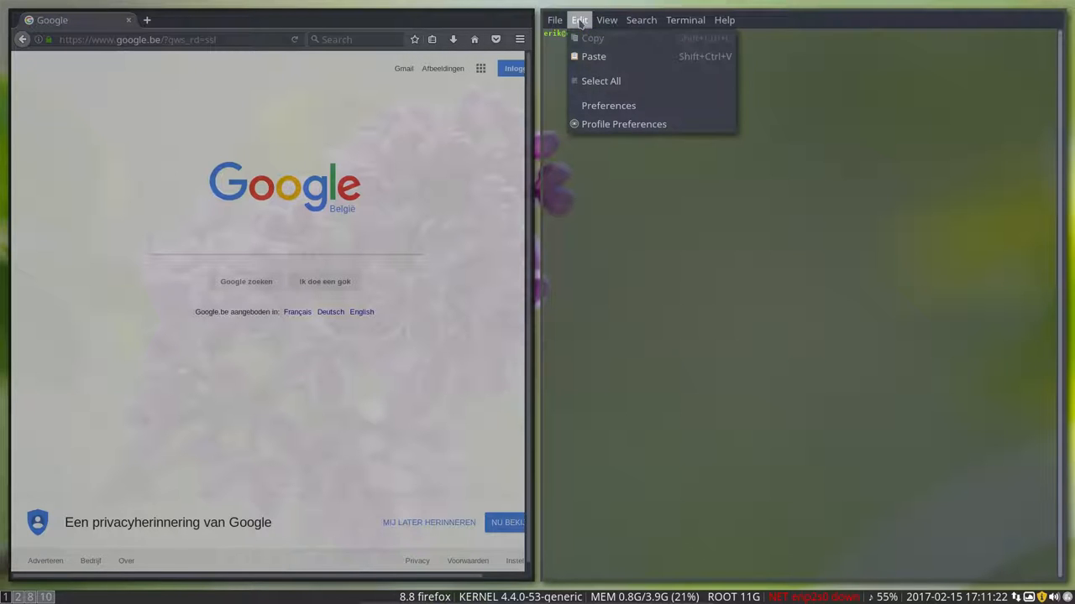
click(608, 105)
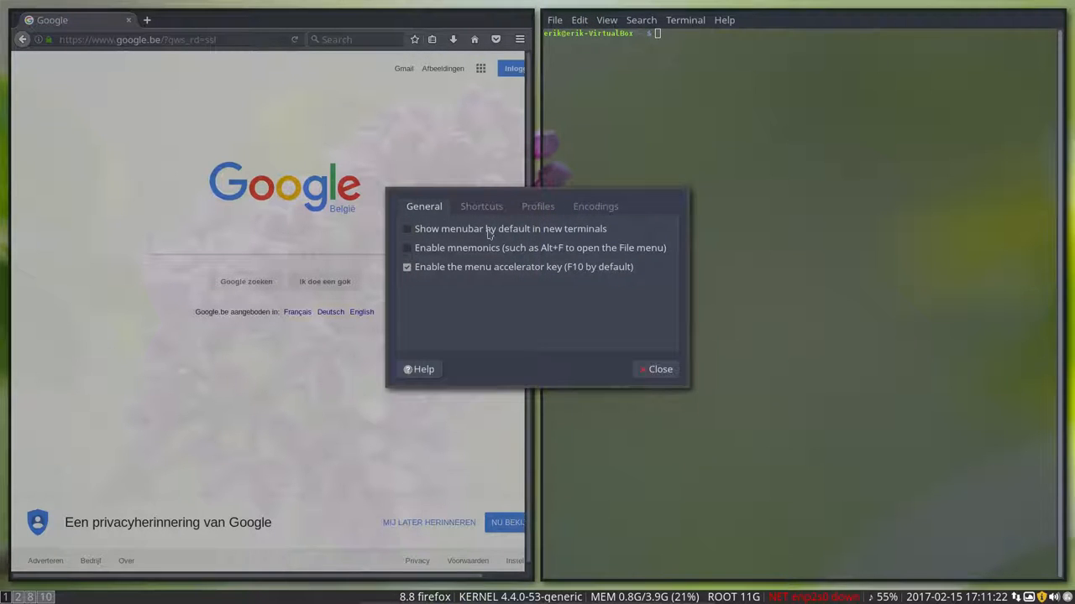
click(660, 369)
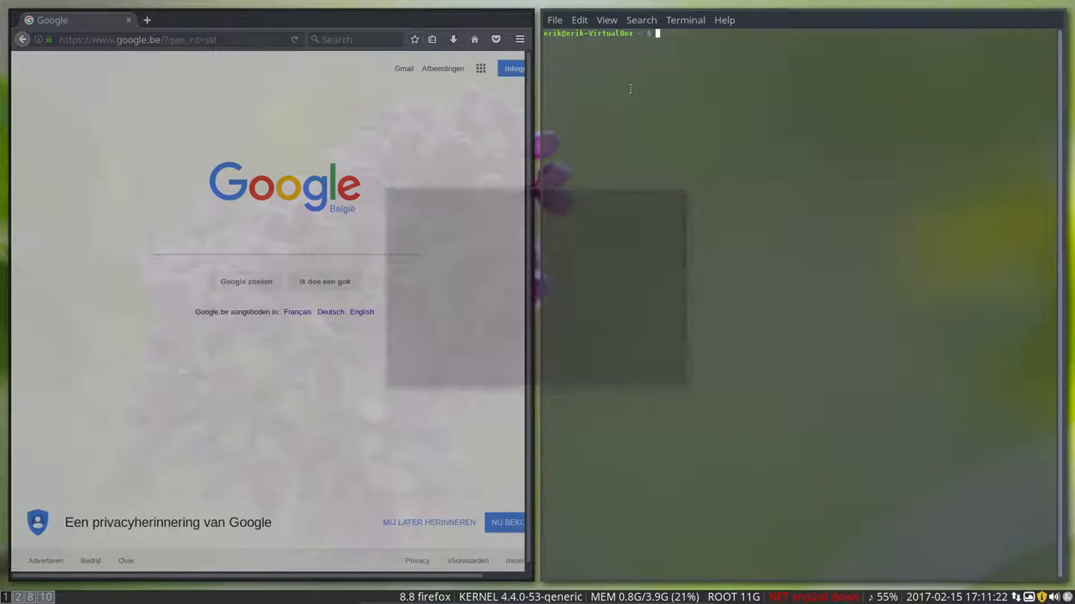
Set the terminal profile's custom font to Monospace Regular size 15
click(578, 20)
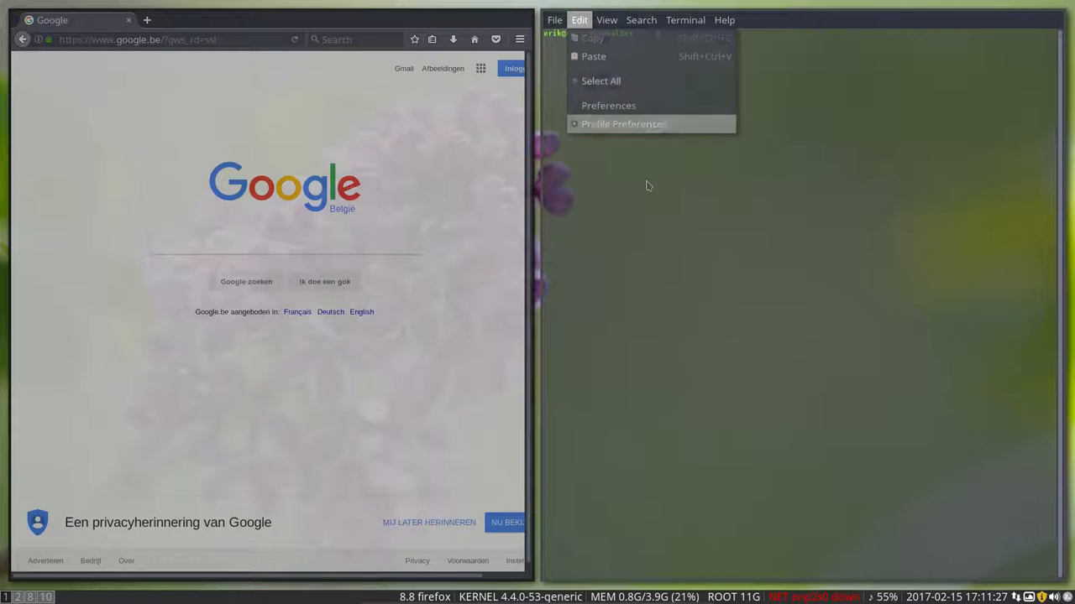
click(623, 123)
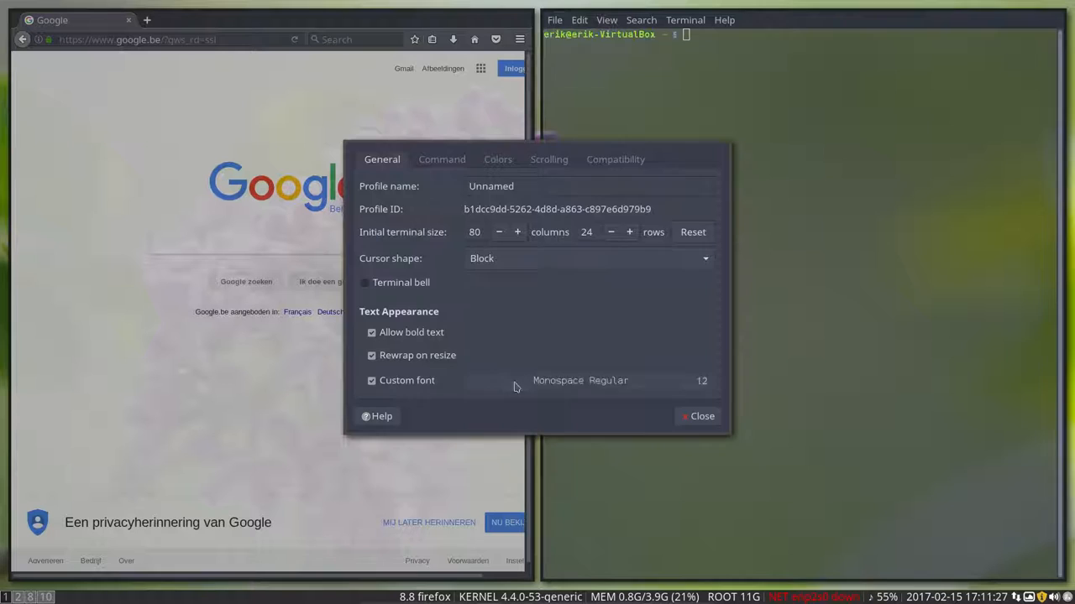
click(579, 380)
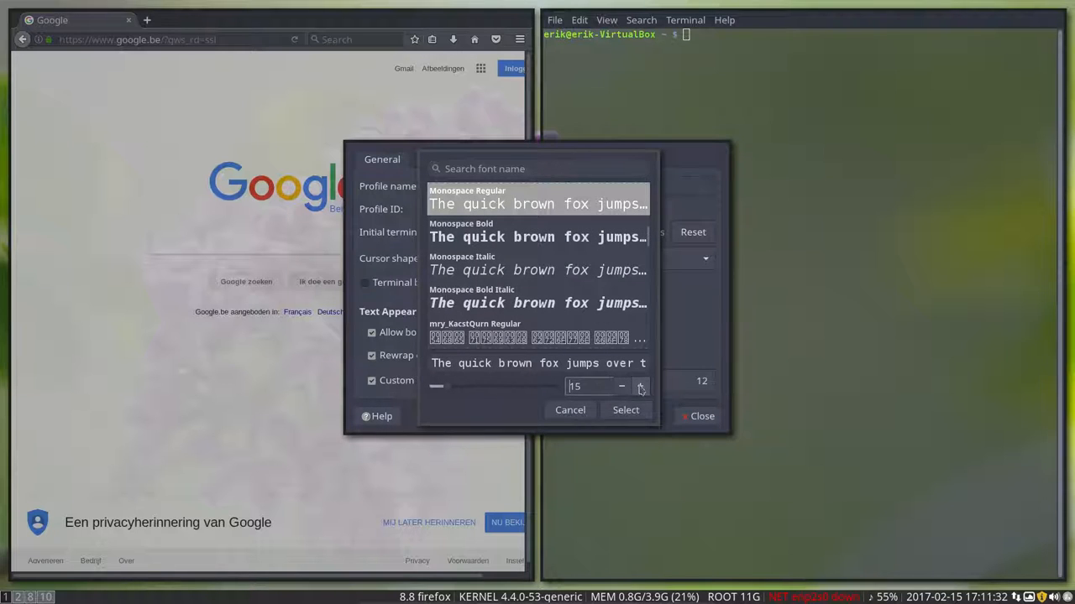
click(626, 410)
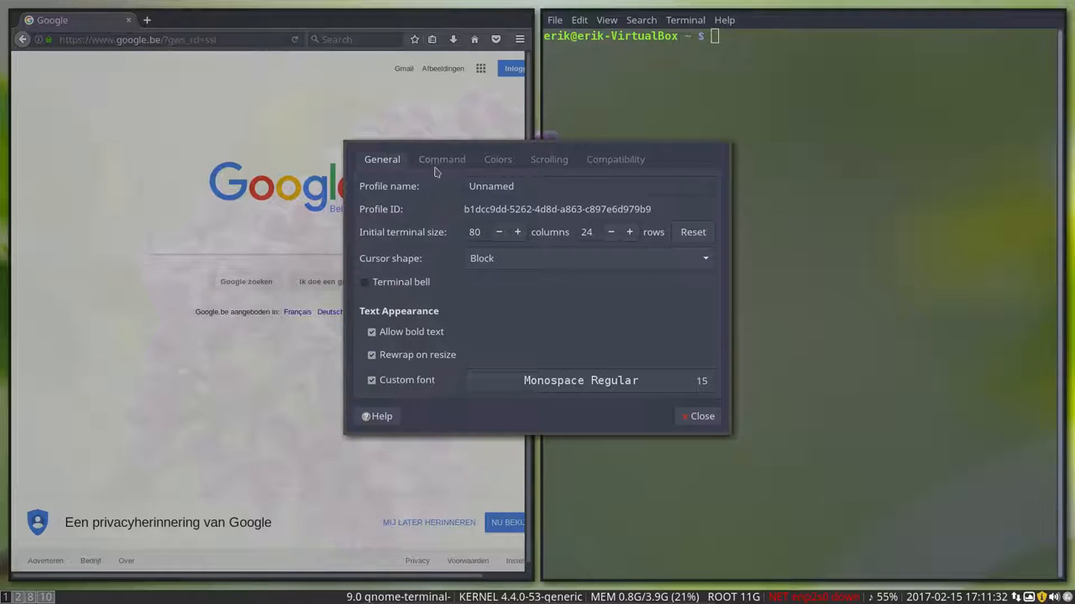
Increase background transparency in Colors, hide the scrollbar in Scrolling, and close the profile preferences
click(497, 159)
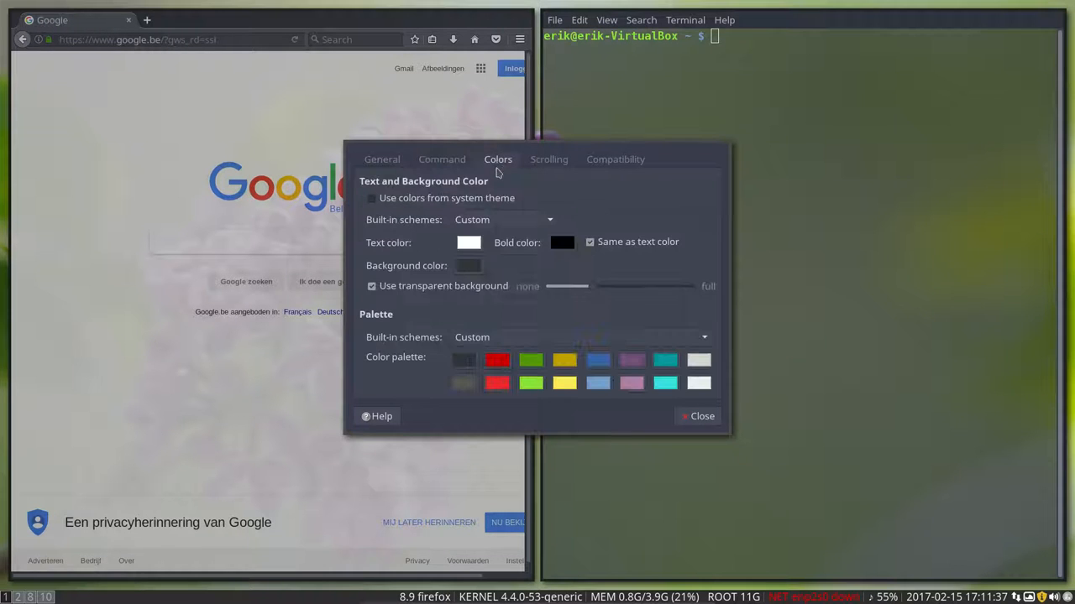
drag(567, 286, 603, 287)
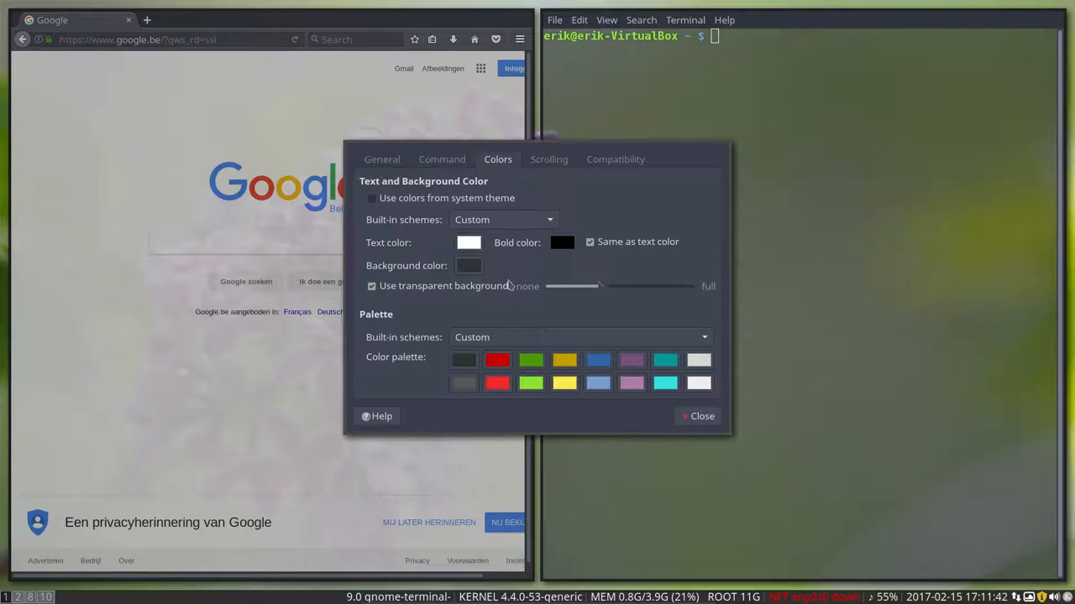
click(549, 159)
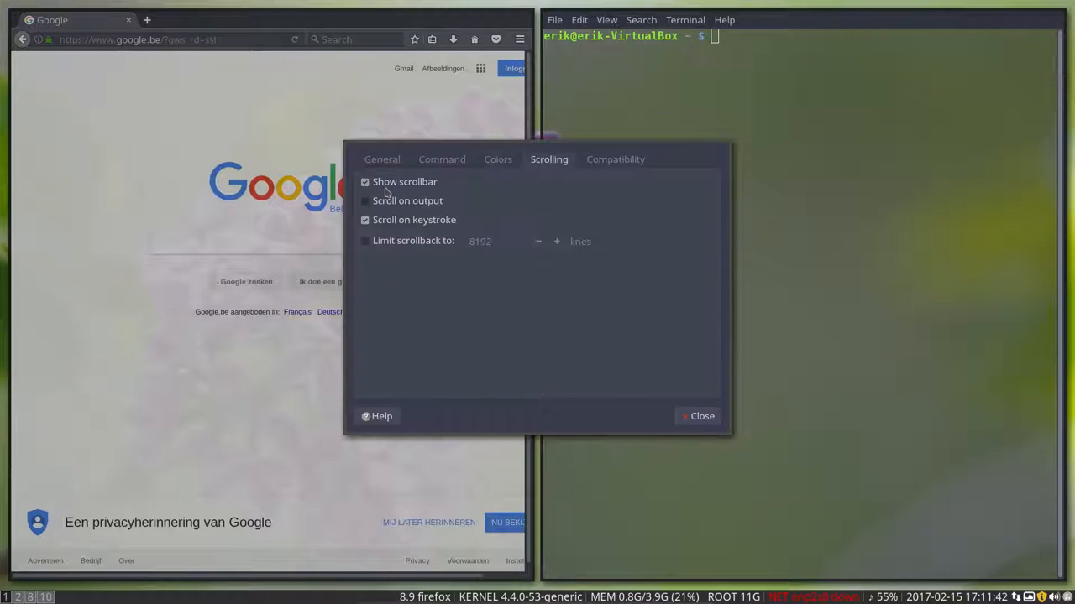
click(365, 181)
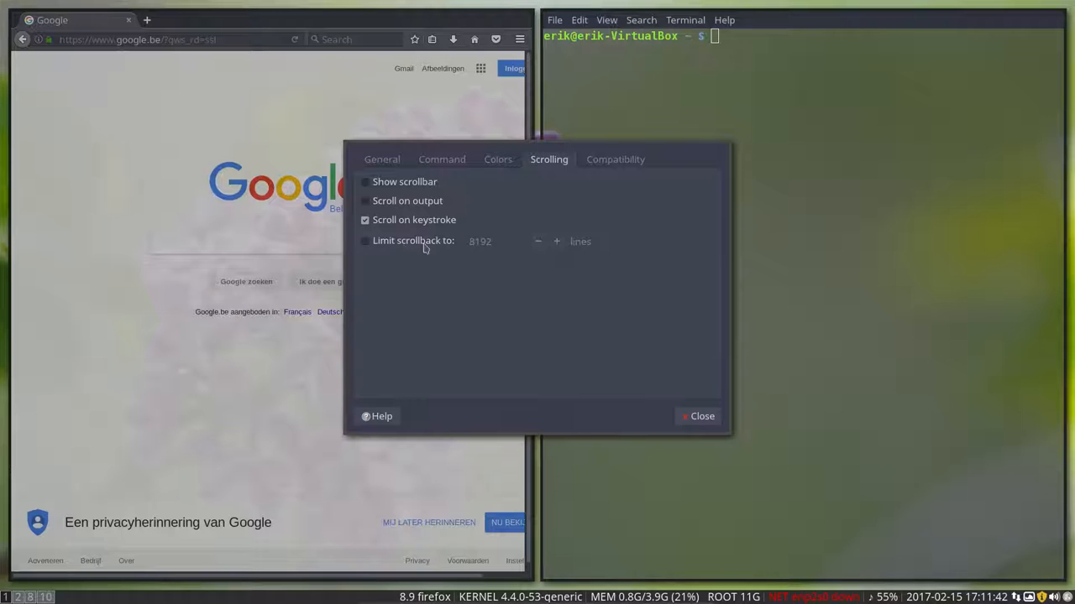
click(701, 416)
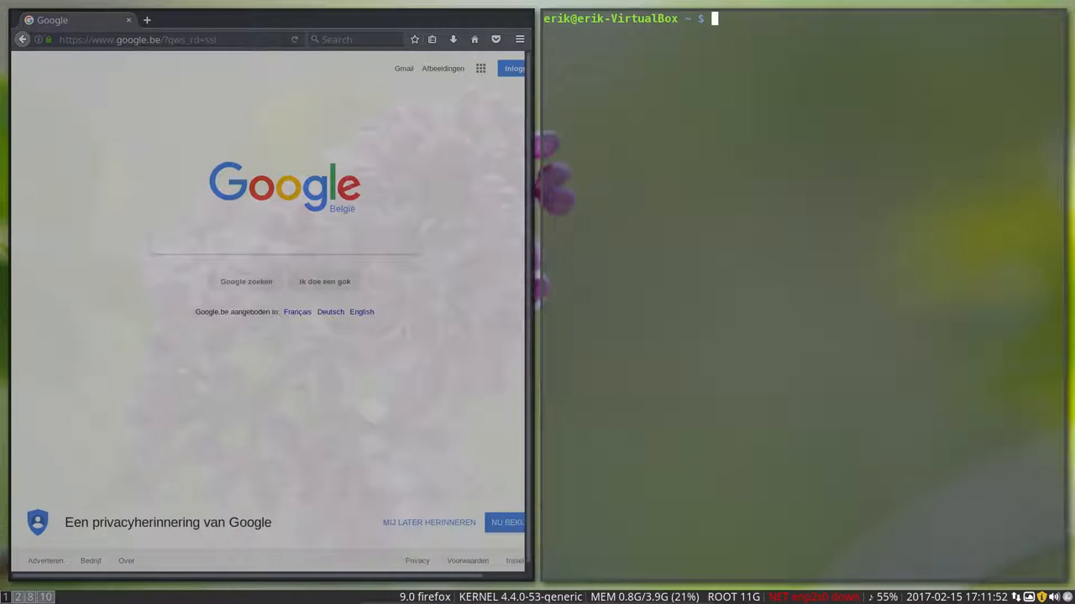
Run uname -a to show the kernel details
text(u)
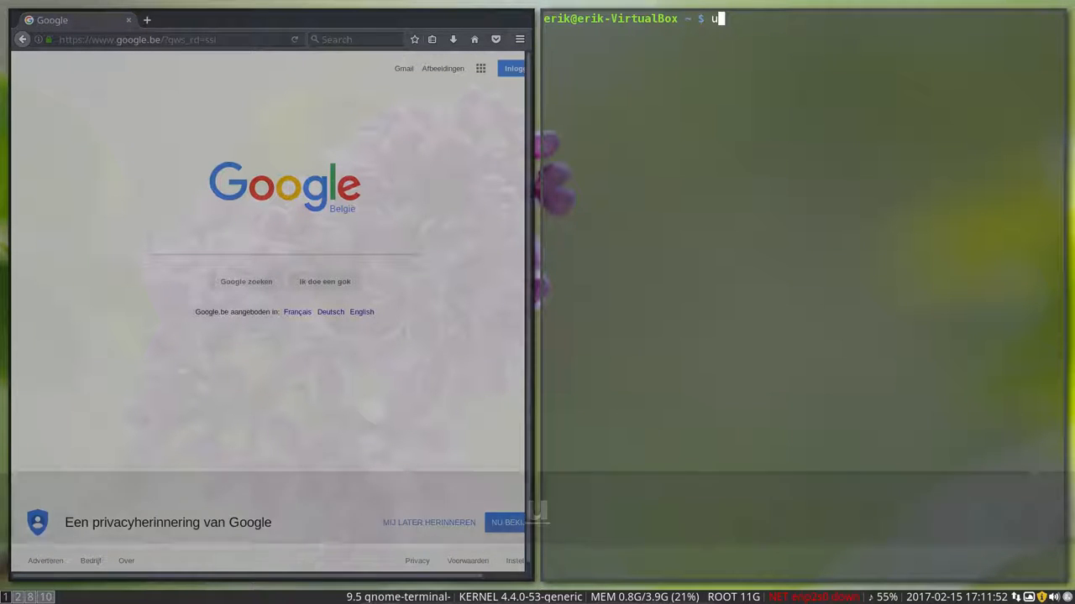
text(name -a)
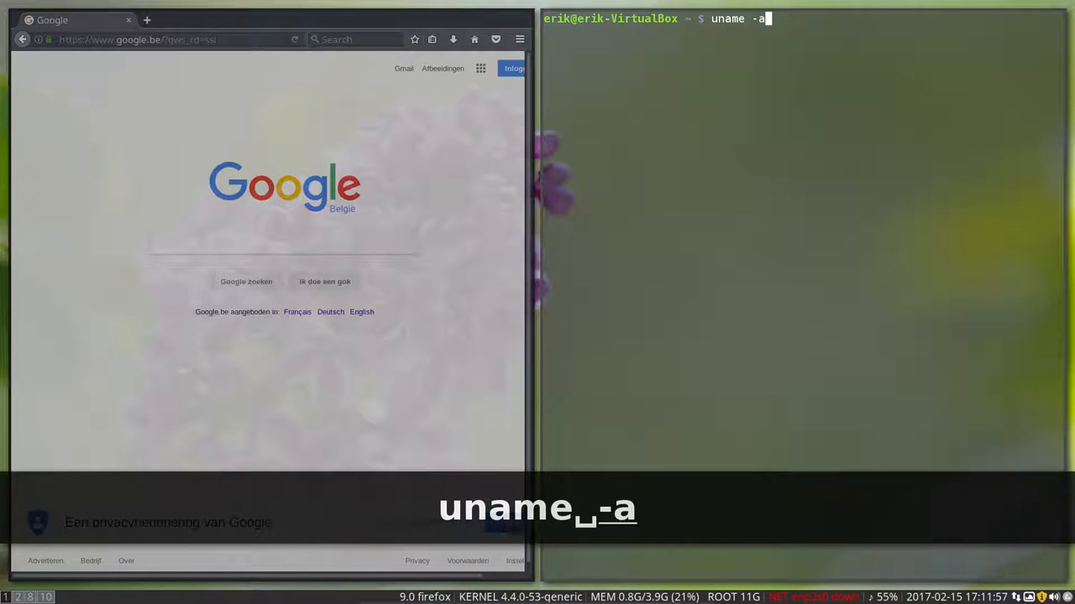
key(Return)
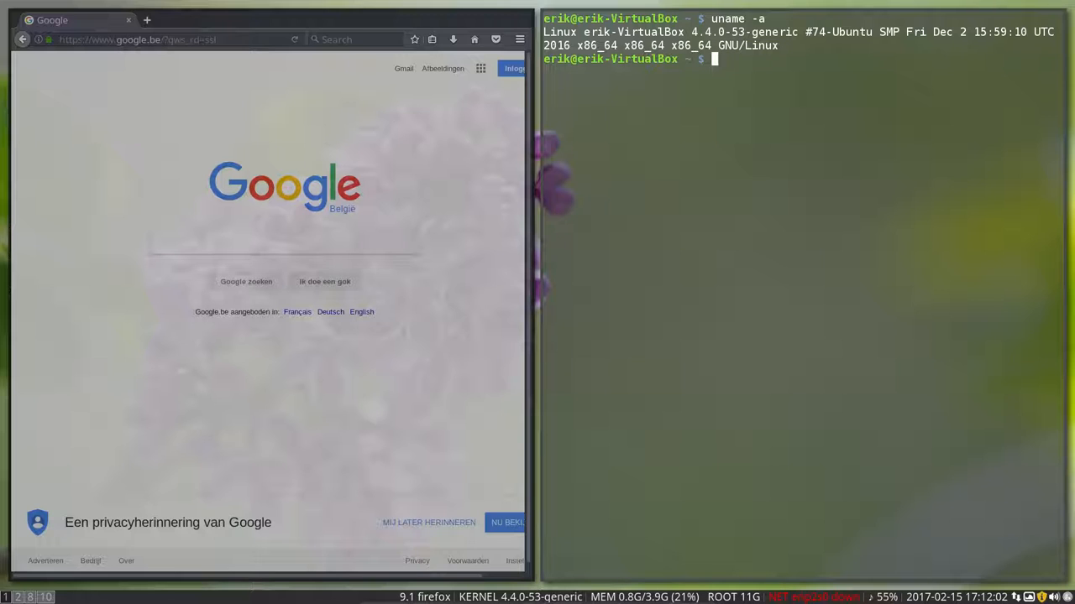
Run sudo apt install screenfetch and submit the password to install the package
text(scree,fe)
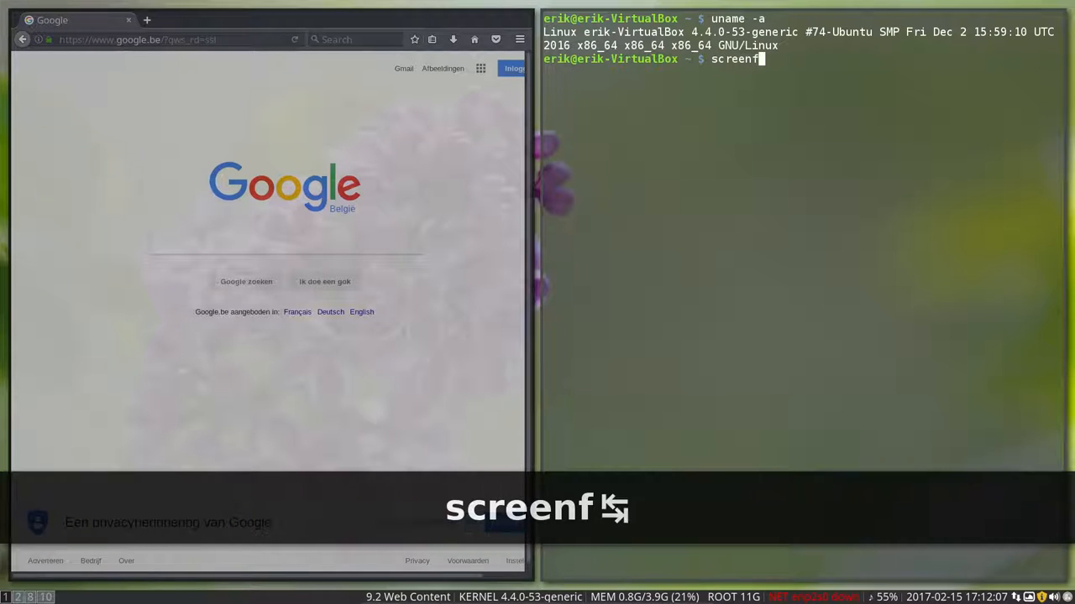
text(etch)
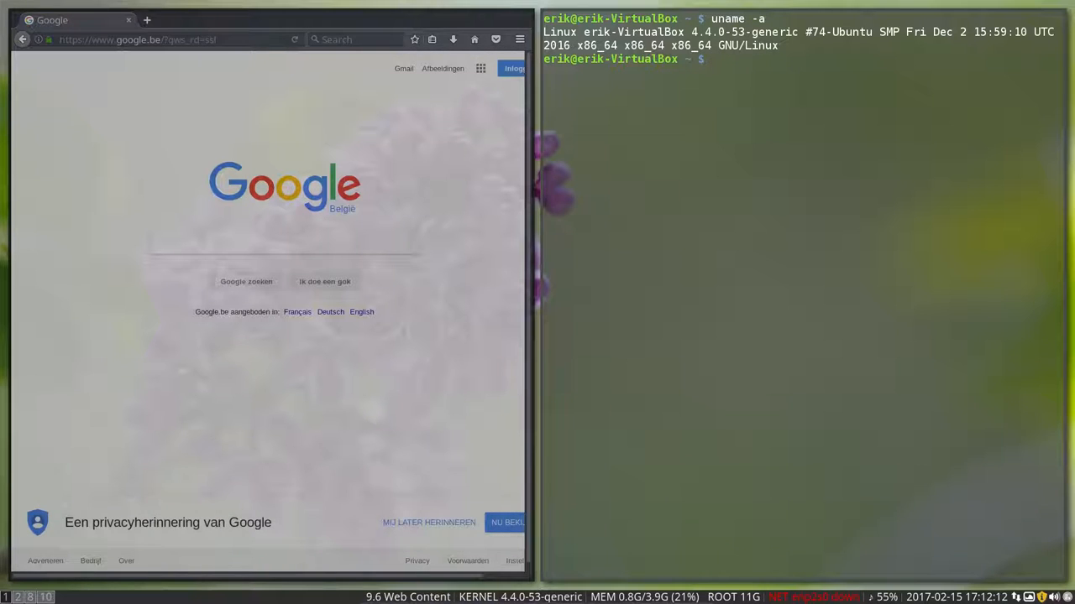
text(s)
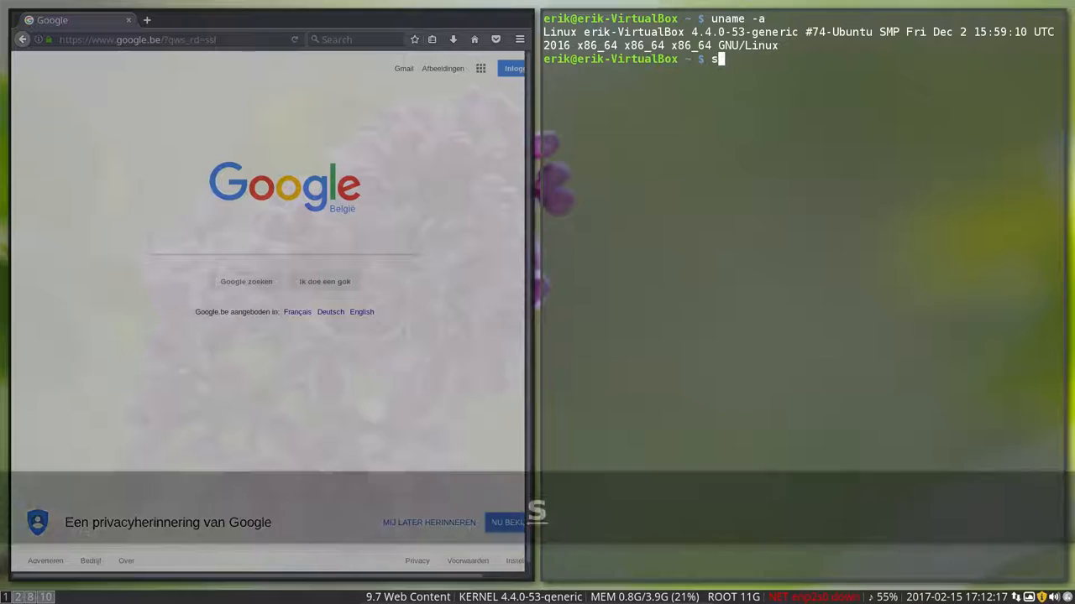
text(udo apt install)
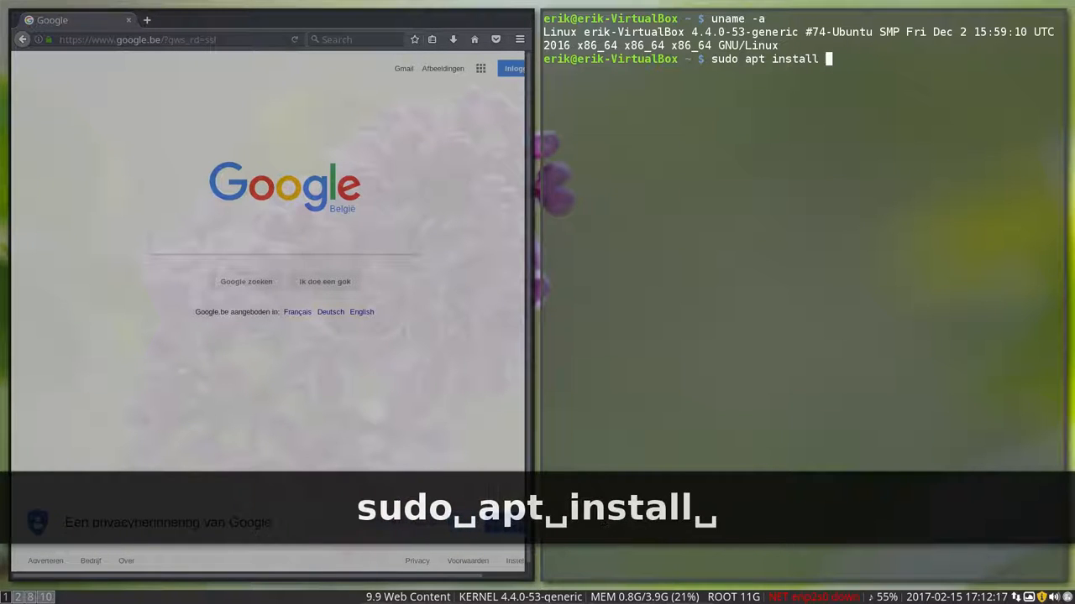
text(screenfetch)
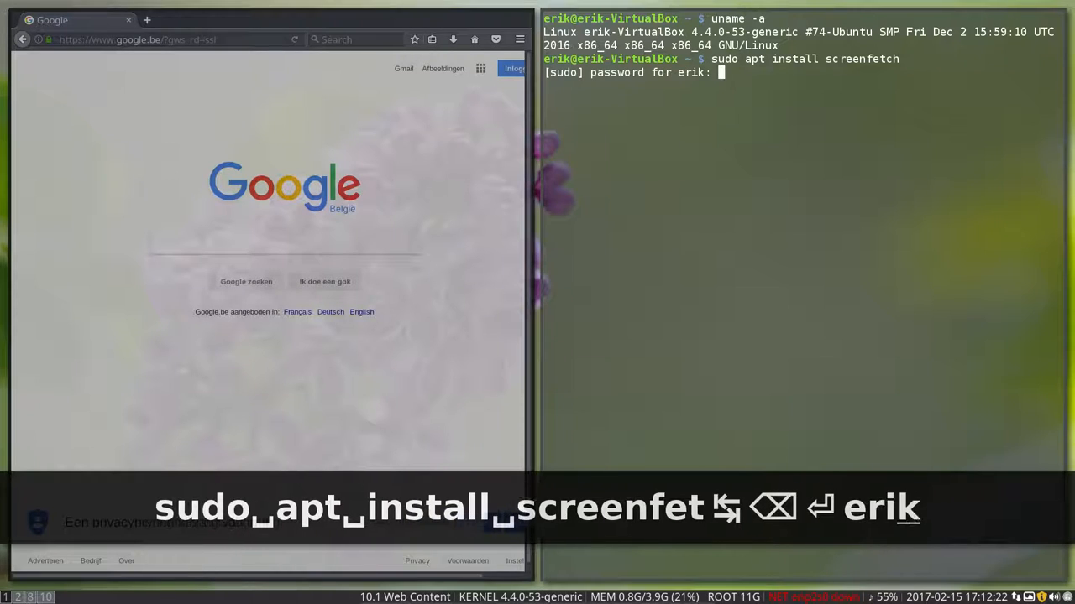
key(Return)
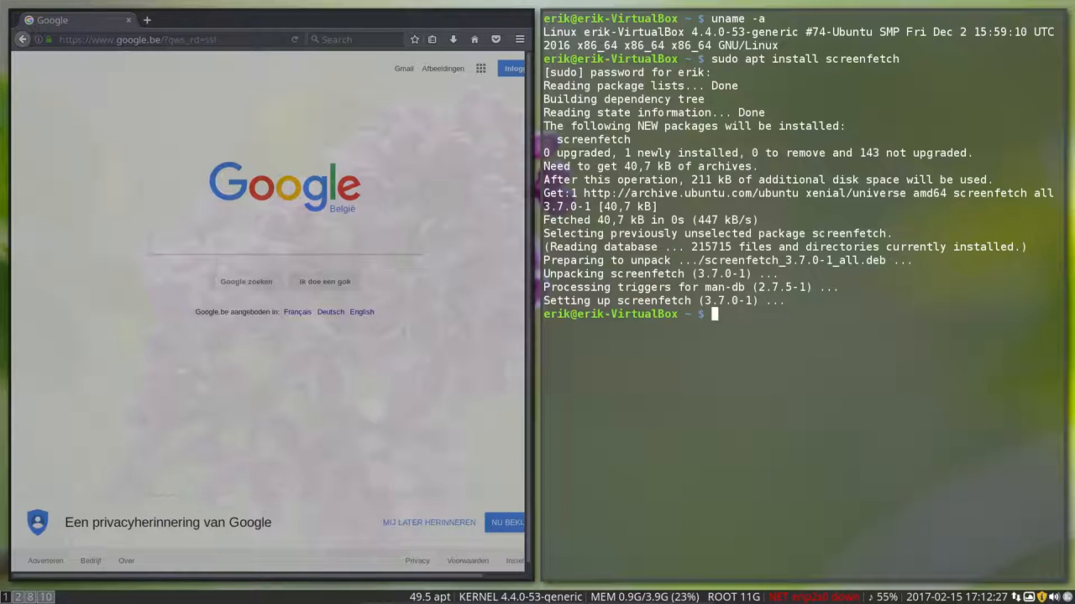
Run screenfetch -p to print the system summary with logo, theme, font and CPU details
text(scree)
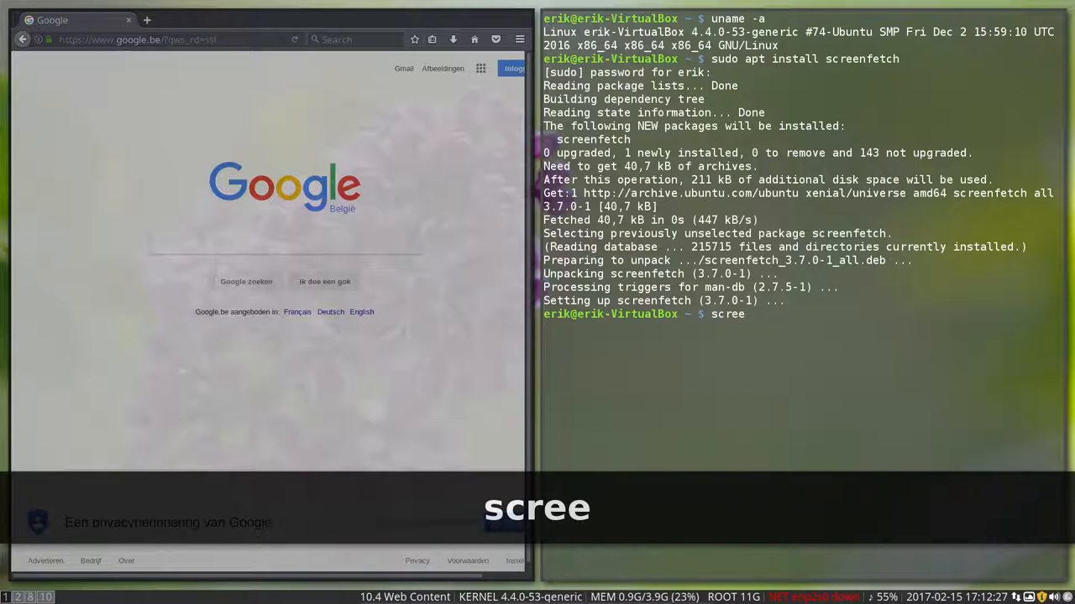
text(nfetch -p)
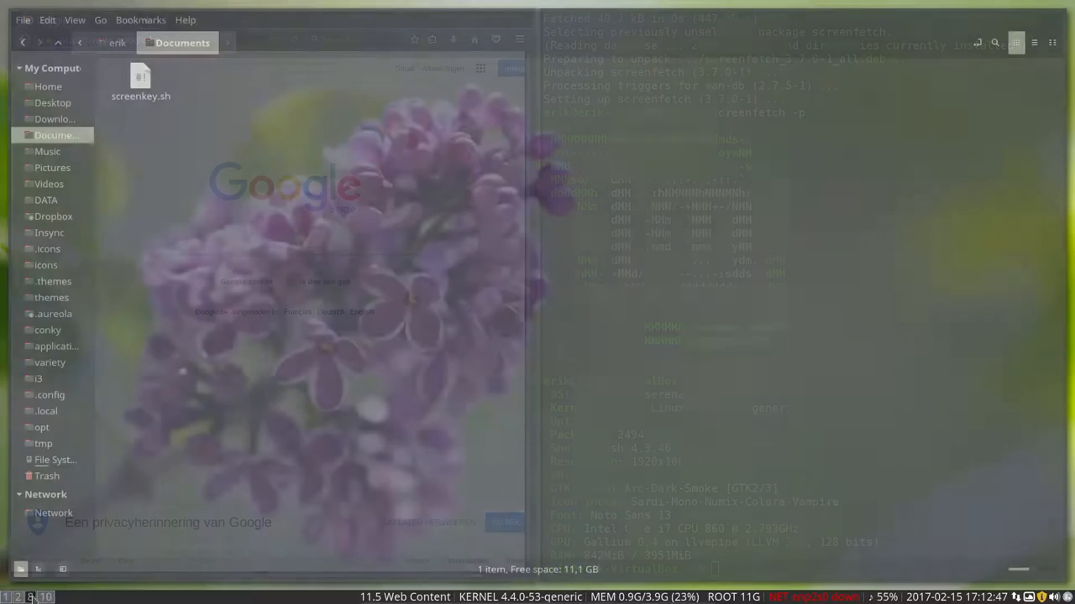
From the home folder, enable all toolbar shortcuts in Nemo's Toolbar preferences and close the dialog
click(48, 86)
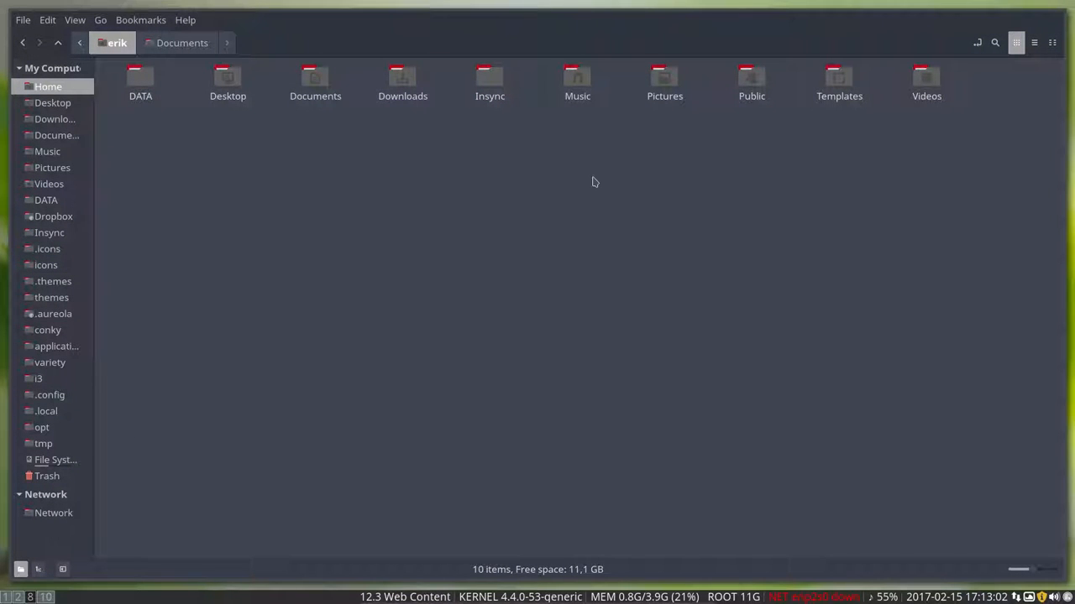
click(47, 19)
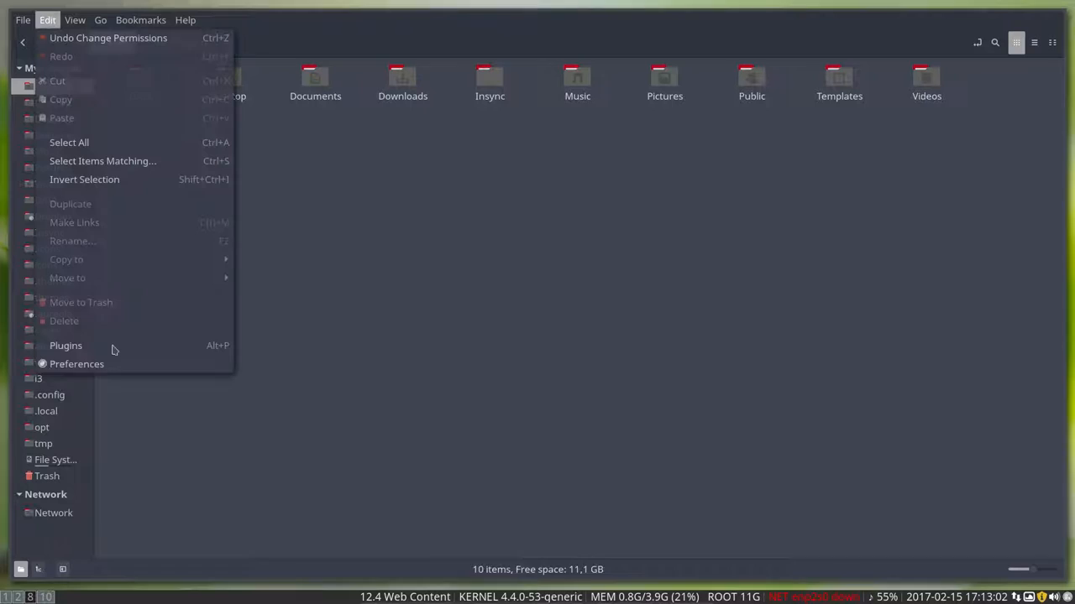
click(77, 363)
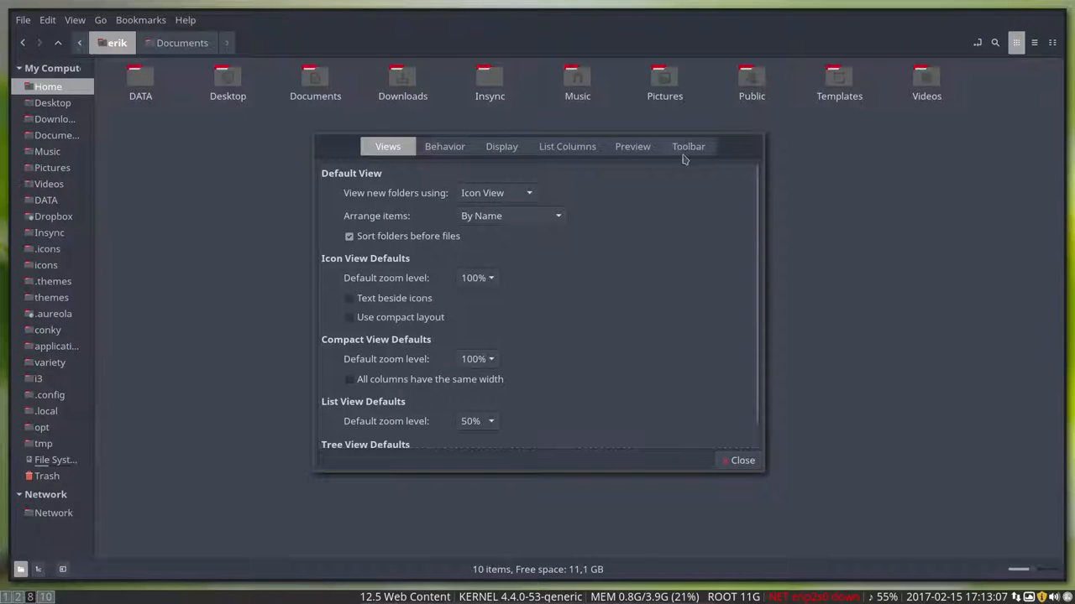
click(688, 146)
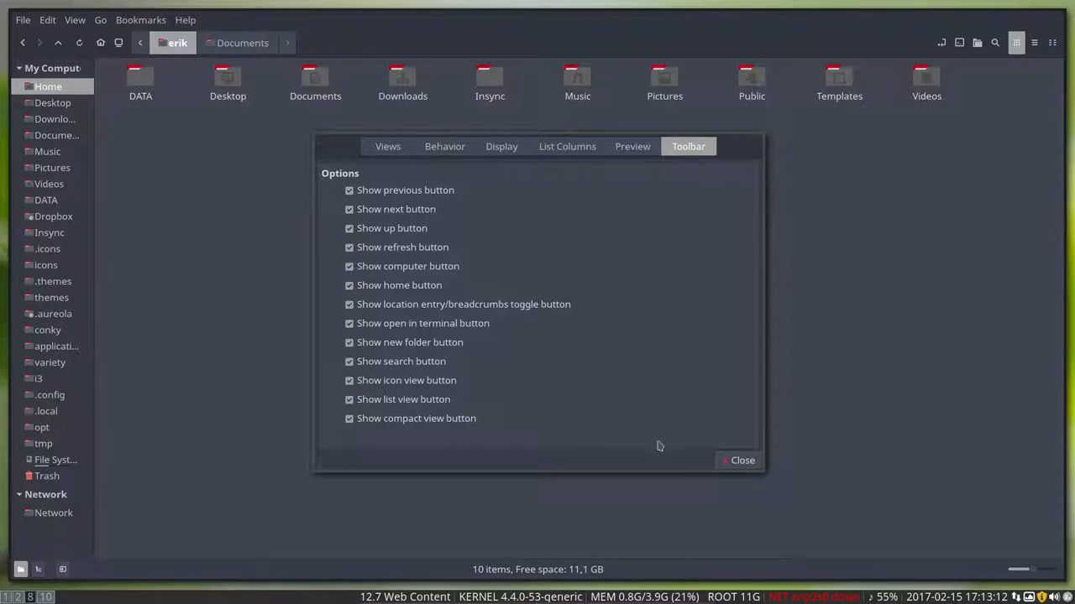
click(742, 460)
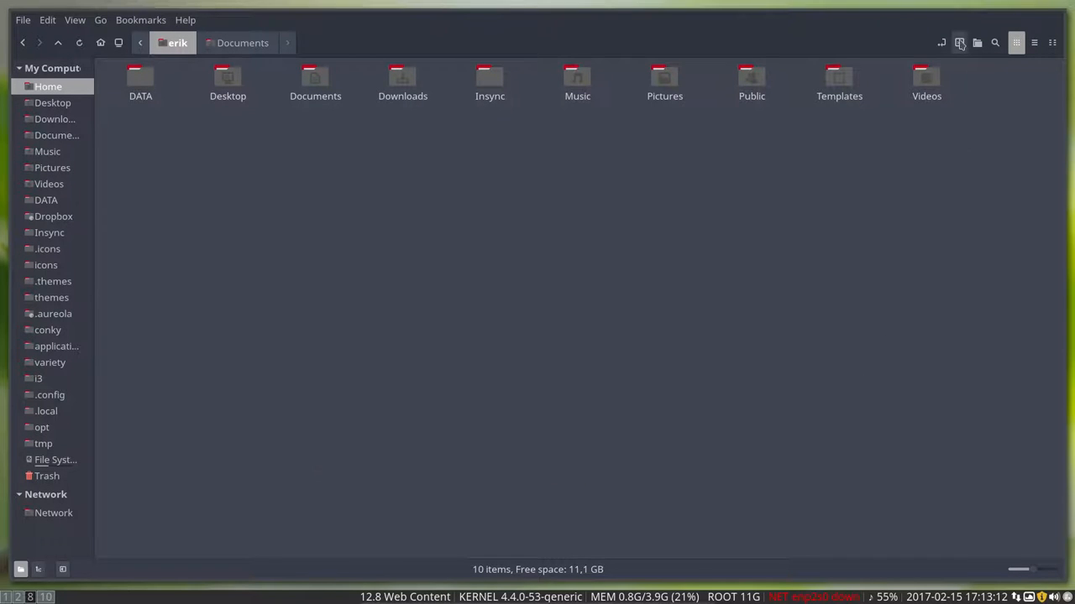
mouse_move(959, 43)
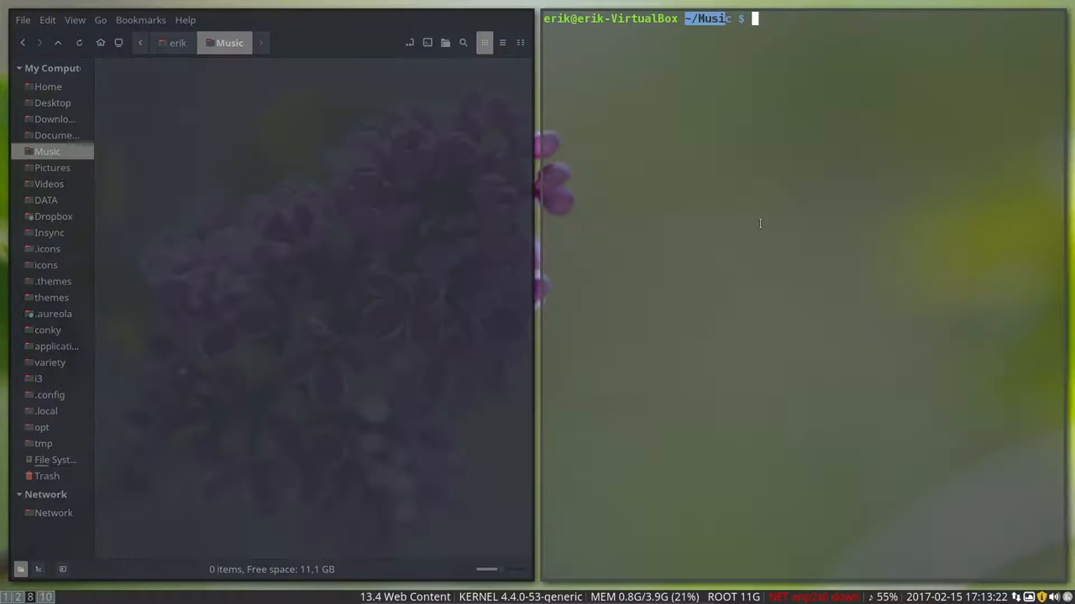
Close the terminal with Super+Shift+Q and open the sbin folder as root, authenticating with the password
key(Super+Shift+q)
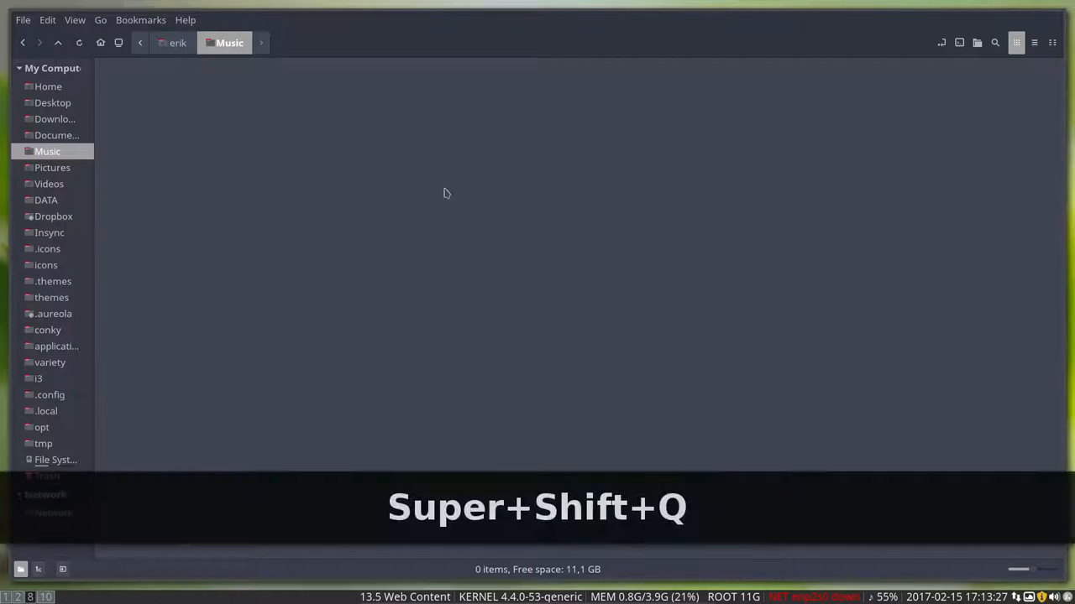
right_click(447, 194)
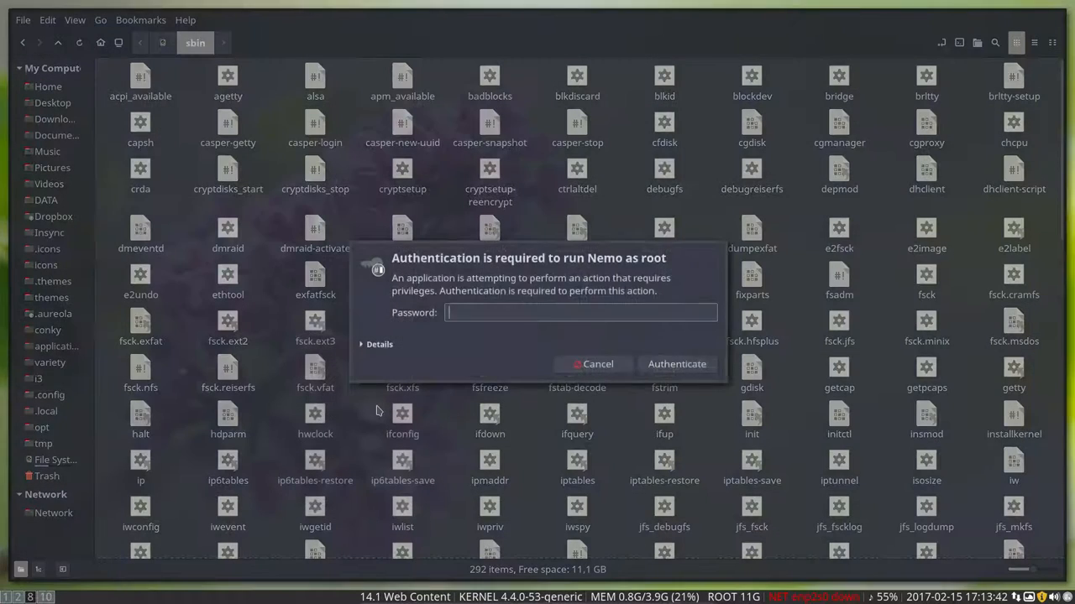
mouse_move(454, 334)
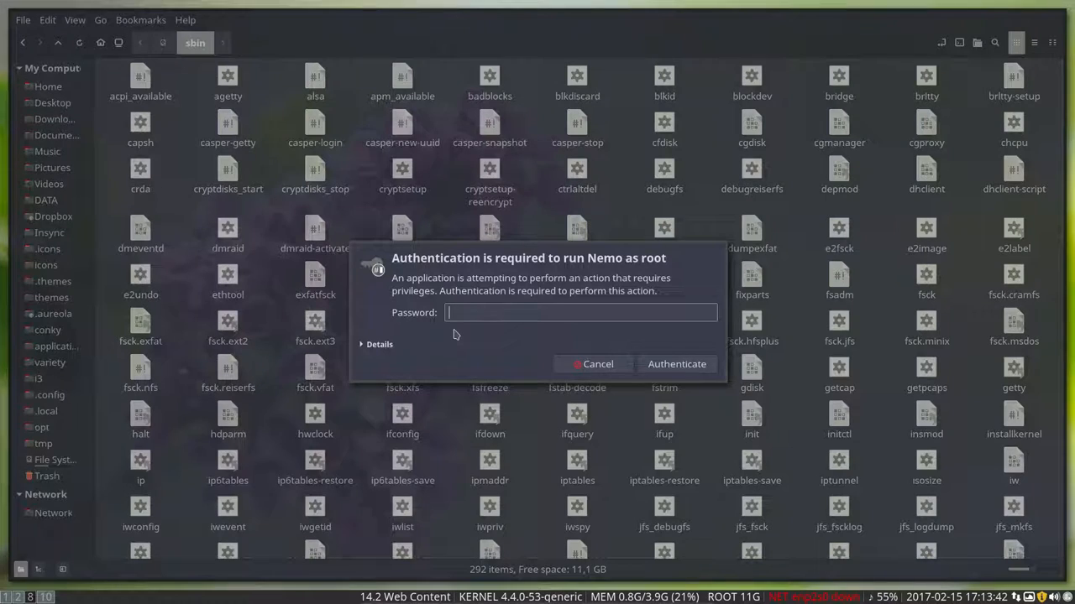
click(677, 363)
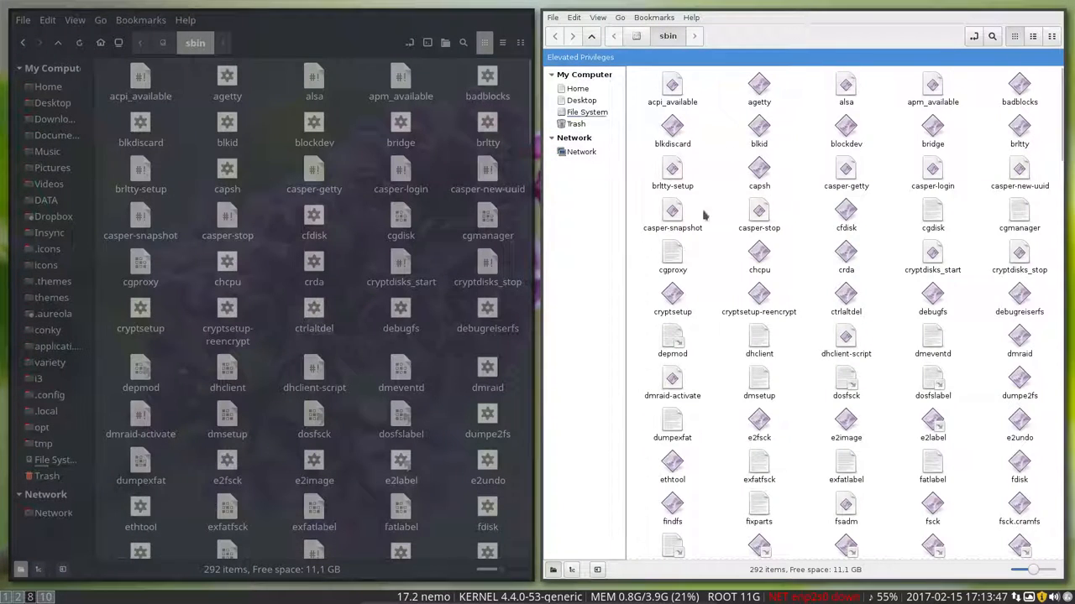
mouse_move(840, 501)
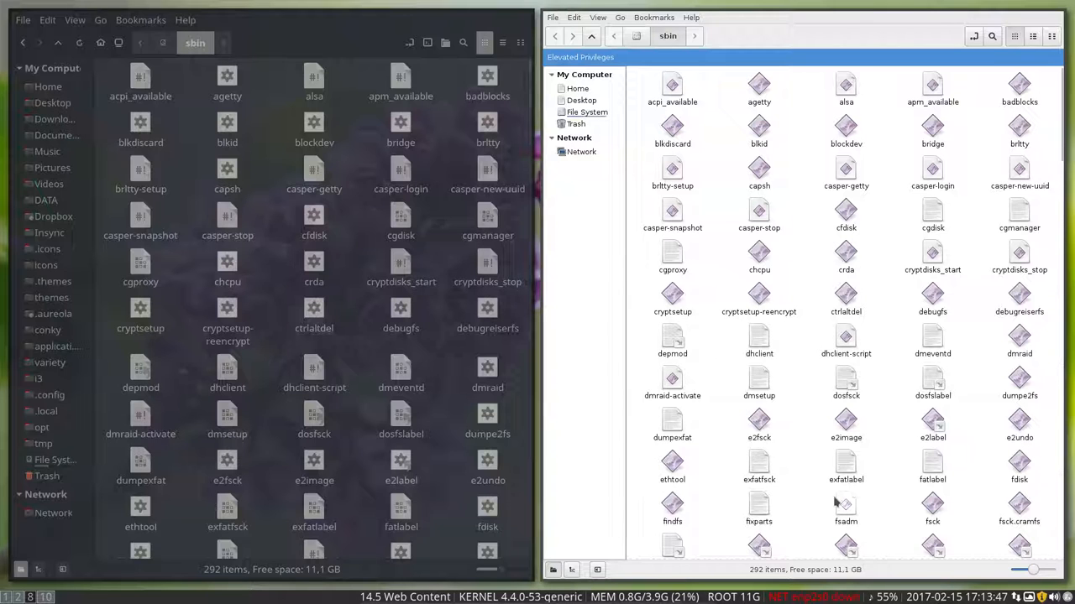
mouse_move(835, 398)
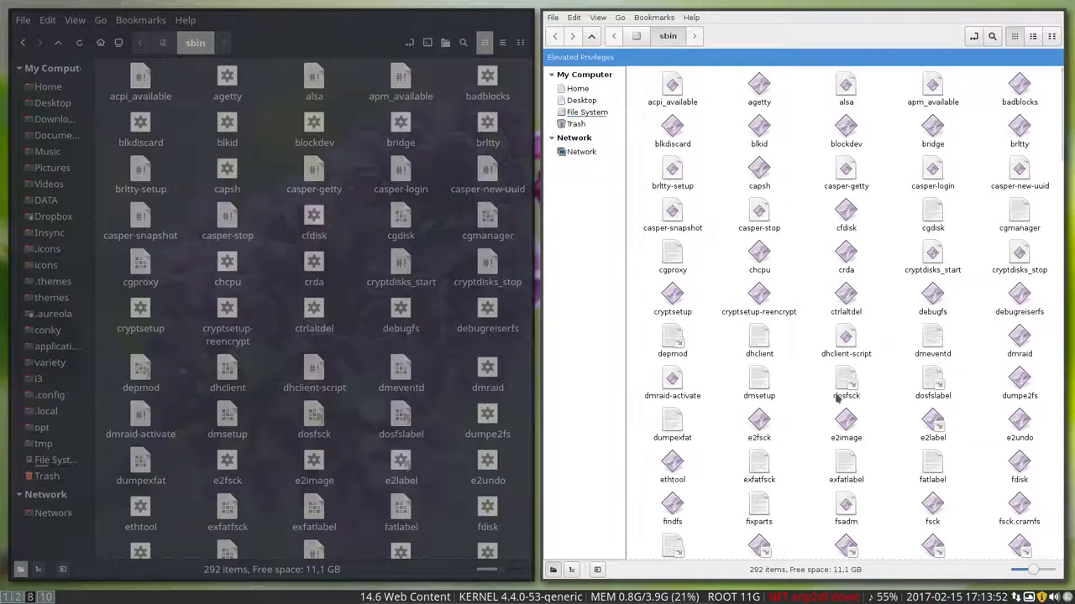
Close the root Nemo window, visit the File System root, and return to the home folder
key(Super+Shift+q)
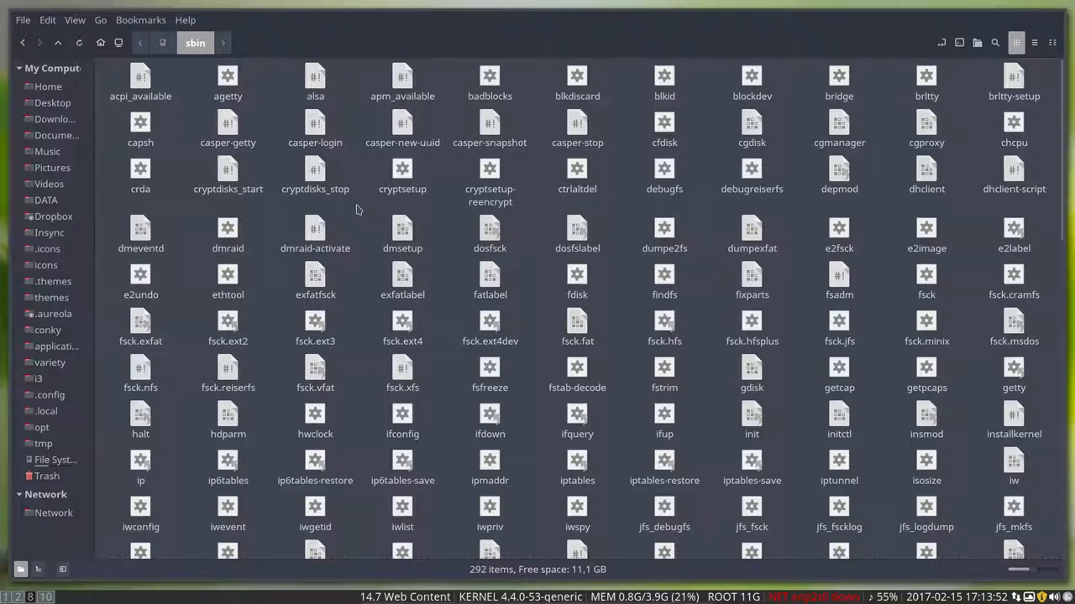
click(57, 42)
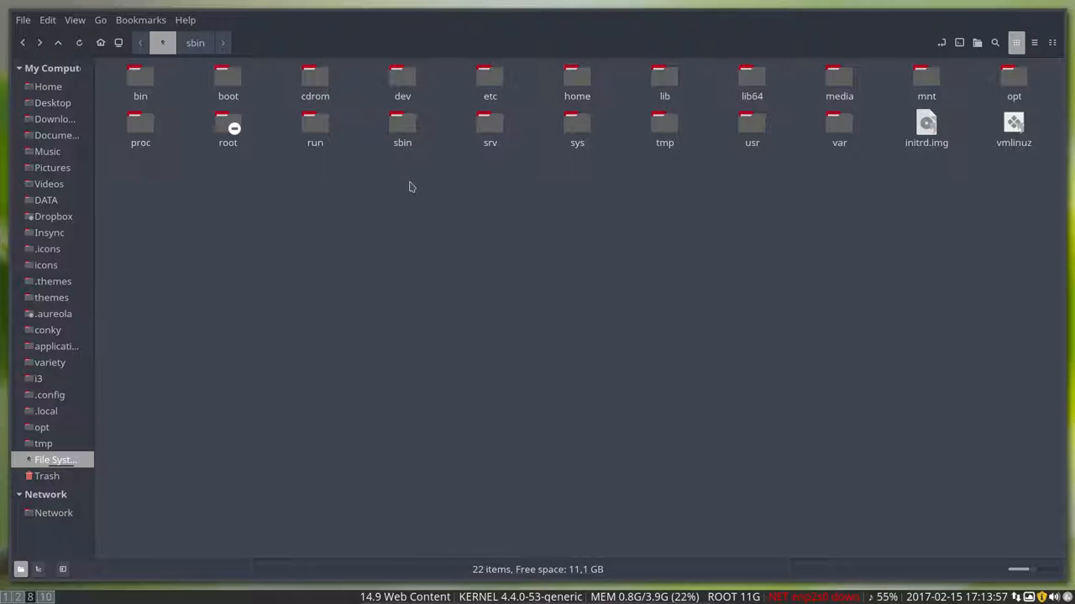
mouse_move(25, 501)
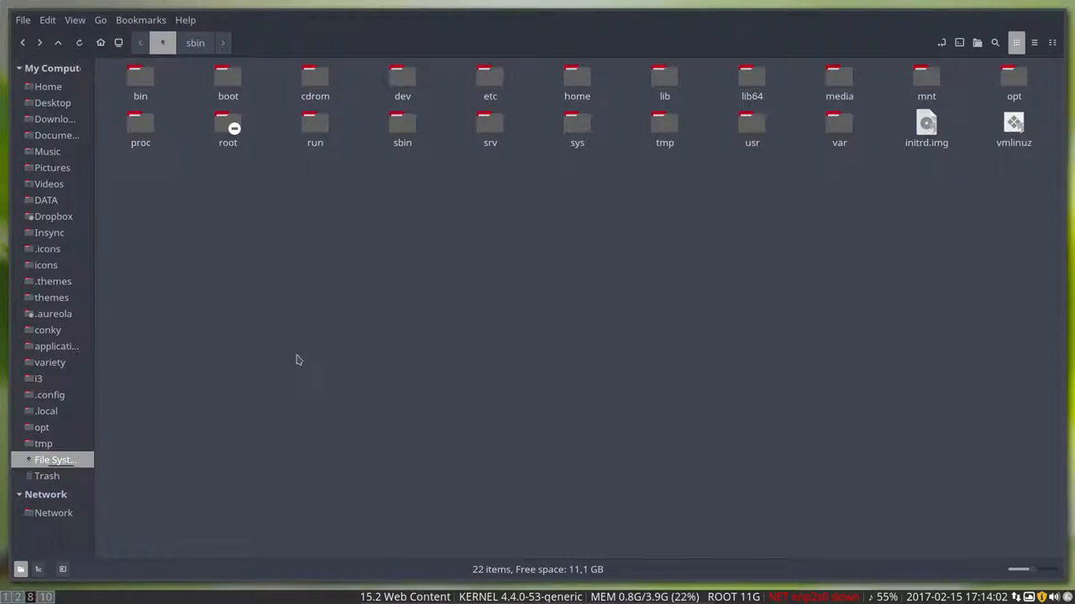
click(48, 87)
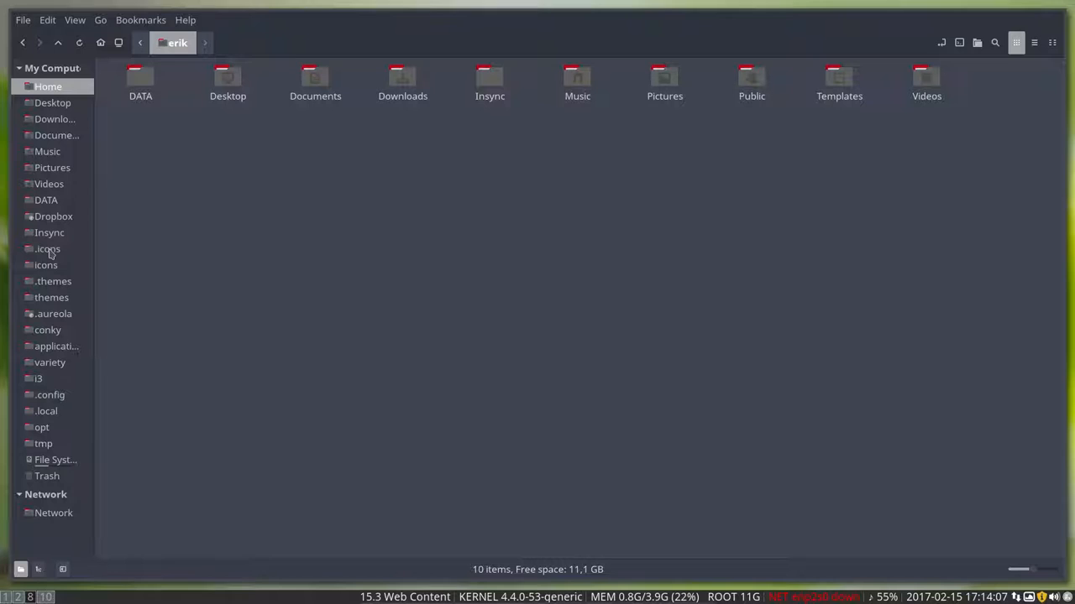
Navigate into DATA > LinuxMint181i3 > installation and select 600-copy-personal-settings.sh, with Update Manager launching beside it
double_click(140, 79)
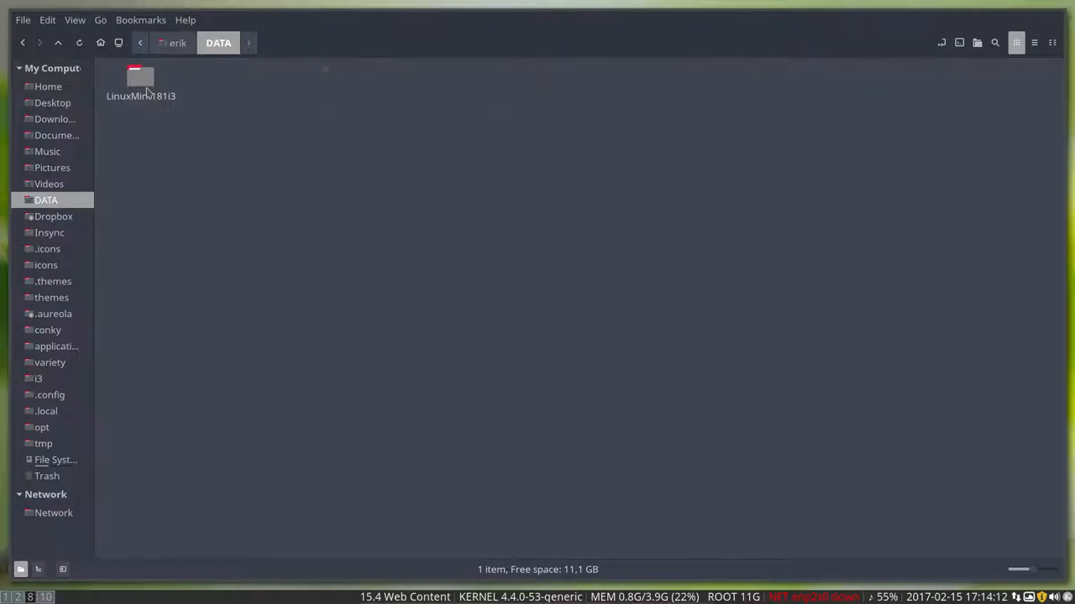
double_click(140, 78)
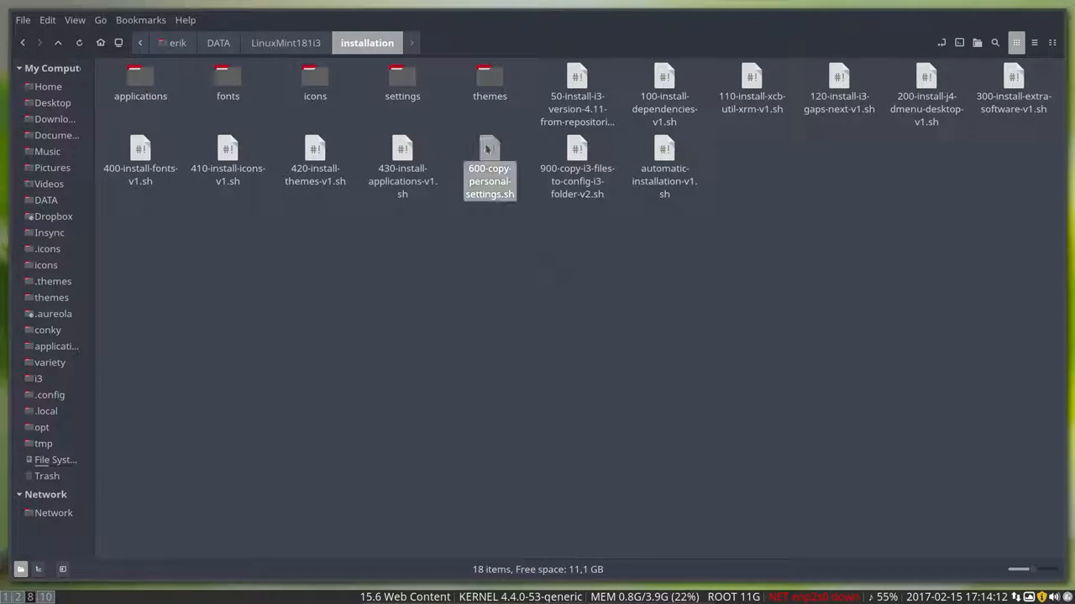
click(489, 168)
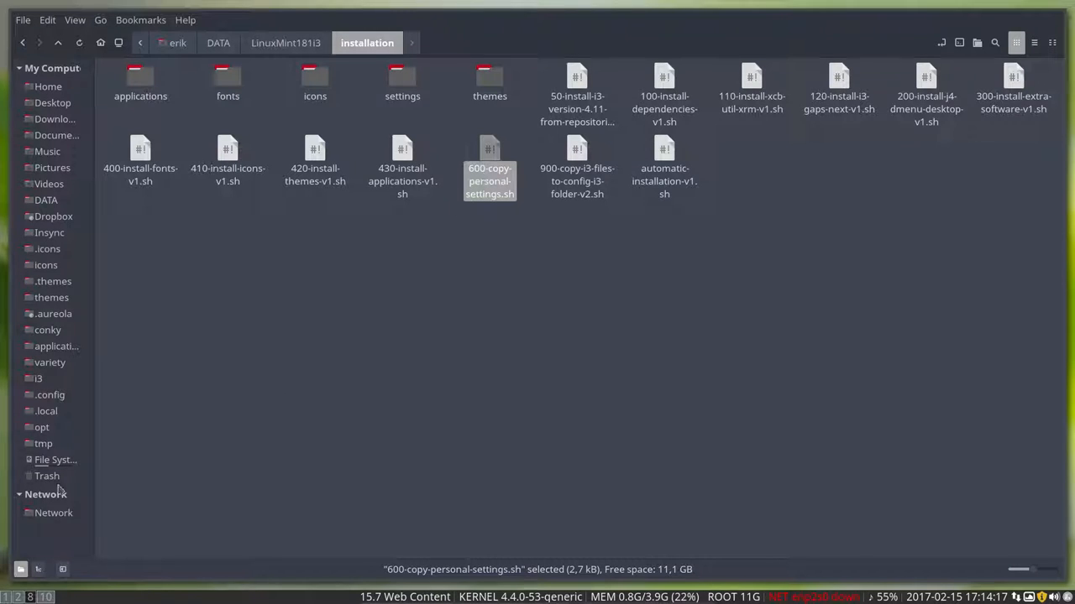
click(418, 358)
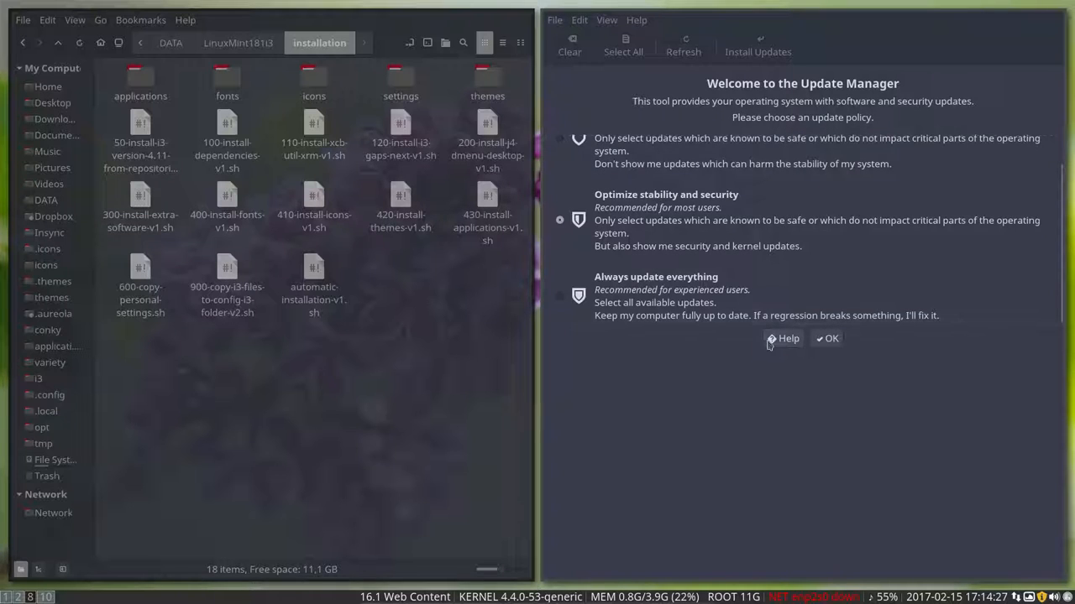
Accept the update policy and tick 'Don't suggest to switch to a local mirror' in Update Manager preferences
click(831, 338)
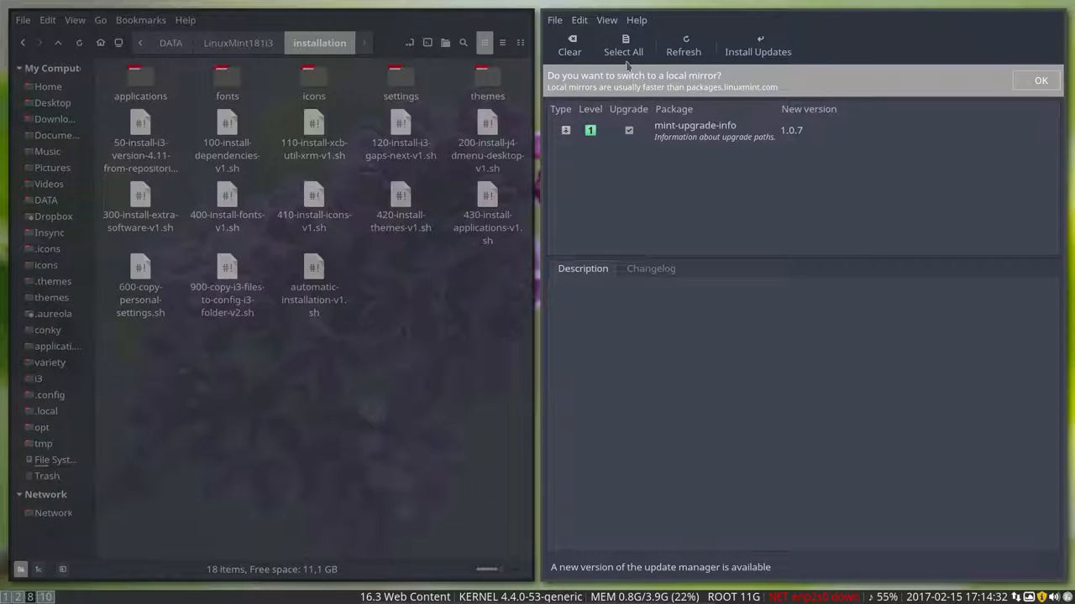
click(606, 19)
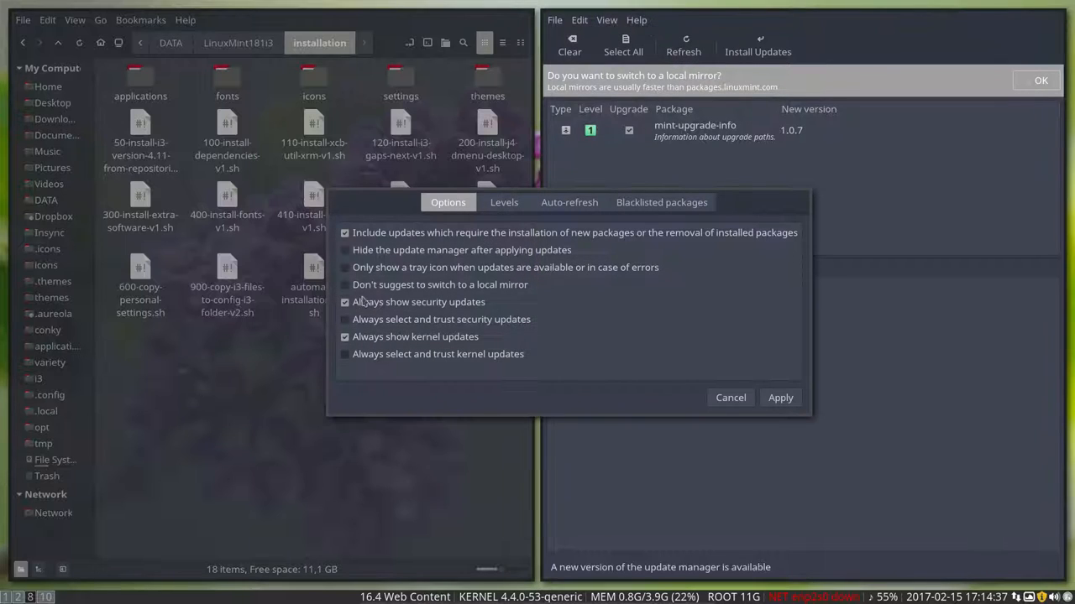
click(345, 285)
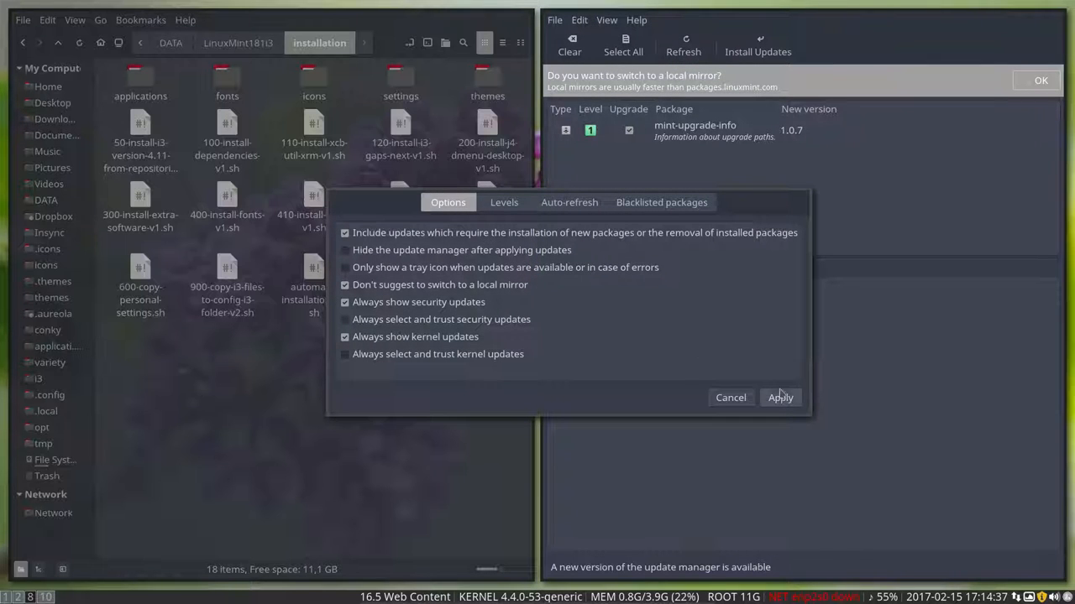
click(779, 397)
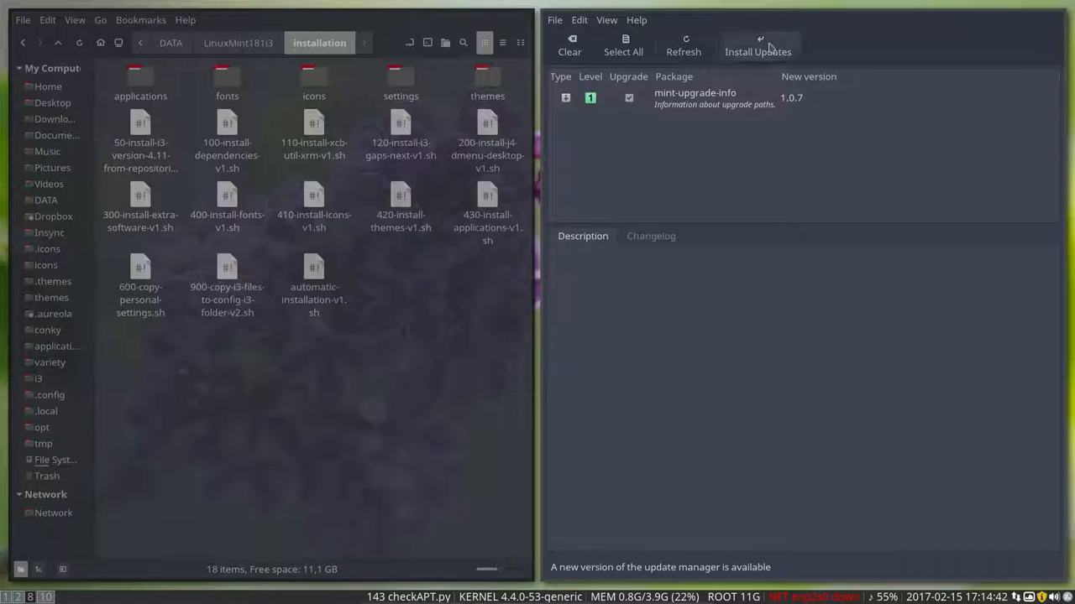
Install the update manager's own upgrade, confirming the administrator password
click(757, 45)
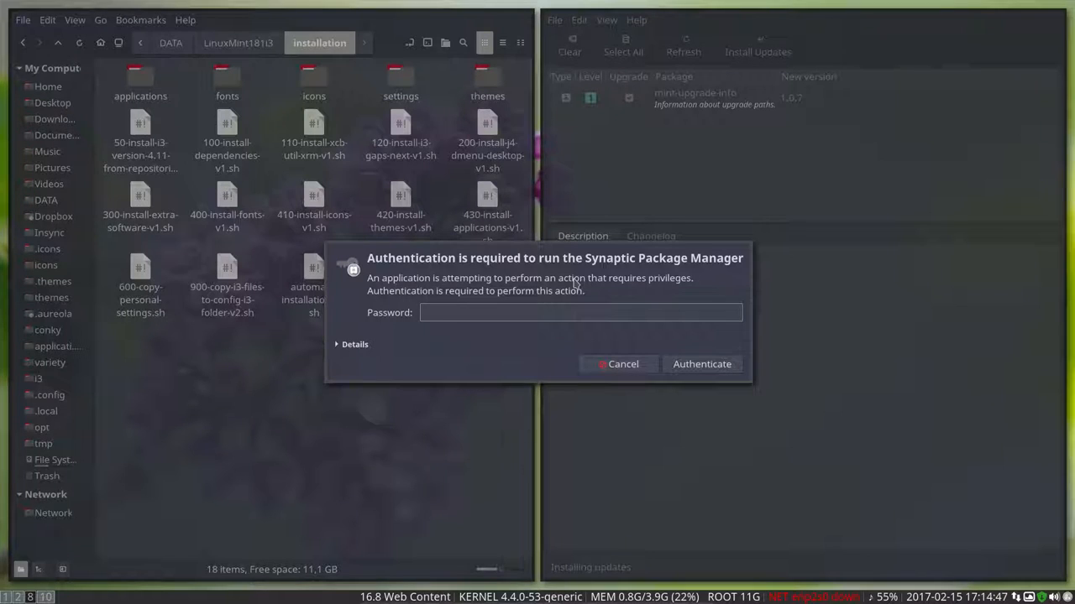
key(Return)
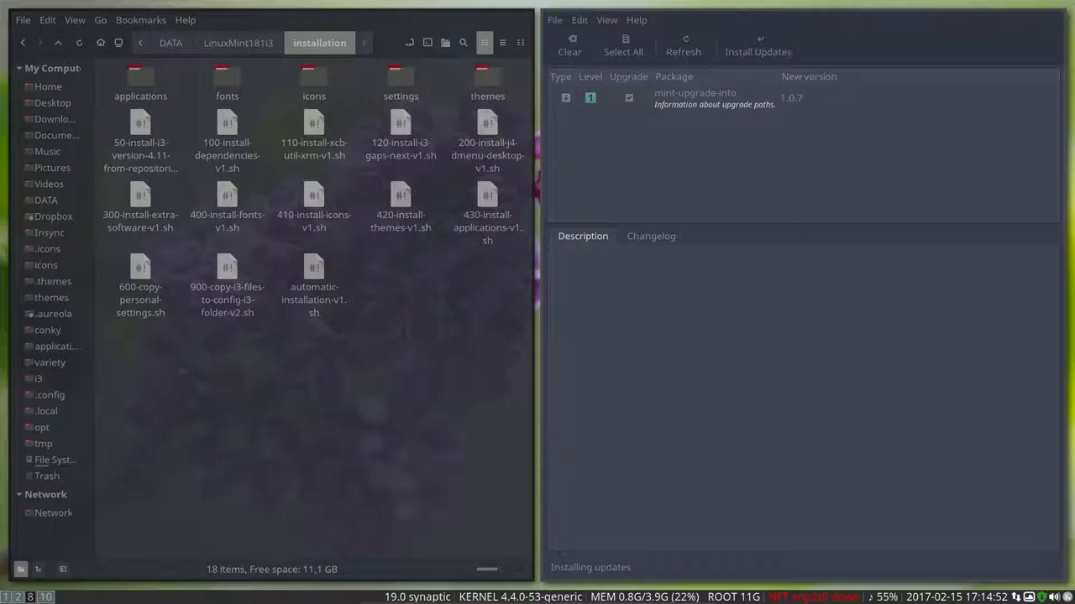
click(757, 45)
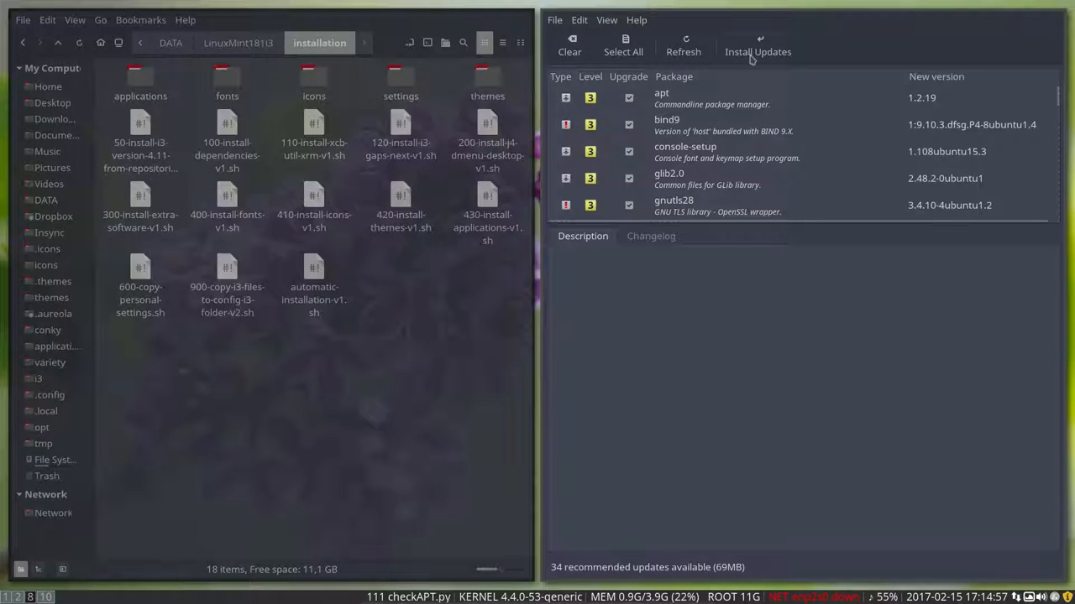
Start installing all 34 recommended updates after authenticating, then return to the files workspace
click(757, 47)
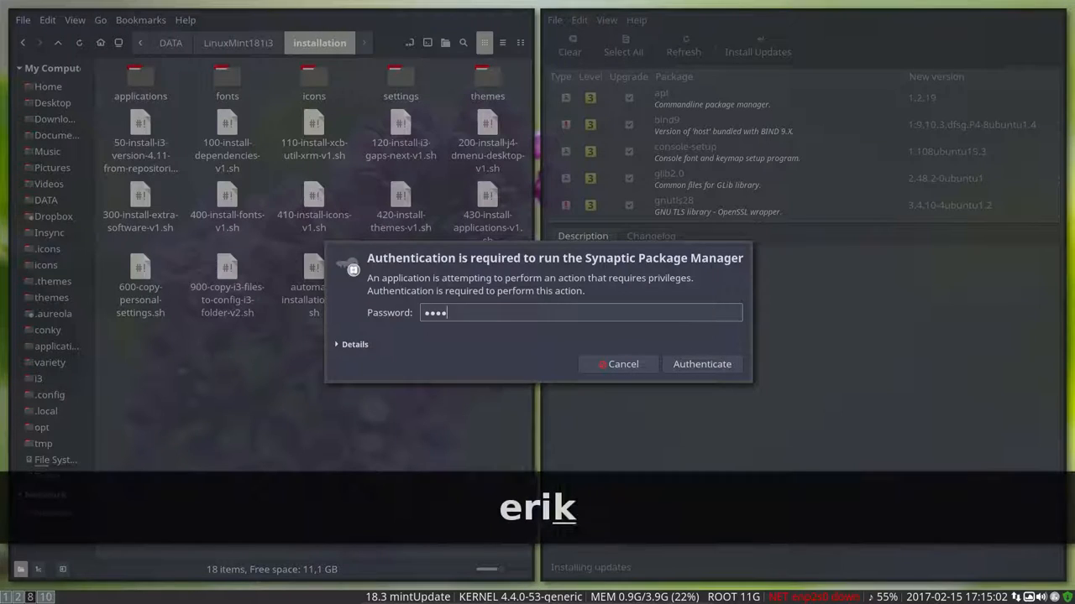
click(701, 364)
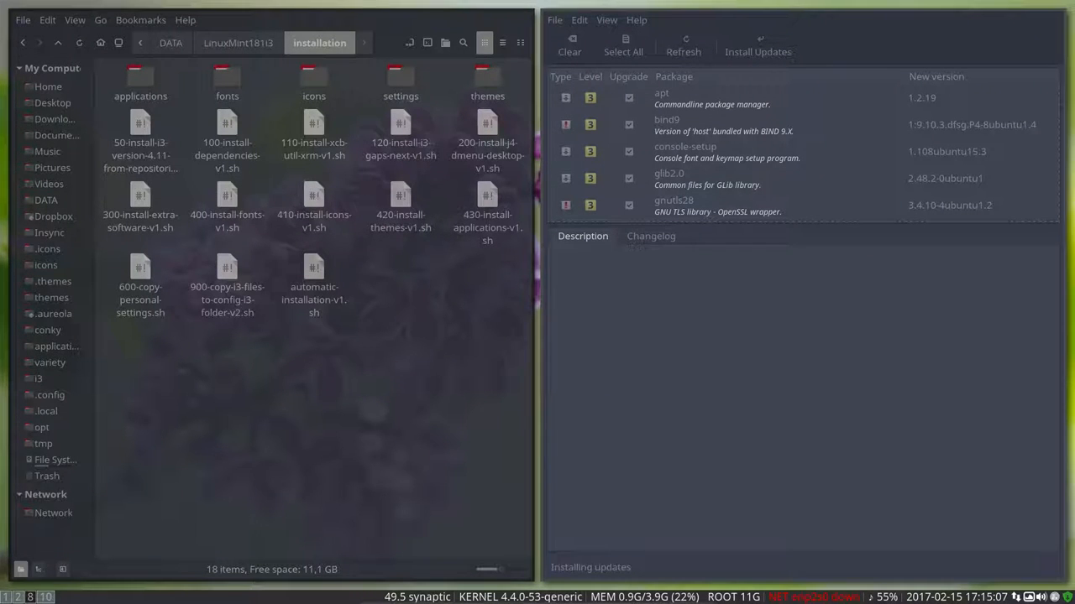
click(756, 45)
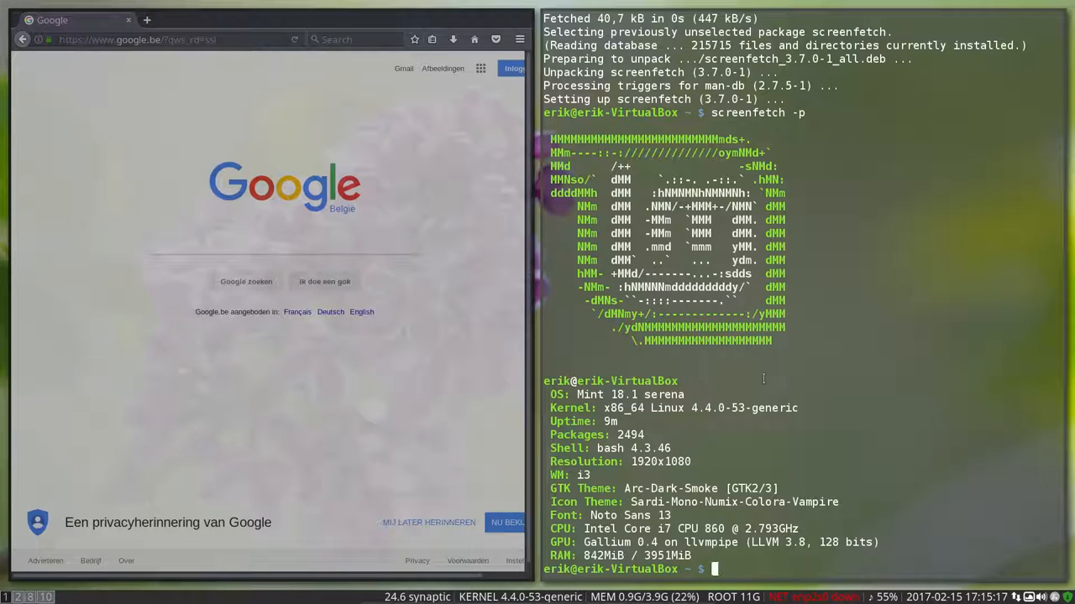
key(Super+Shift+Q)
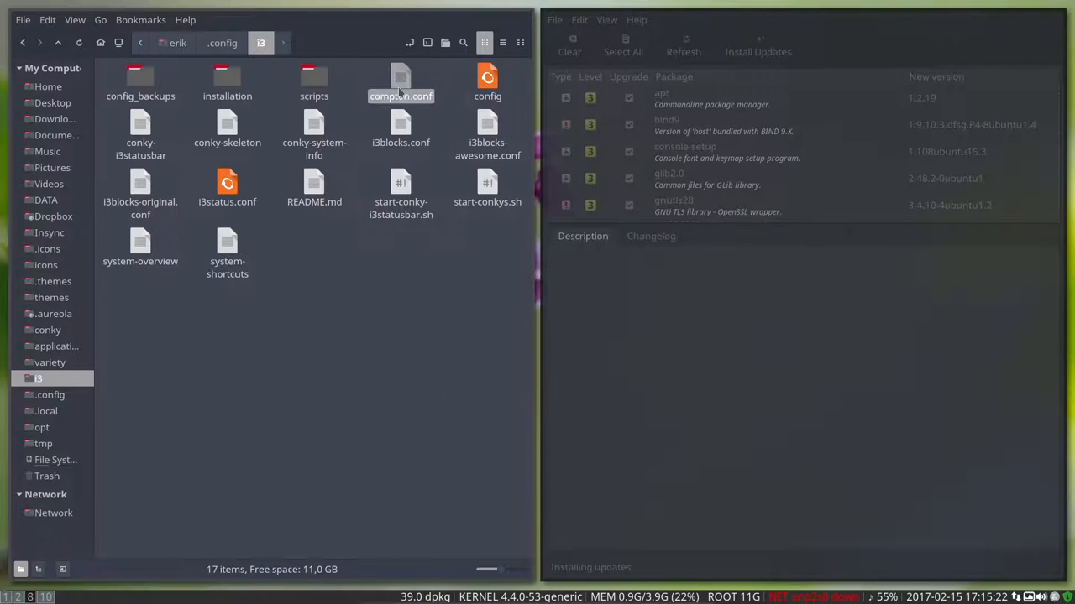
Select compton.conf, clear the selection, then open the i3 config file in the default editor
click(401, 79)
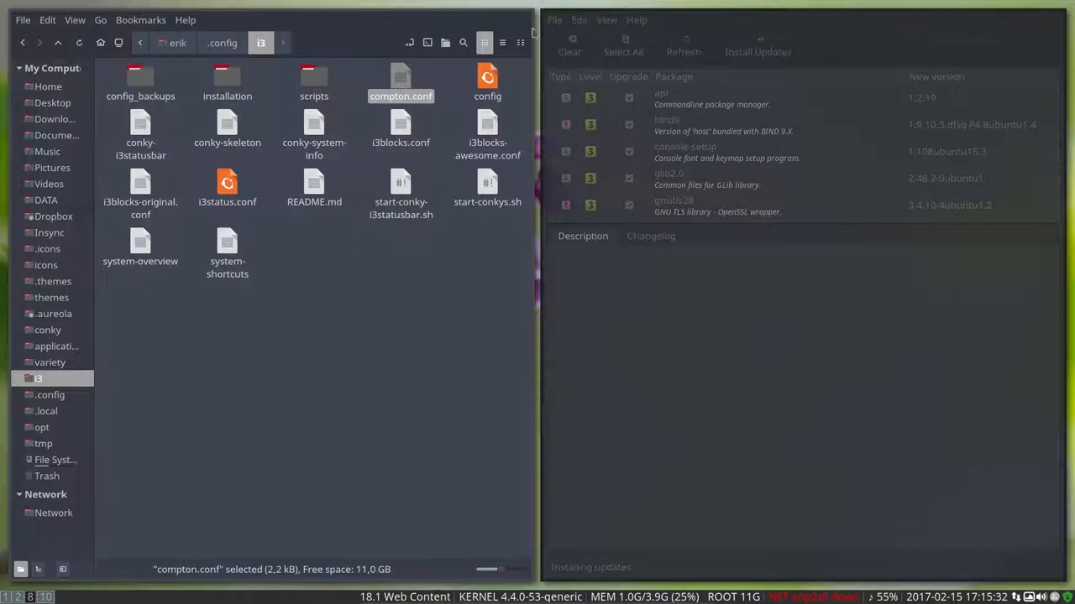
mouse_move(537, 321)
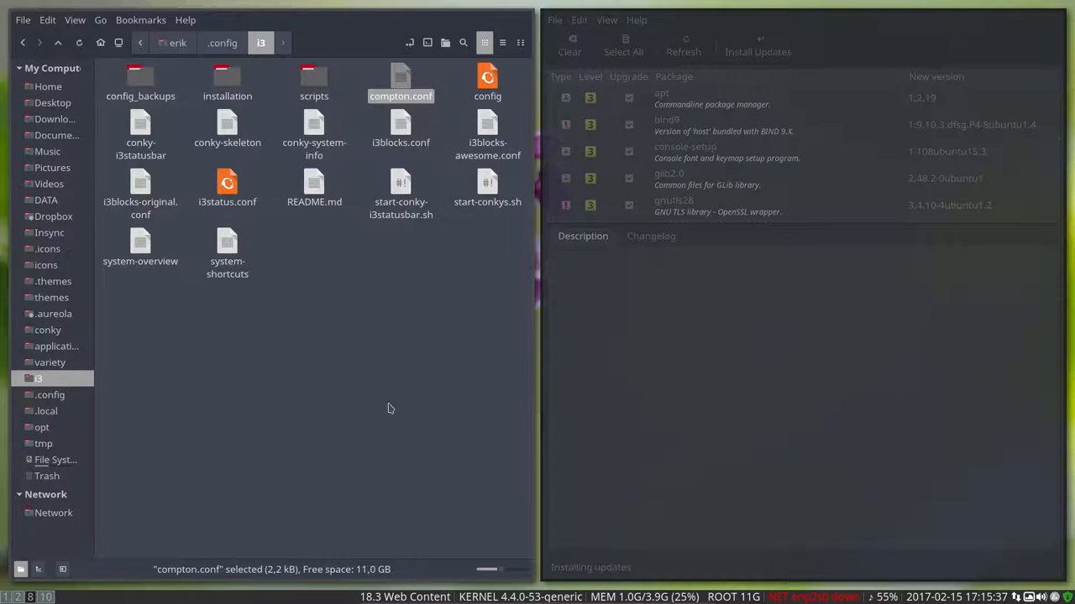
mouse_move(424, 429)
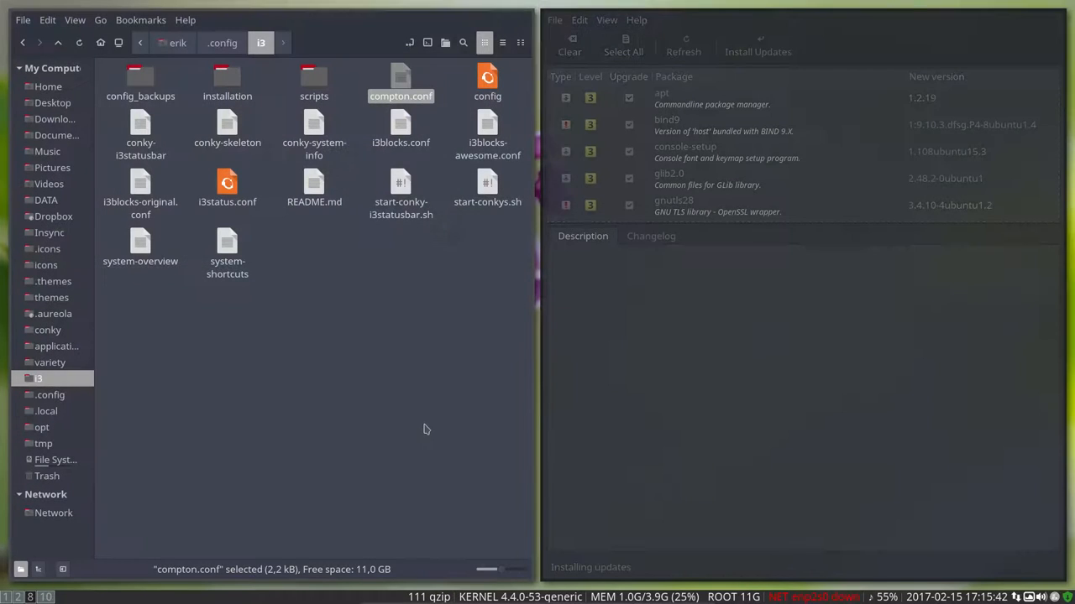
click(487, 79)
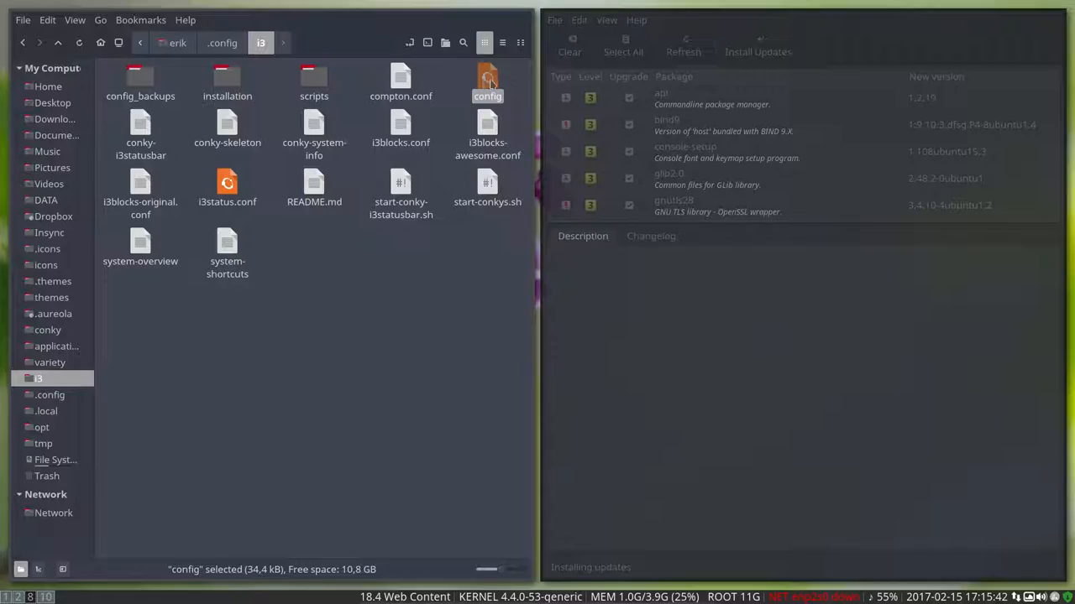
double_click(487, 80)
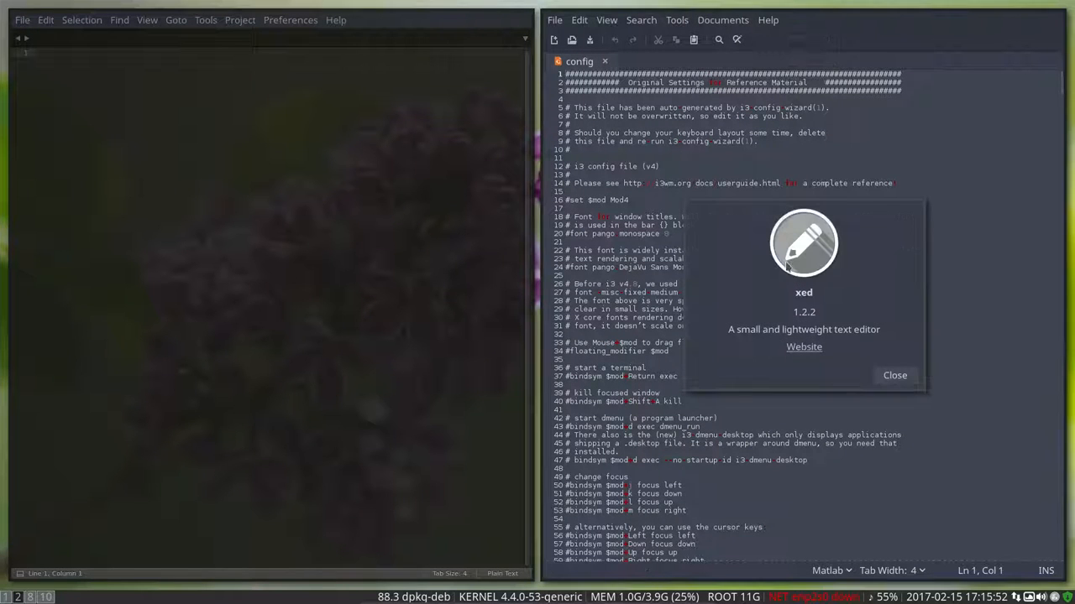
Dismiss xed's About dialog and quit the editor via File > Quit
click(894, 375)
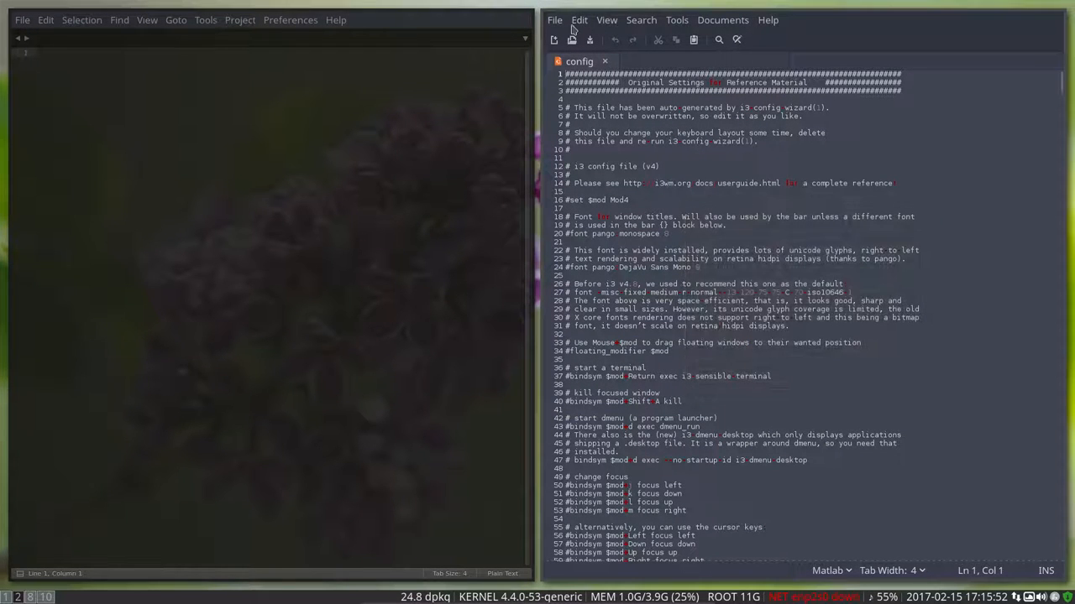
click(554, 19)
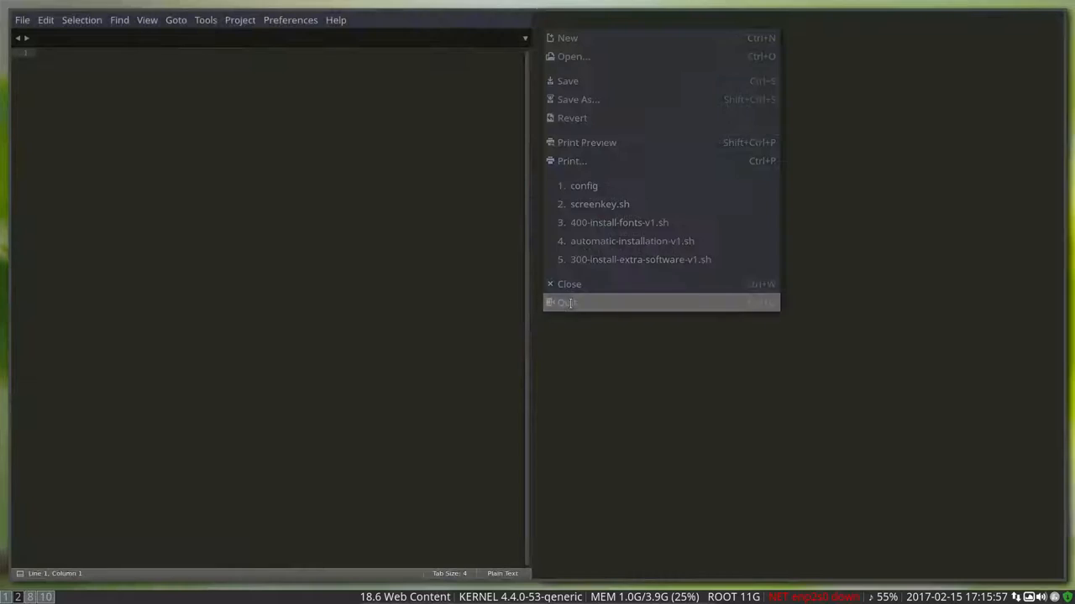
click(568, 302)
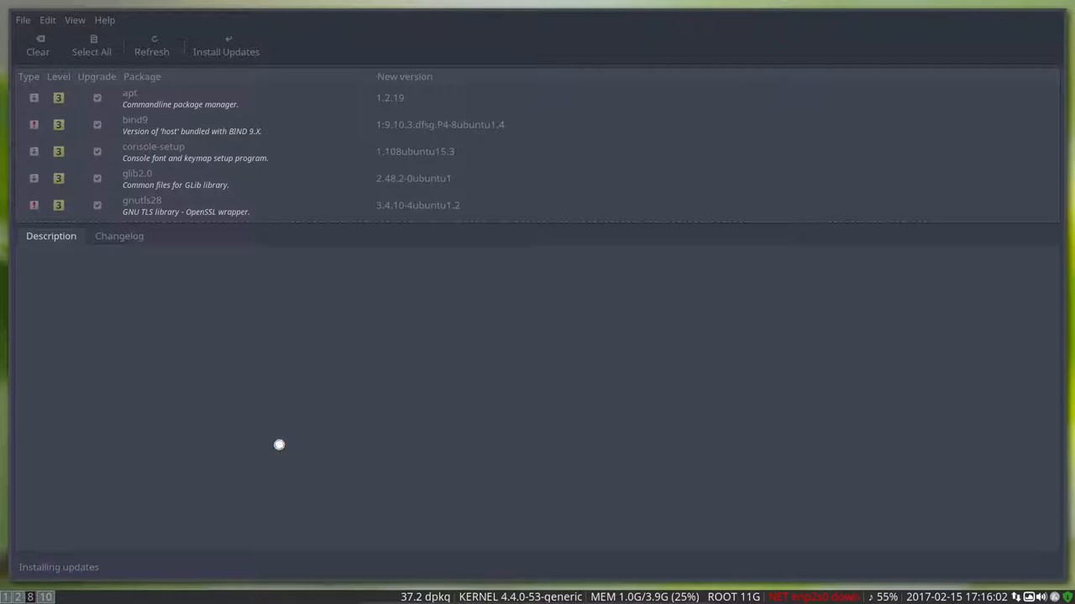
mouse_move(210, 431)
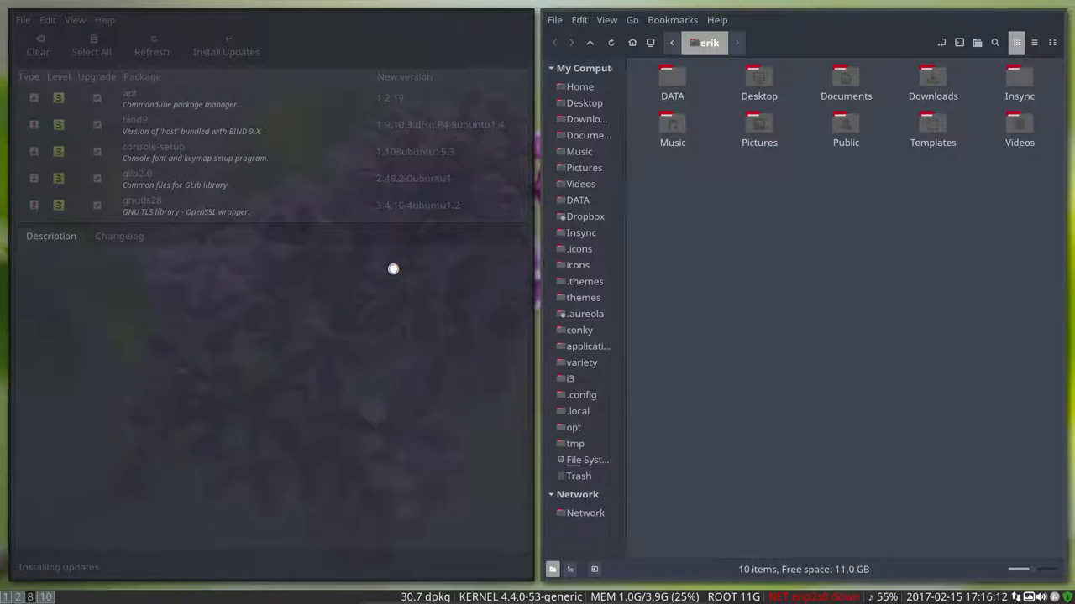
mouse_move(753, 211)
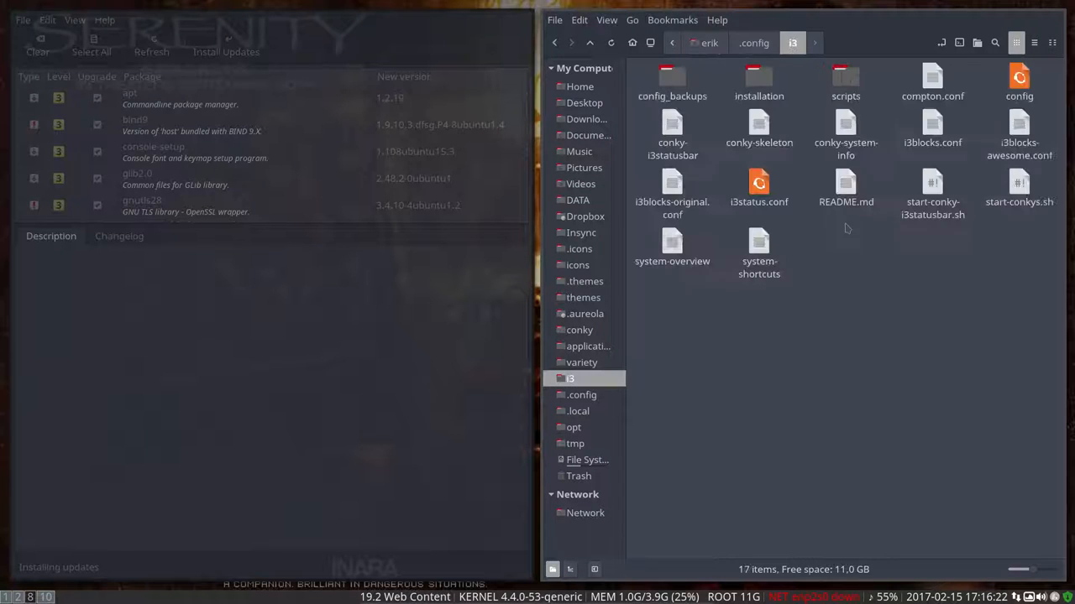
Choose Sublime Text as the application to open the config file via Open With > Other Application
right_click(1019, 81)
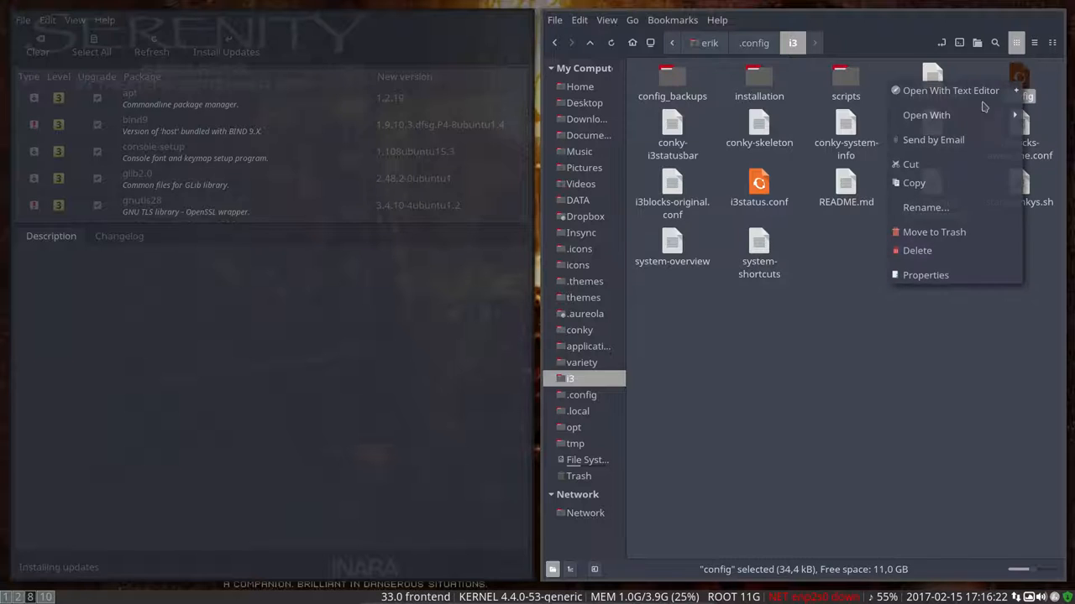
mouse_move(926, 115)
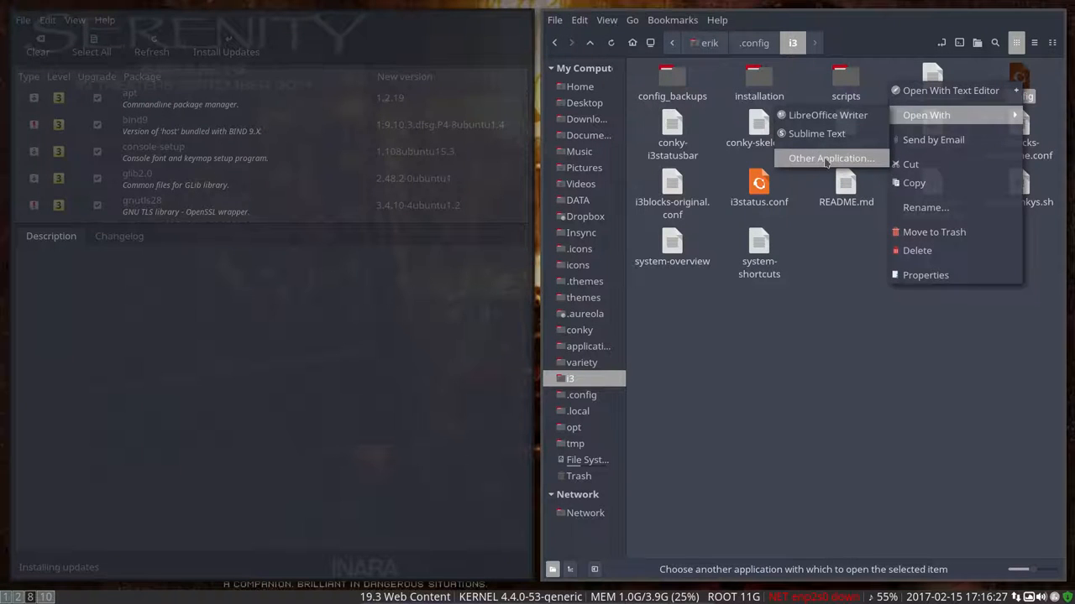
click(830, 158)
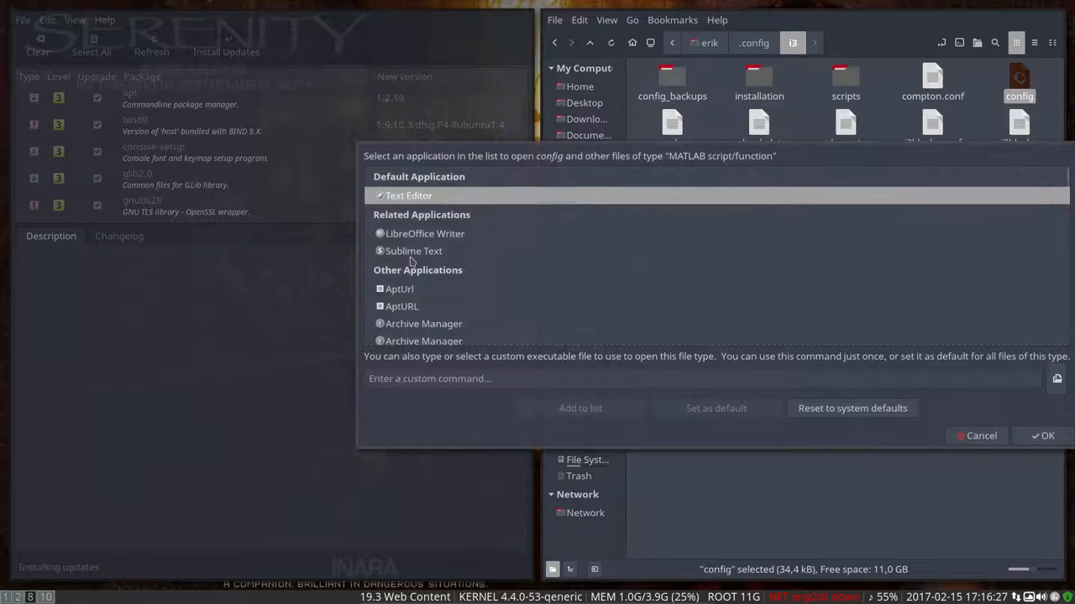
click(413, 251)
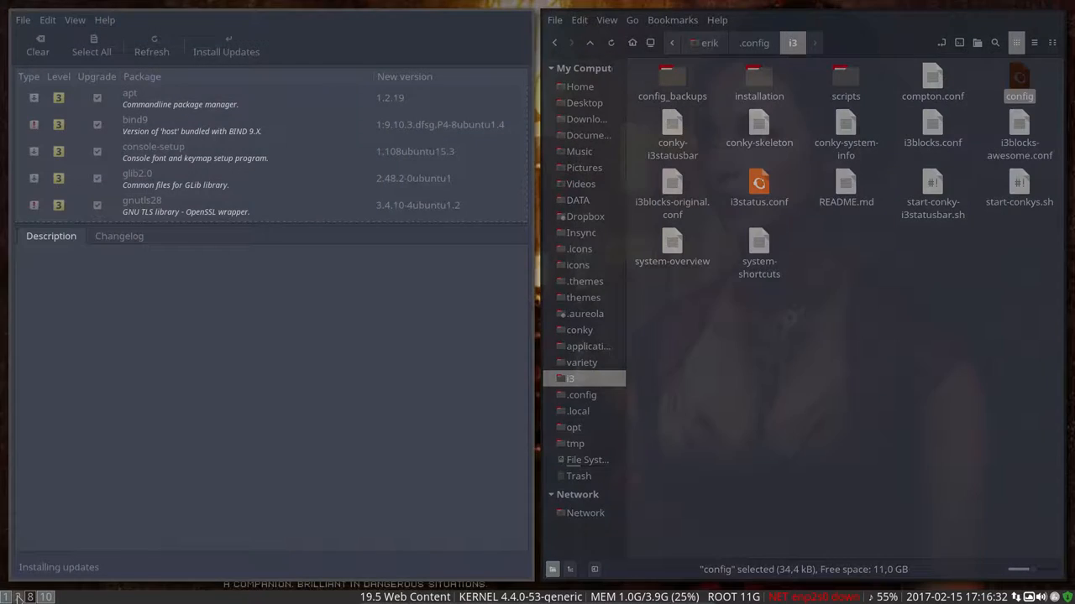
Open config in Sublime Text and highlight the original reference settings block
double_click(1020, 84)
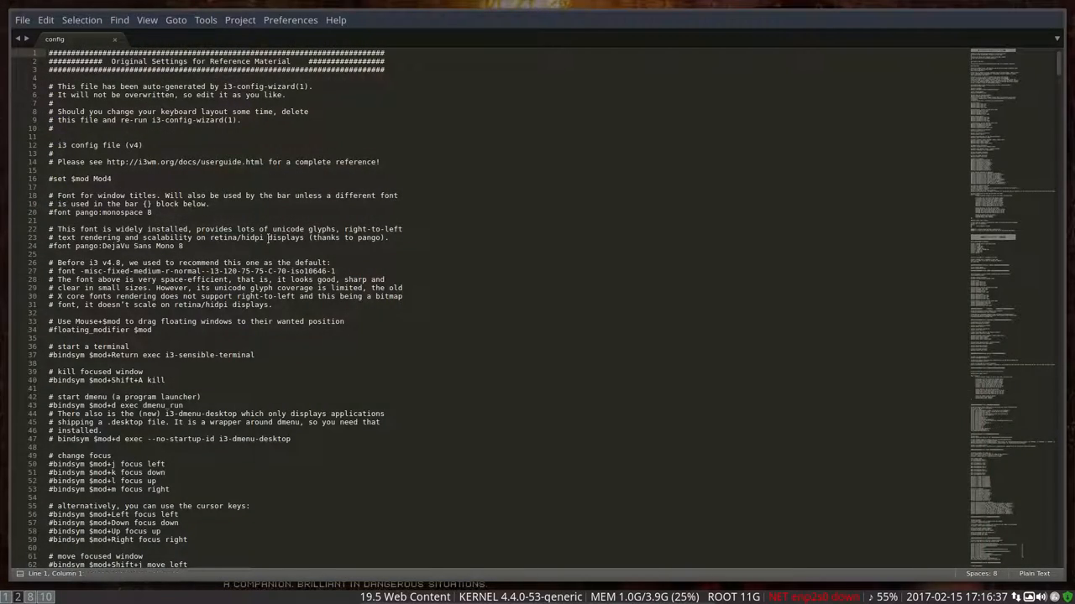
scroll(down, 3)
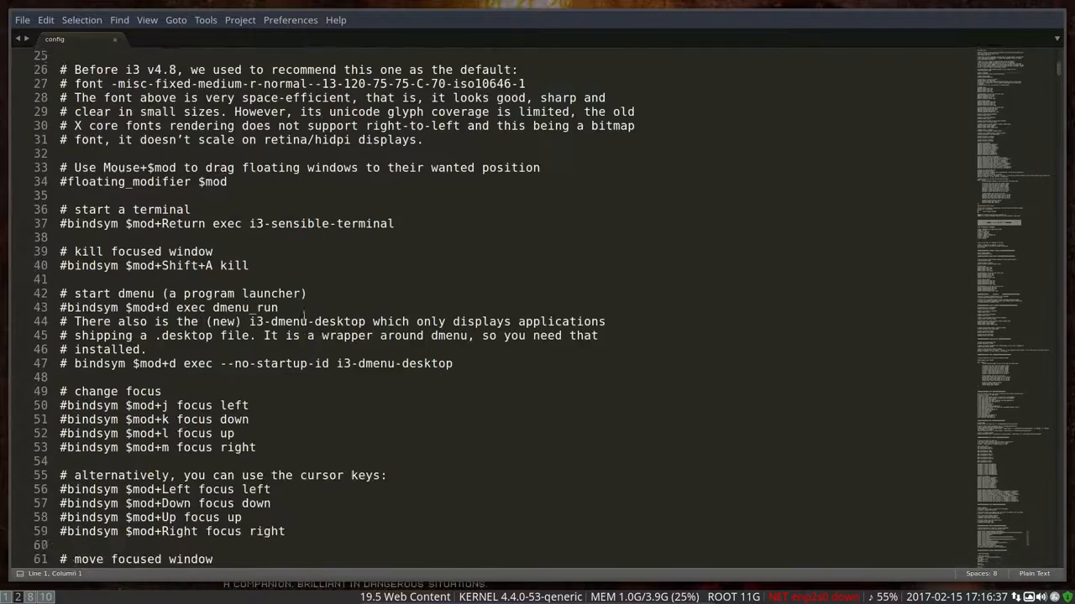
scroll(down, 3)
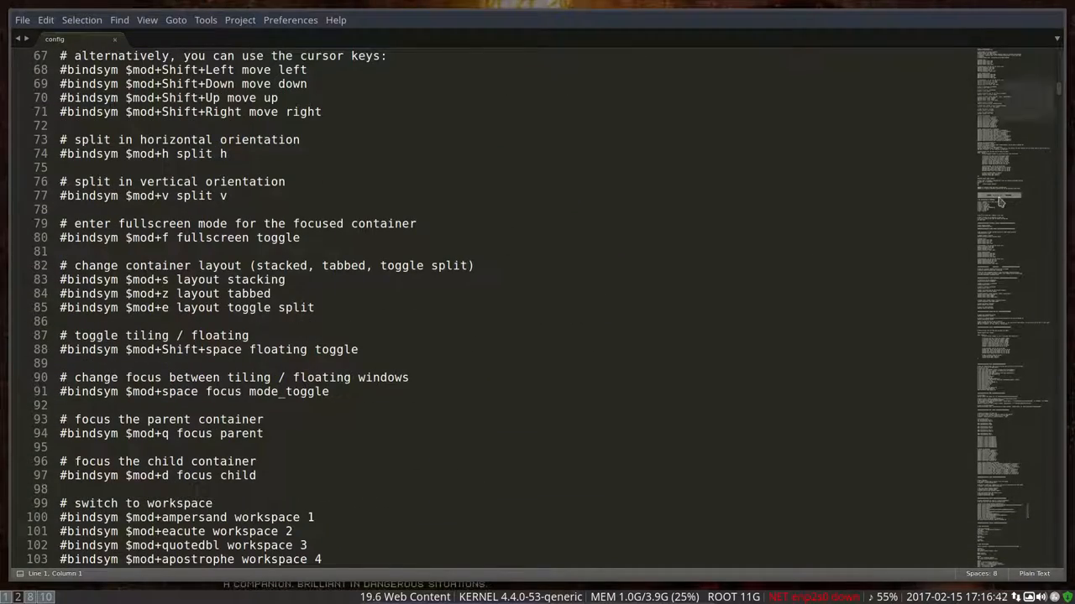
scroll(down, 3)
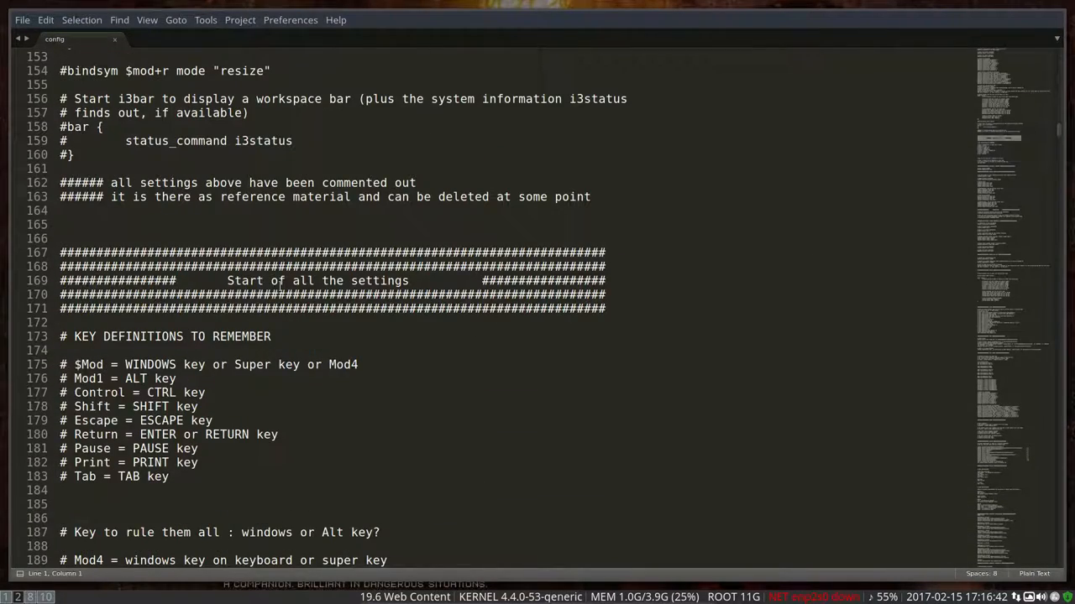
drag(225, 281, 453, 280)
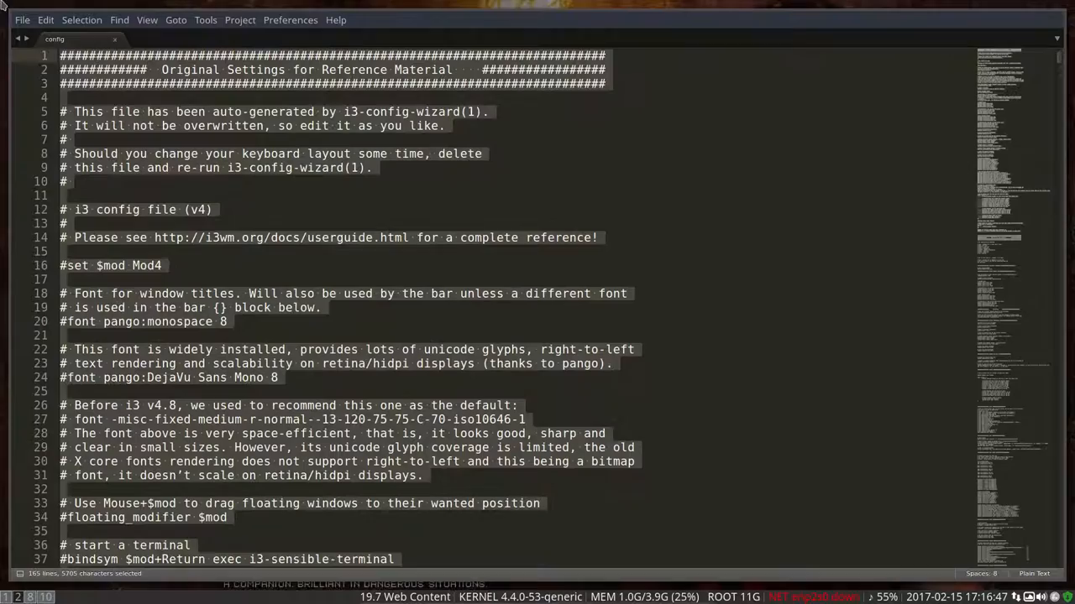
Scroll down through the key definitions to the move-focused-window bindings
scroll(down, 3)
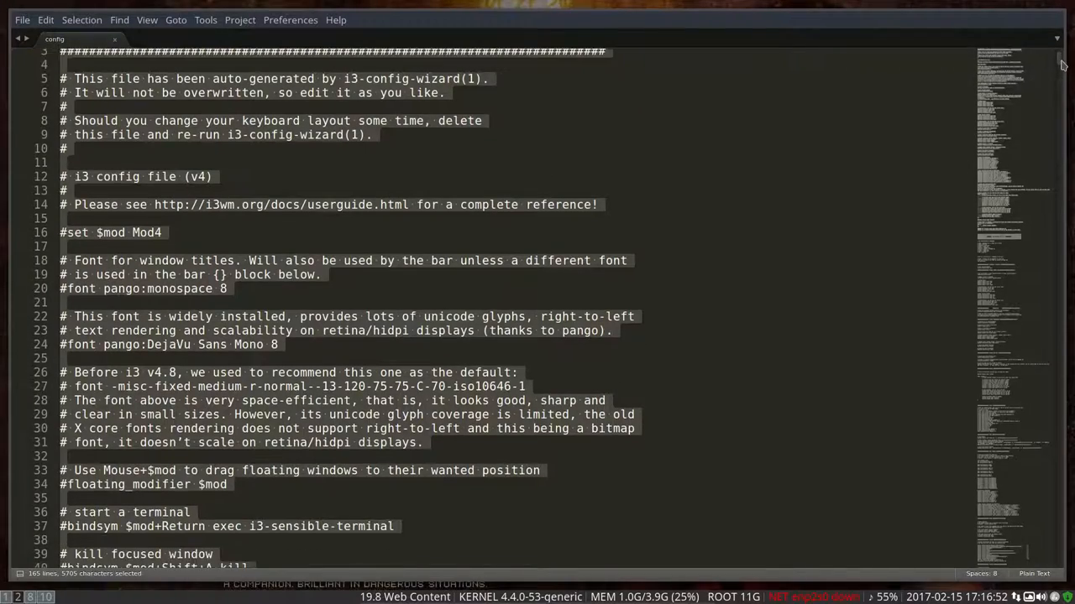
scroll(down, 3)
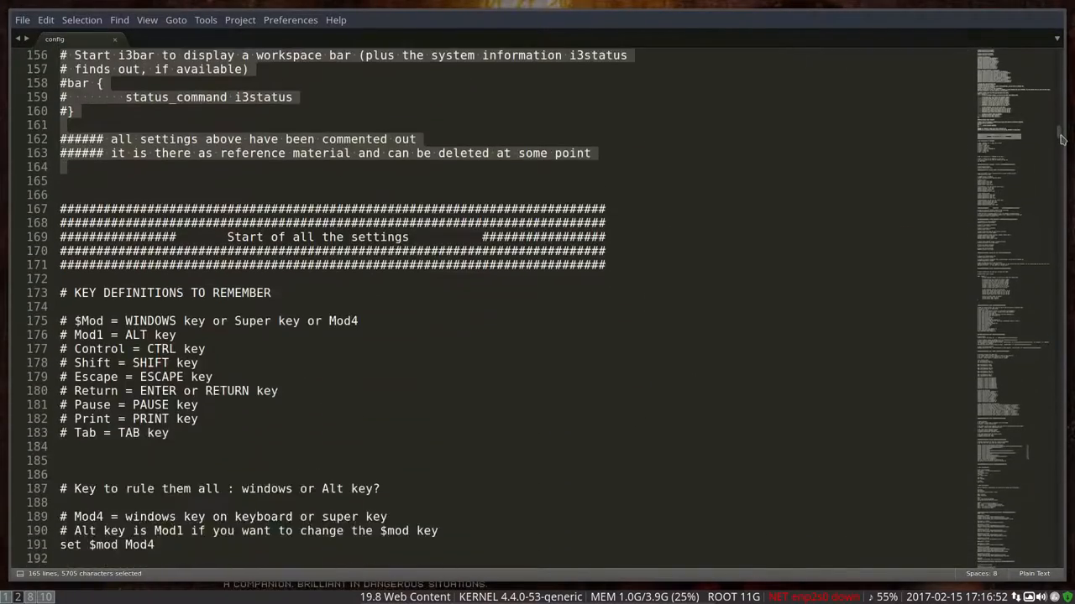
scroll(down, 3)
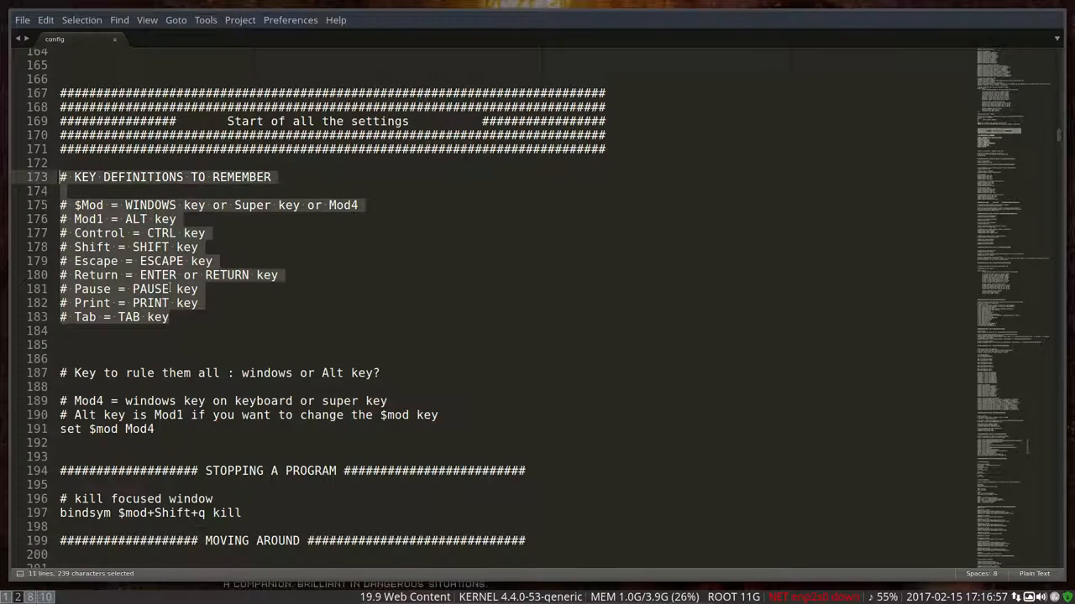
scroll(down, 3)
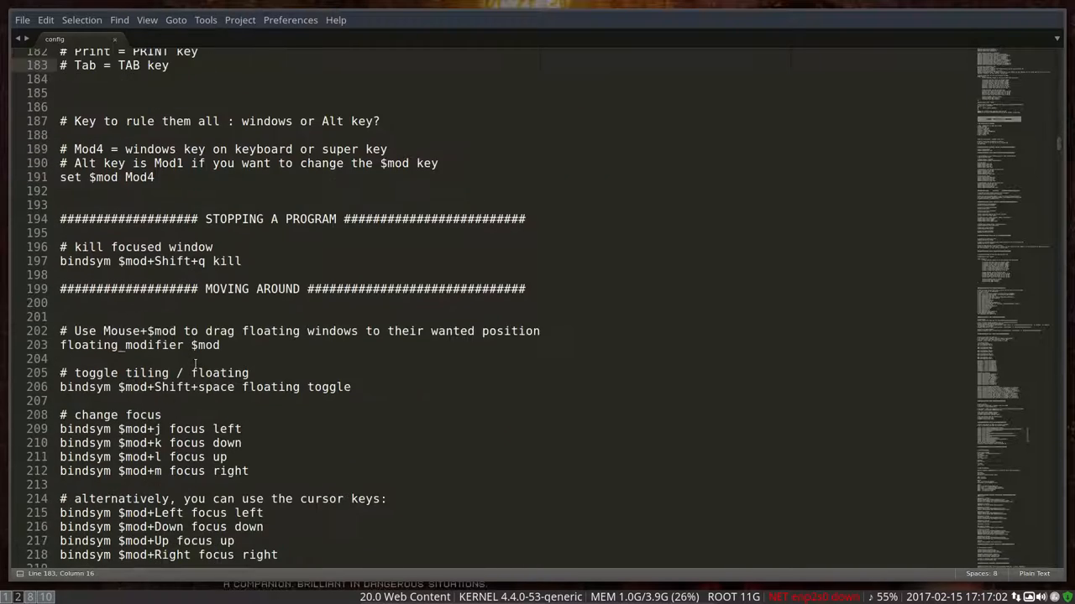
scroll(down, 3)
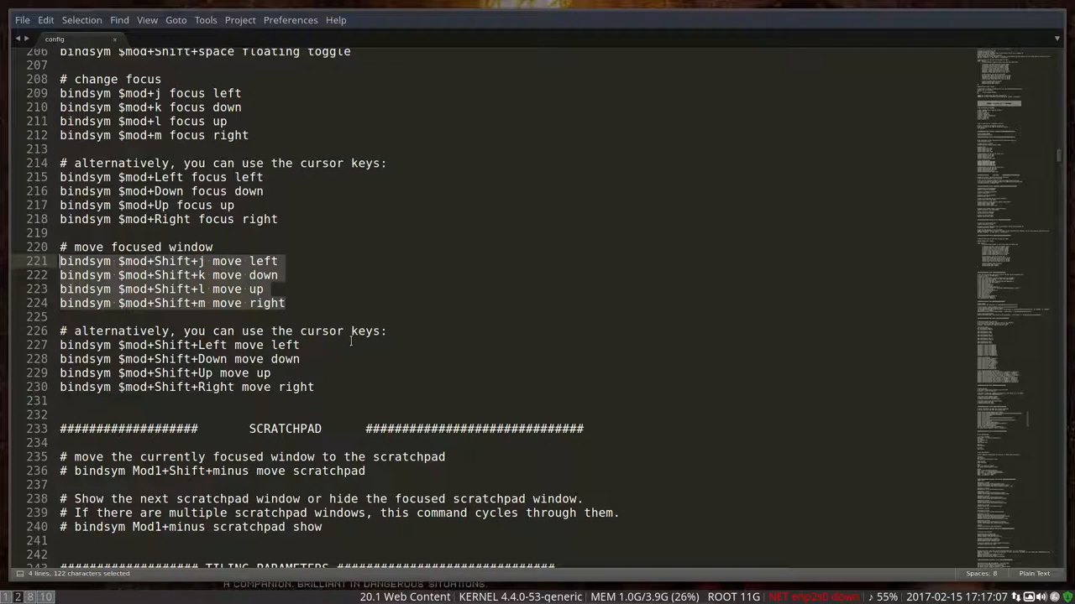
Float the config window, cycle to a new Variety wallpaper, and reposition the floating window
key(Super)
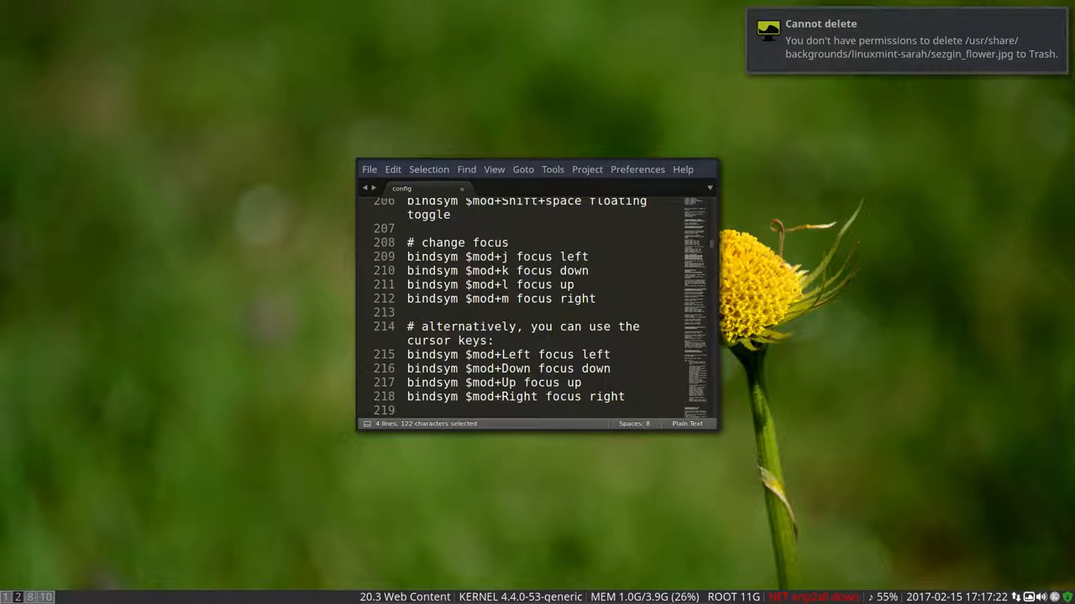
key(Alt+Left)
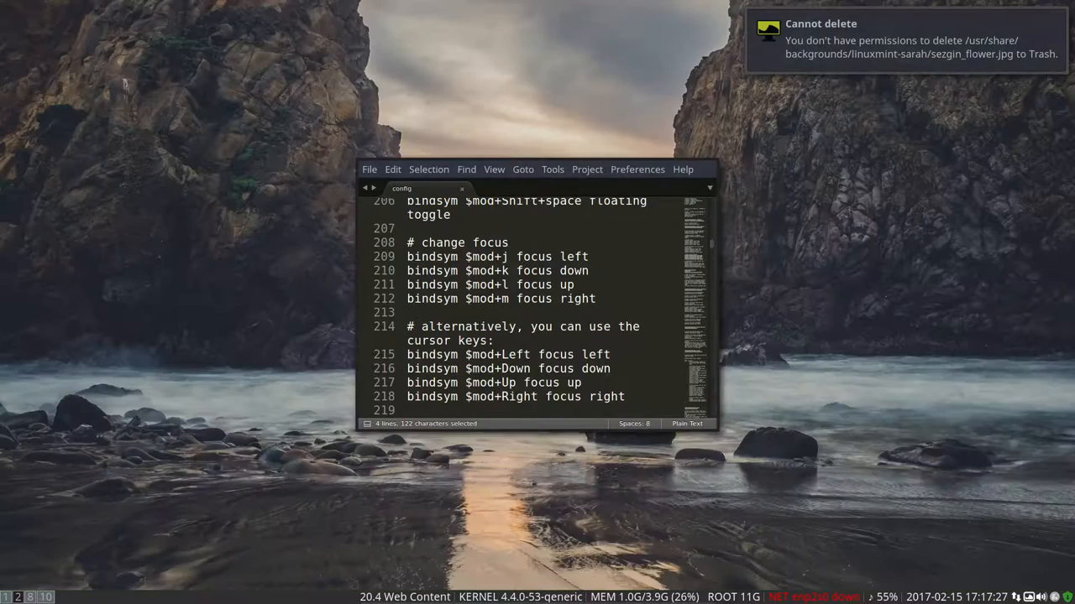
key(Alt+p)
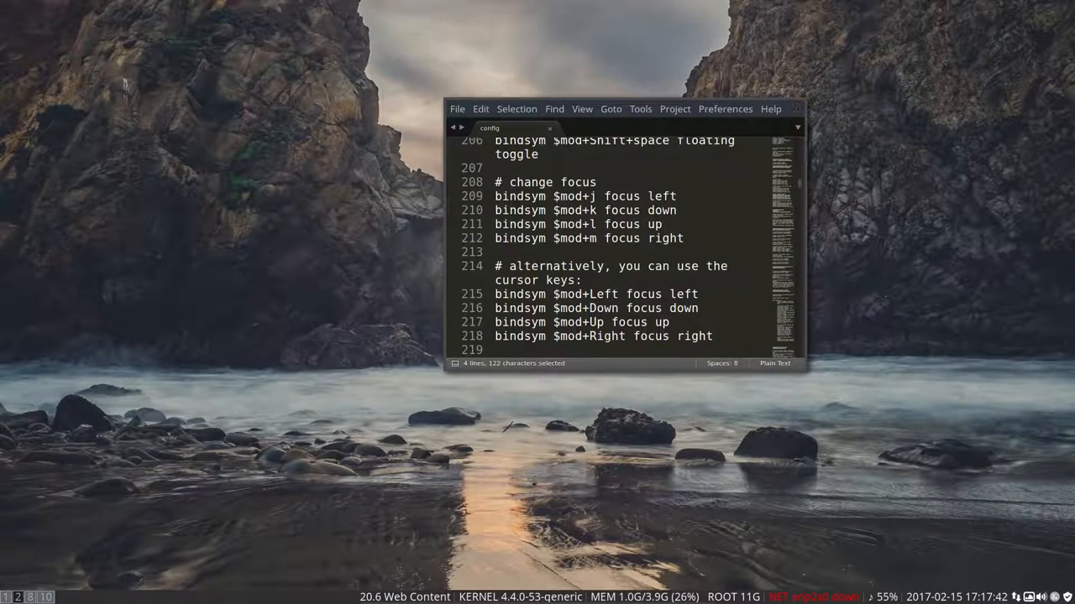
drag(625, 109, 554, 104)
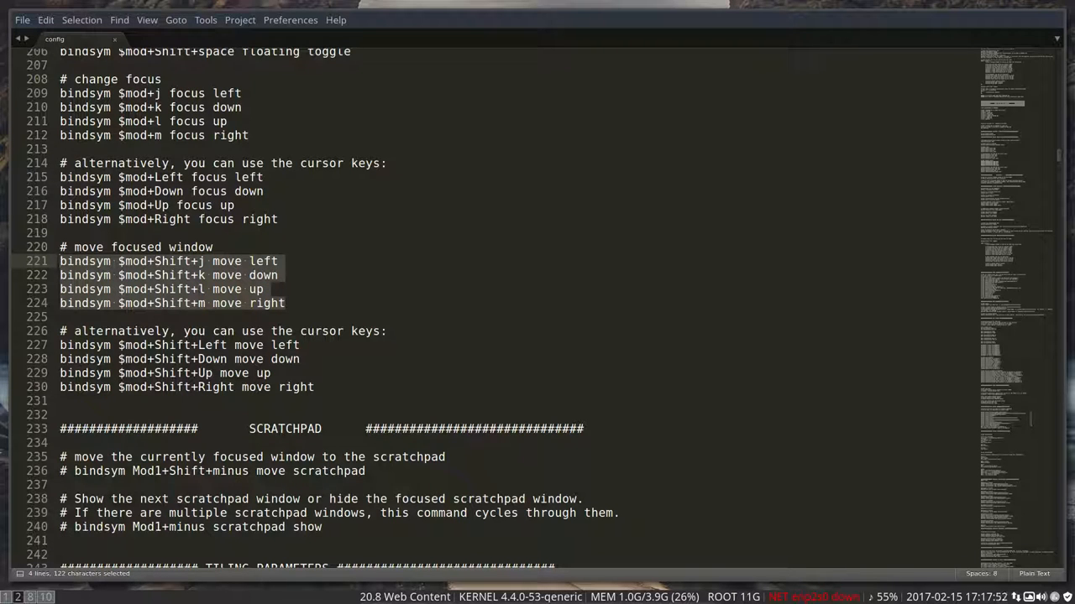
Tile the config window again, scroll past the reload, resize, font and menu sections, then switch to the browser workspace
key(Super+Shift+space)
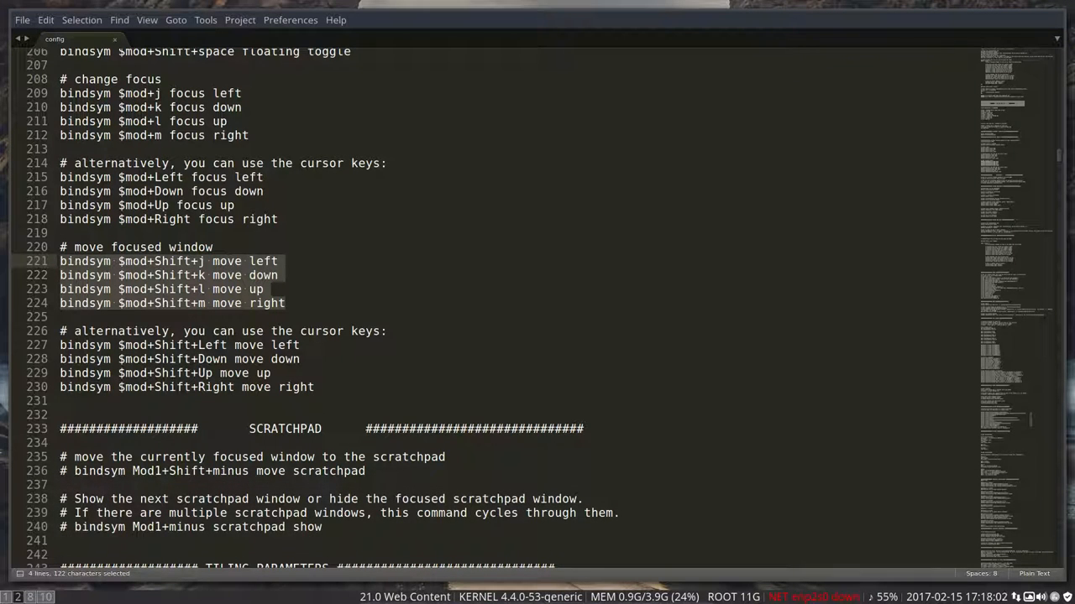
scroll(down, 3)
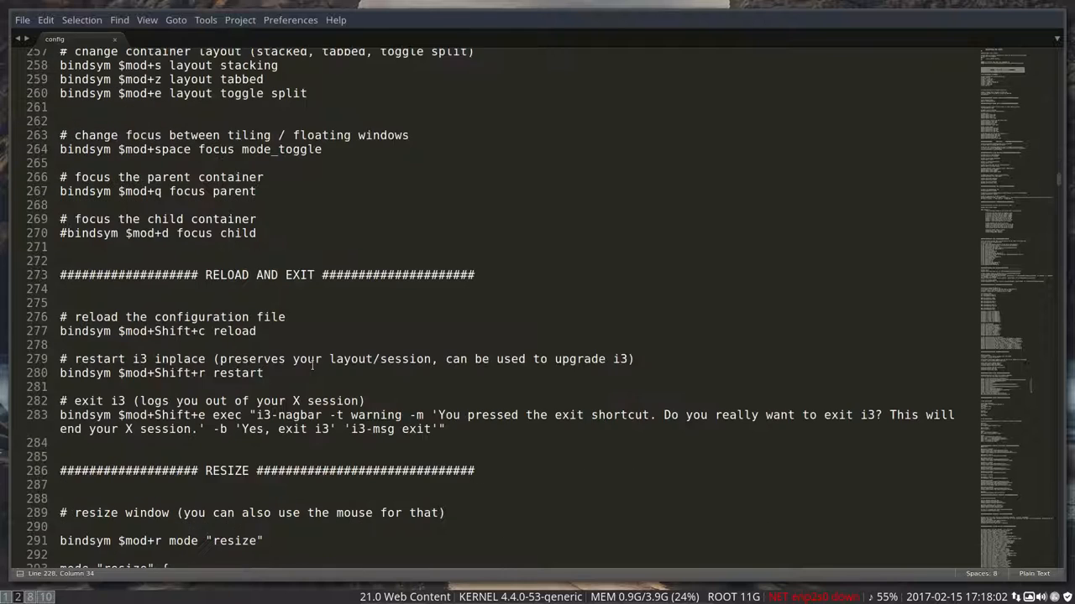
scroll(down, 3)
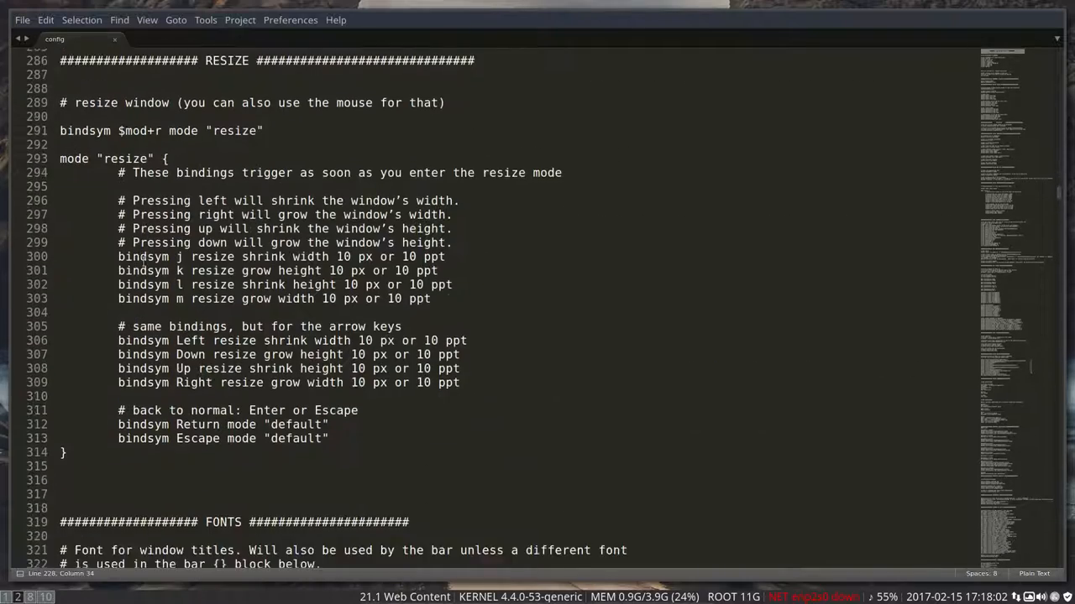
scroll(down, 3)
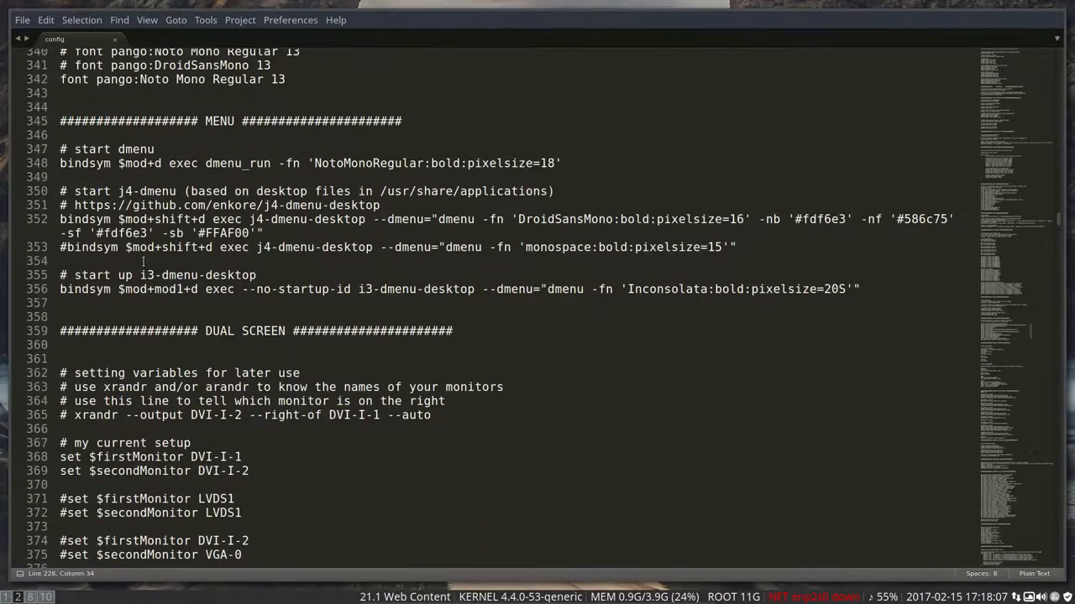
key(super+d)
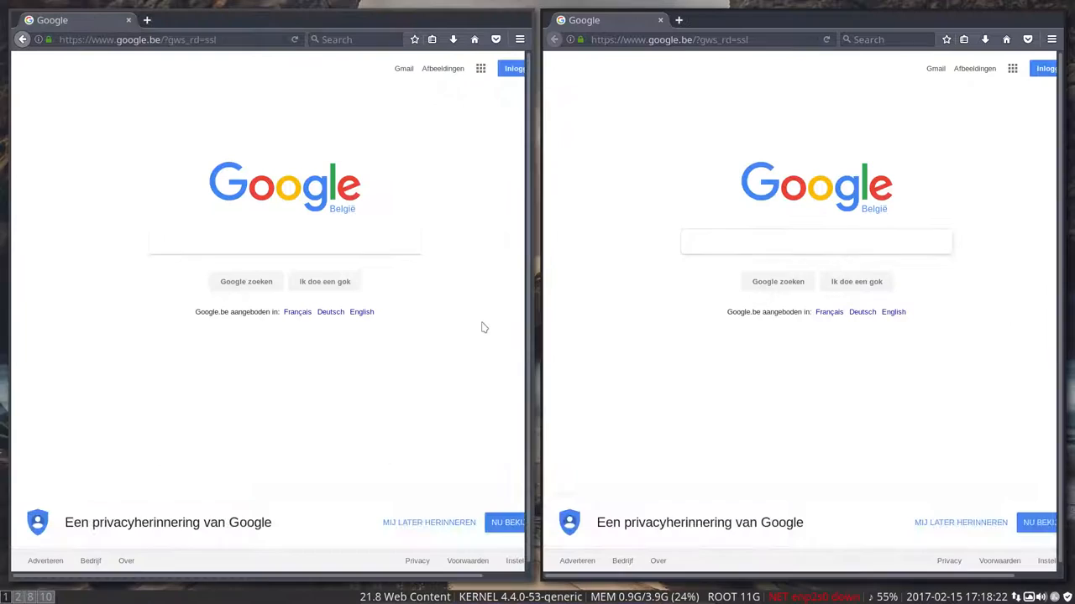
Return to the config's workspace and scroll to the ASSIGN workspace rules for Firefox and GIMP
key(Super+Shift+Q)
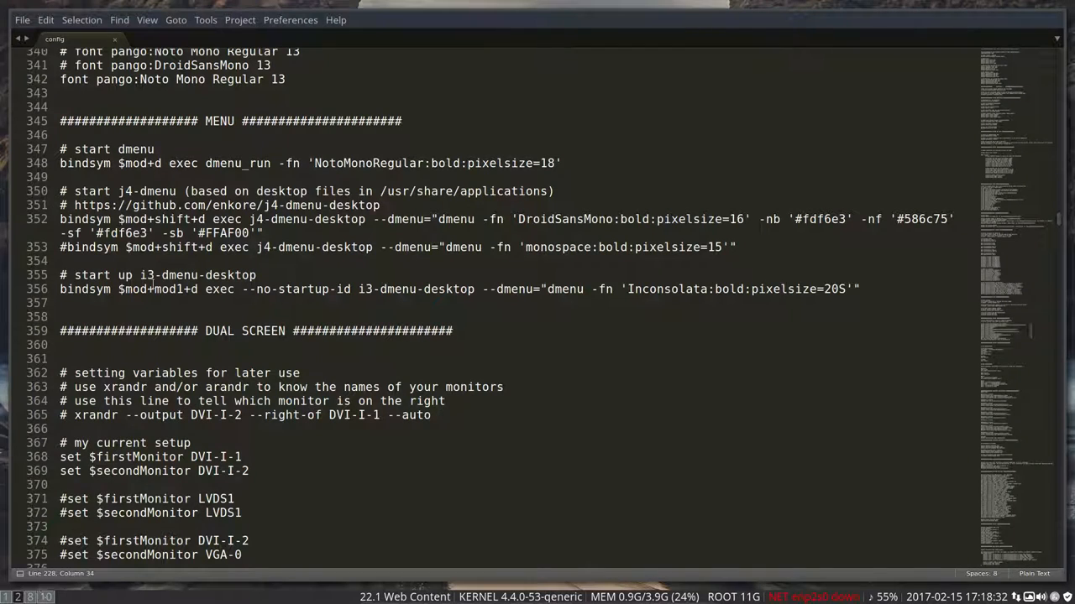
key(Super+Shift+D)
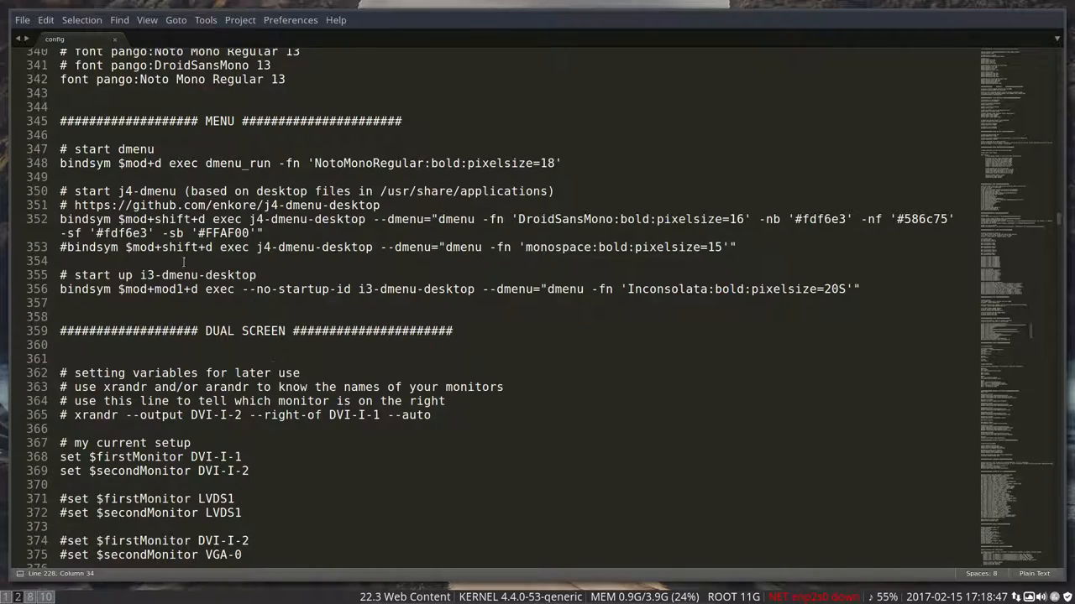
scroll(down, 3)
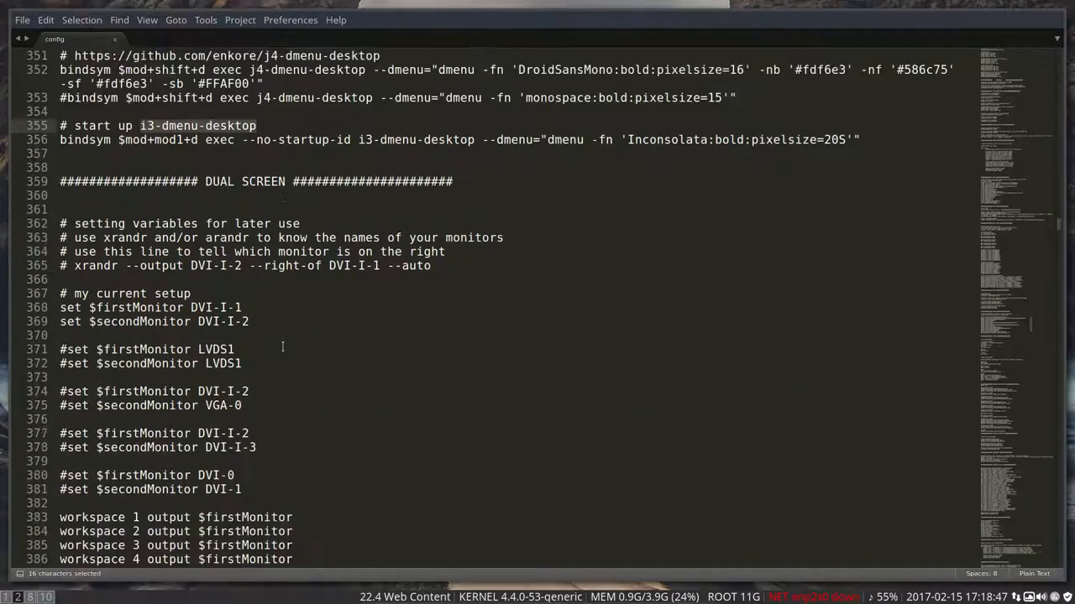
scroll(down, 3)
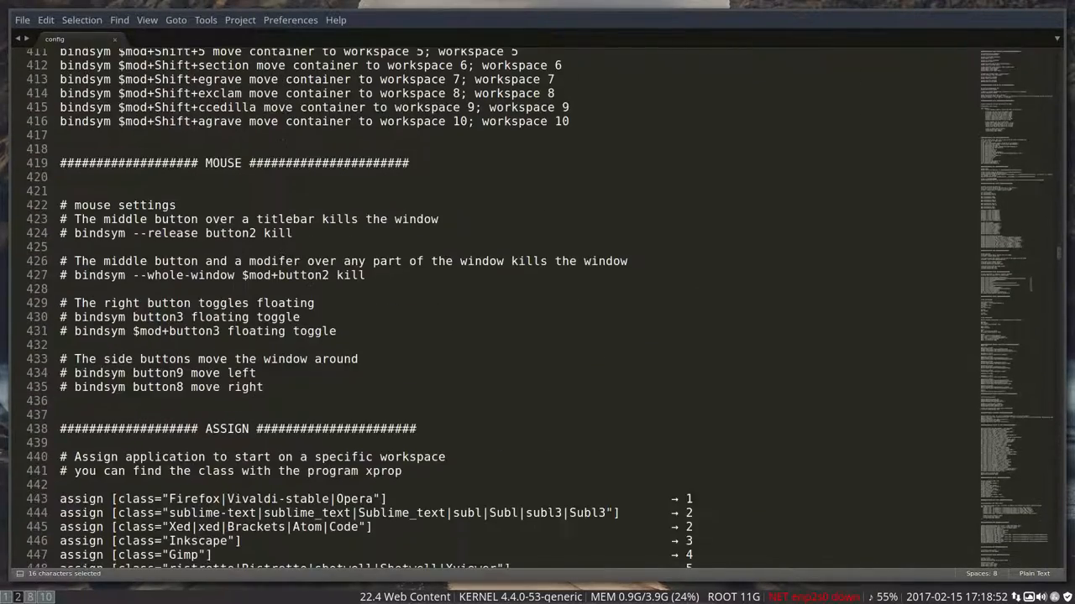
scroll(down, 3)
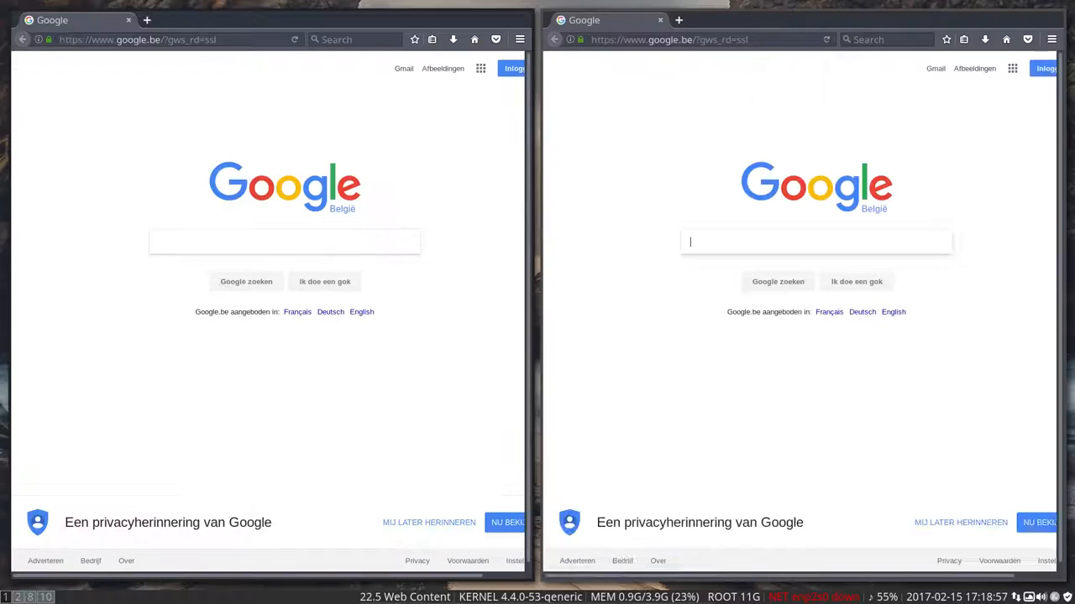
Launch GIMP so it lands on its assigned workspace
key(Super+Shift+Q)
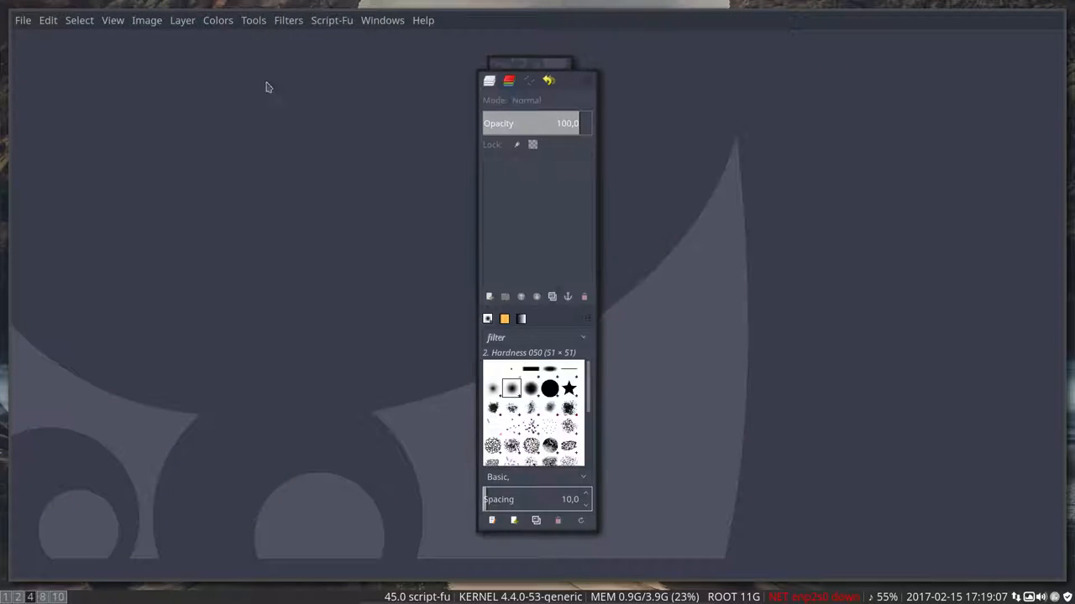
Switch GIMP to Single-Window Mode, then kill the GIMP window with Super+Shift+Q
click(382, 20)
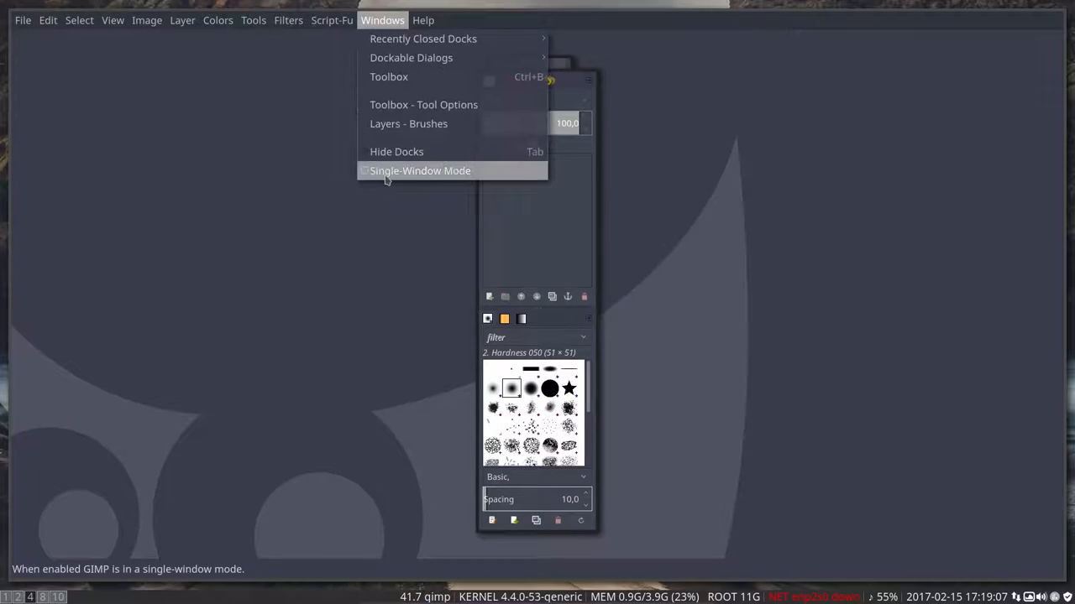
click(420, 171)
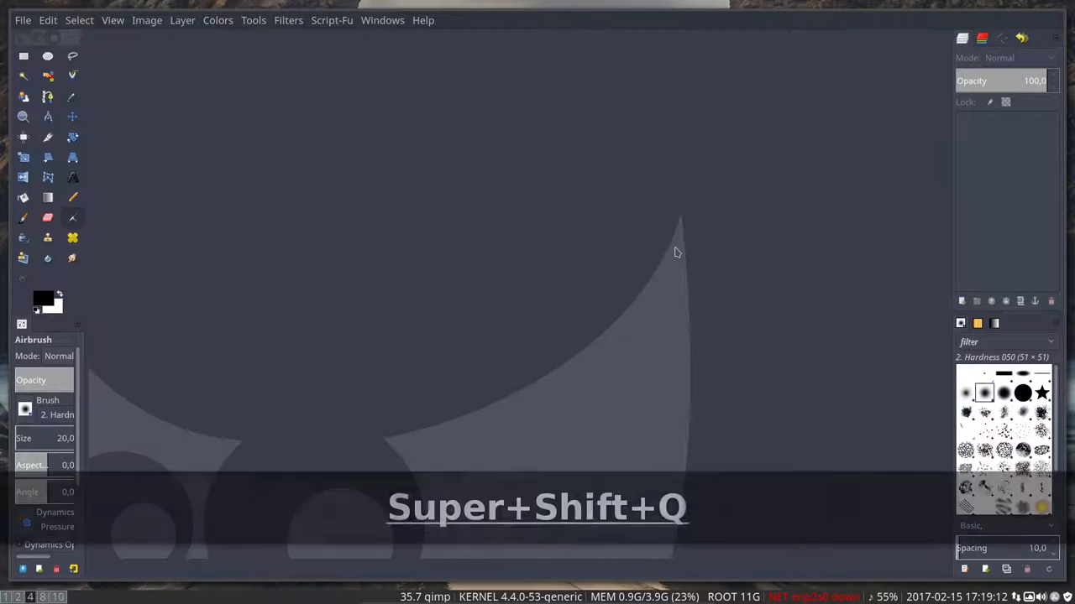
key(Super+Shift+q)
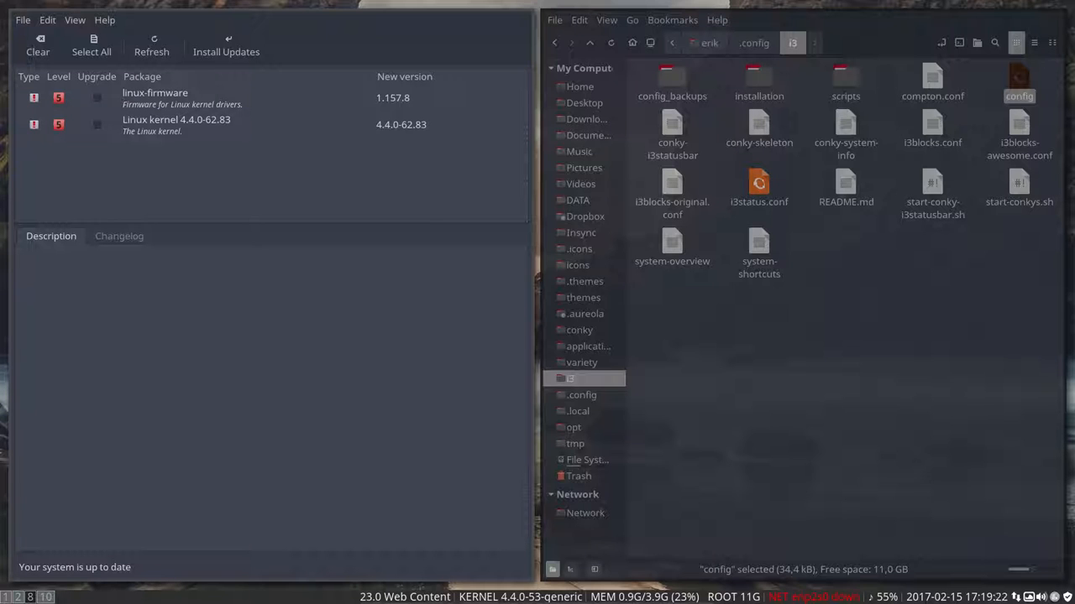
Send other windows to workspaces 2 and 3, then switch to the workspace with two Nemo windows
key(Super+Shift+2)
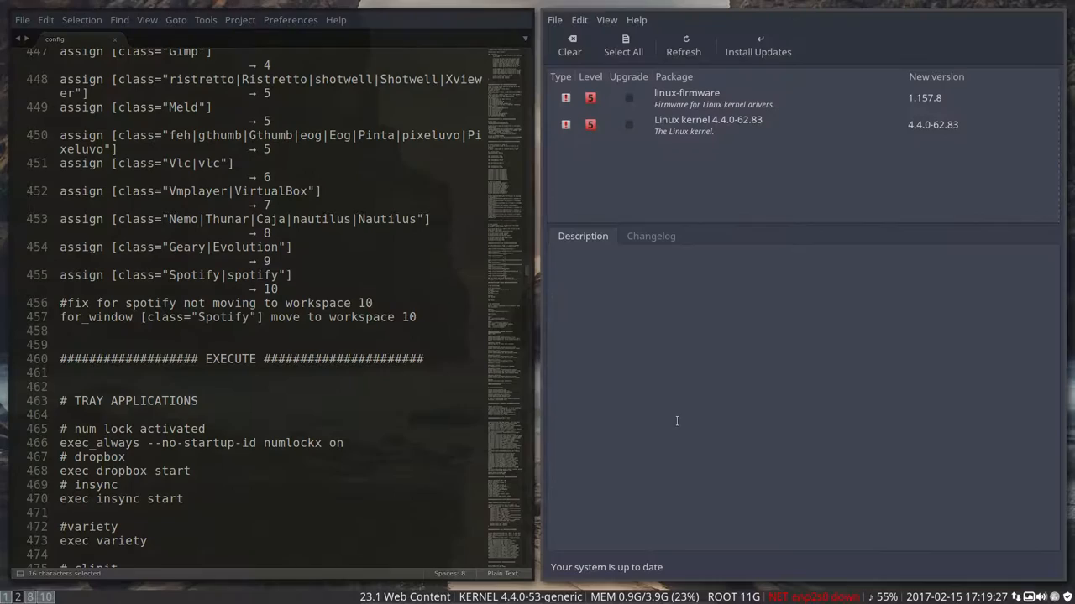
key(Super+Shift+3)
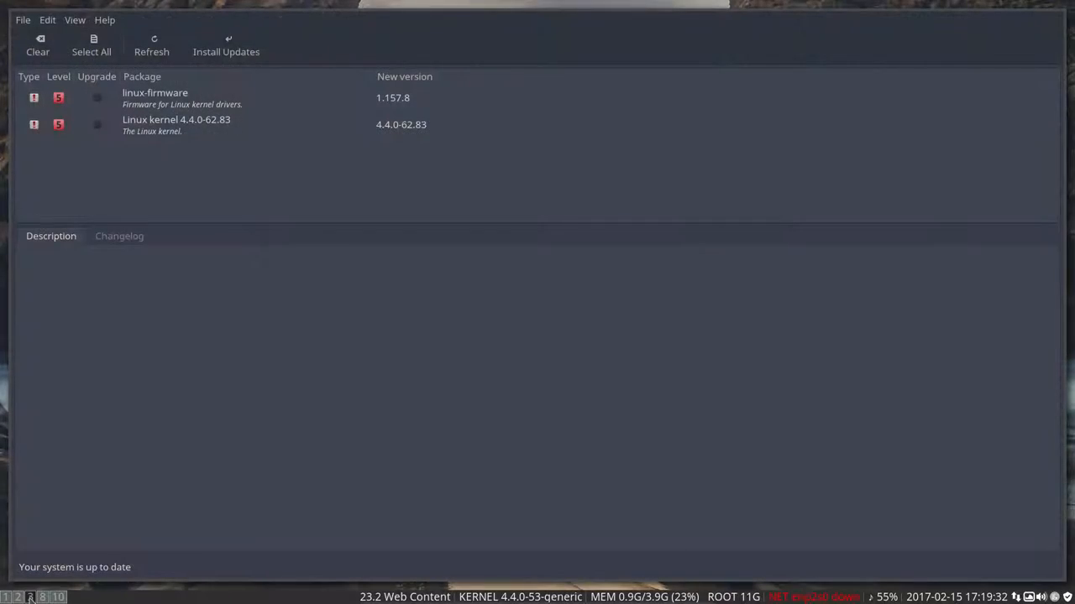
key(Super+Shift+q)
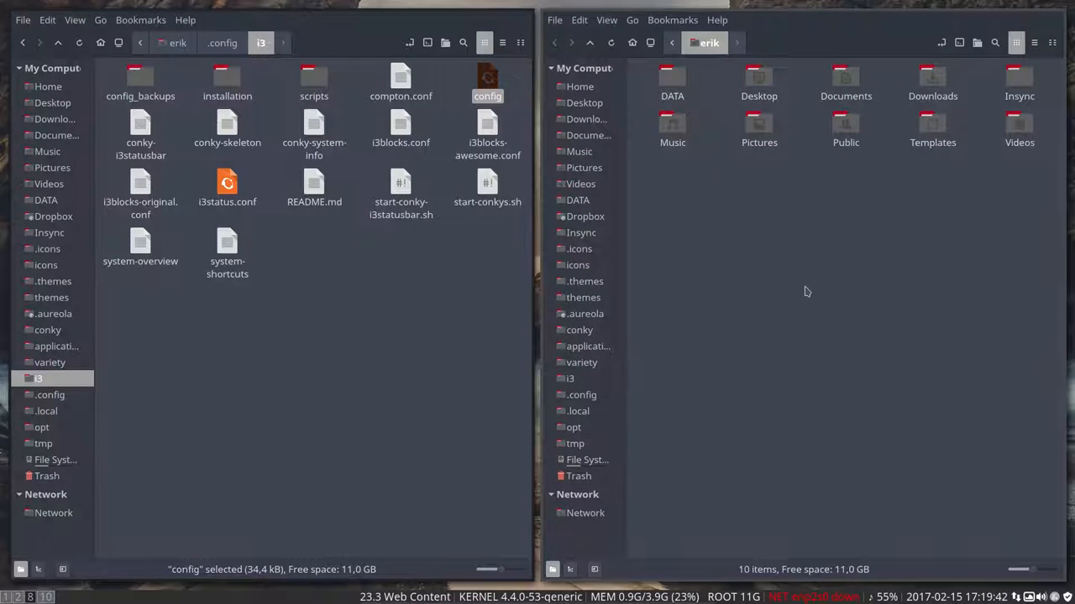
mouse_move(634, 328)
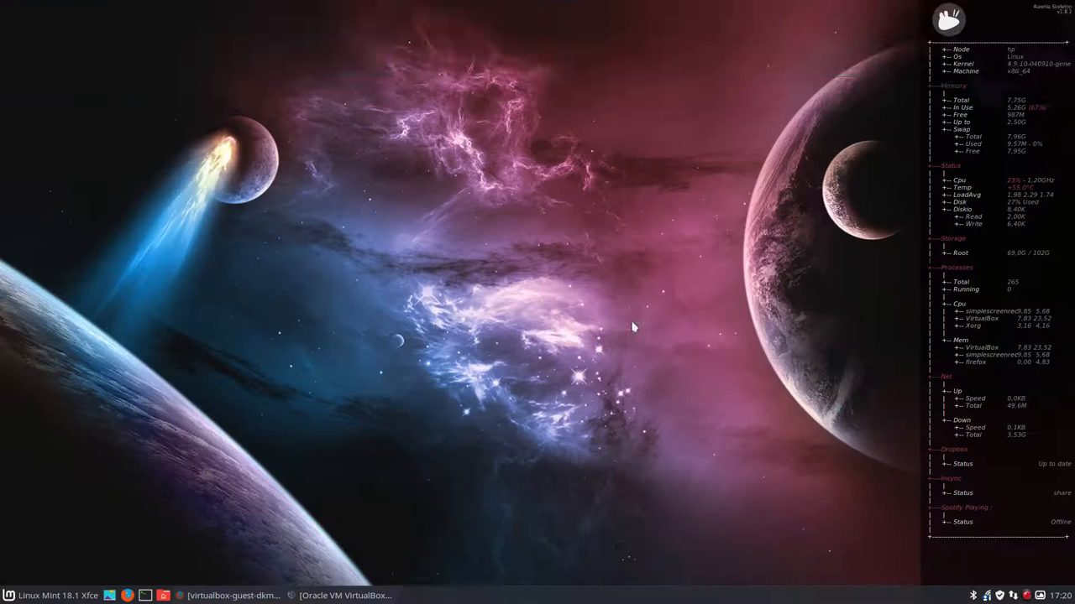
Bring the VirtualBox guest window back into view on the host desktop after leaving full-screen
click(454, 595)
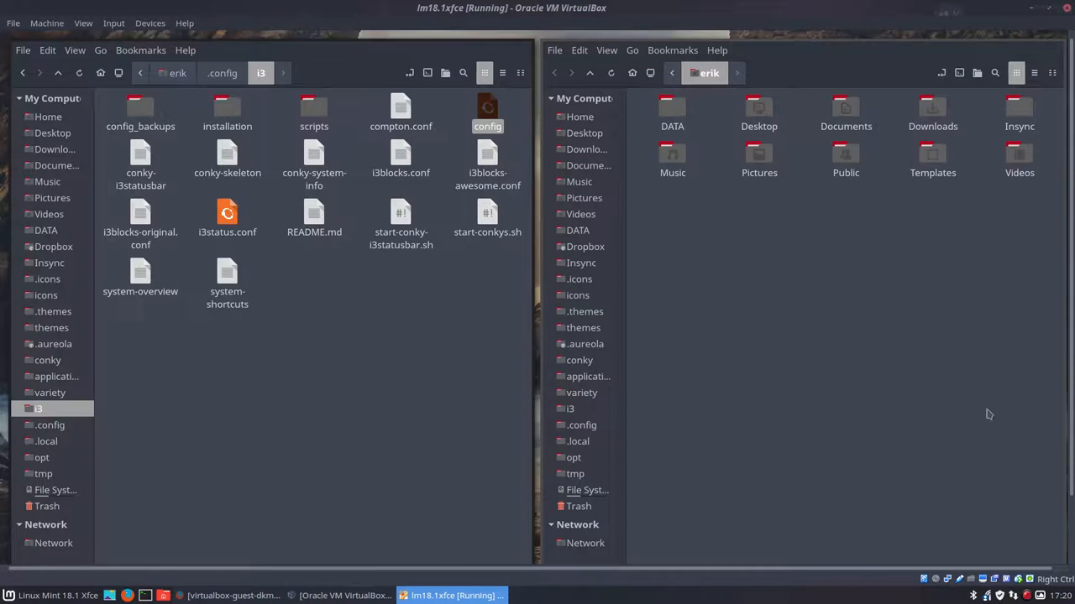